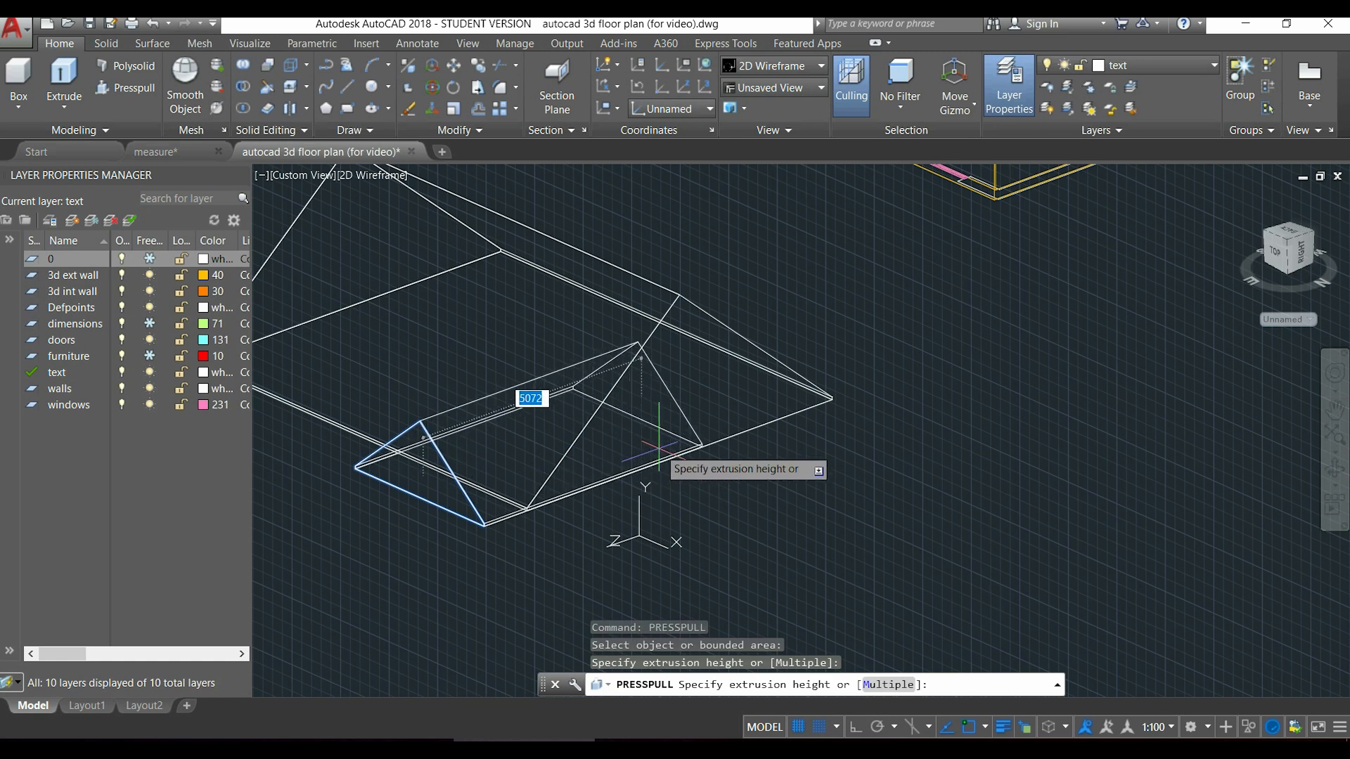
# Switch to the Visualize tab to view the 3D wall model in isometric.
pyautogui.click(249, 43)
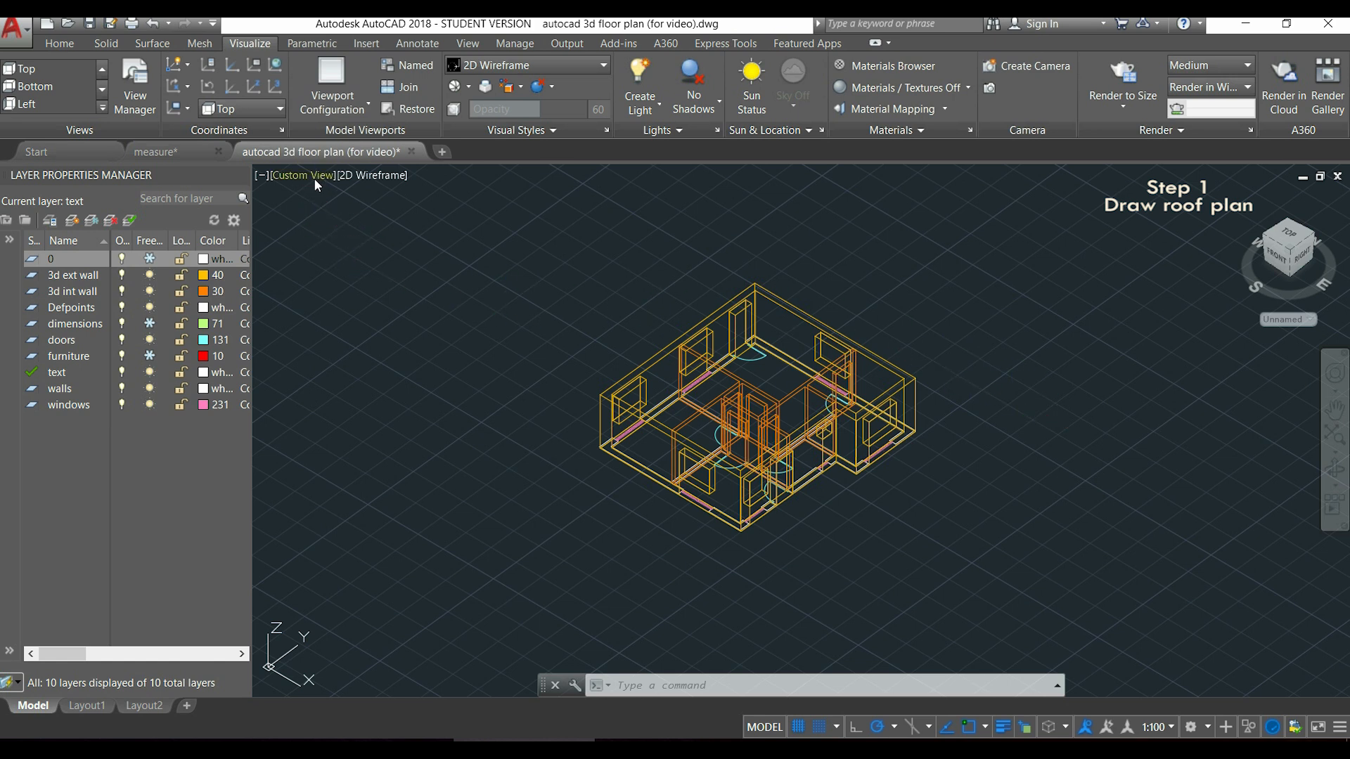
# Set the viewport to the Top preset view.
pyautogui.click(301, 175)
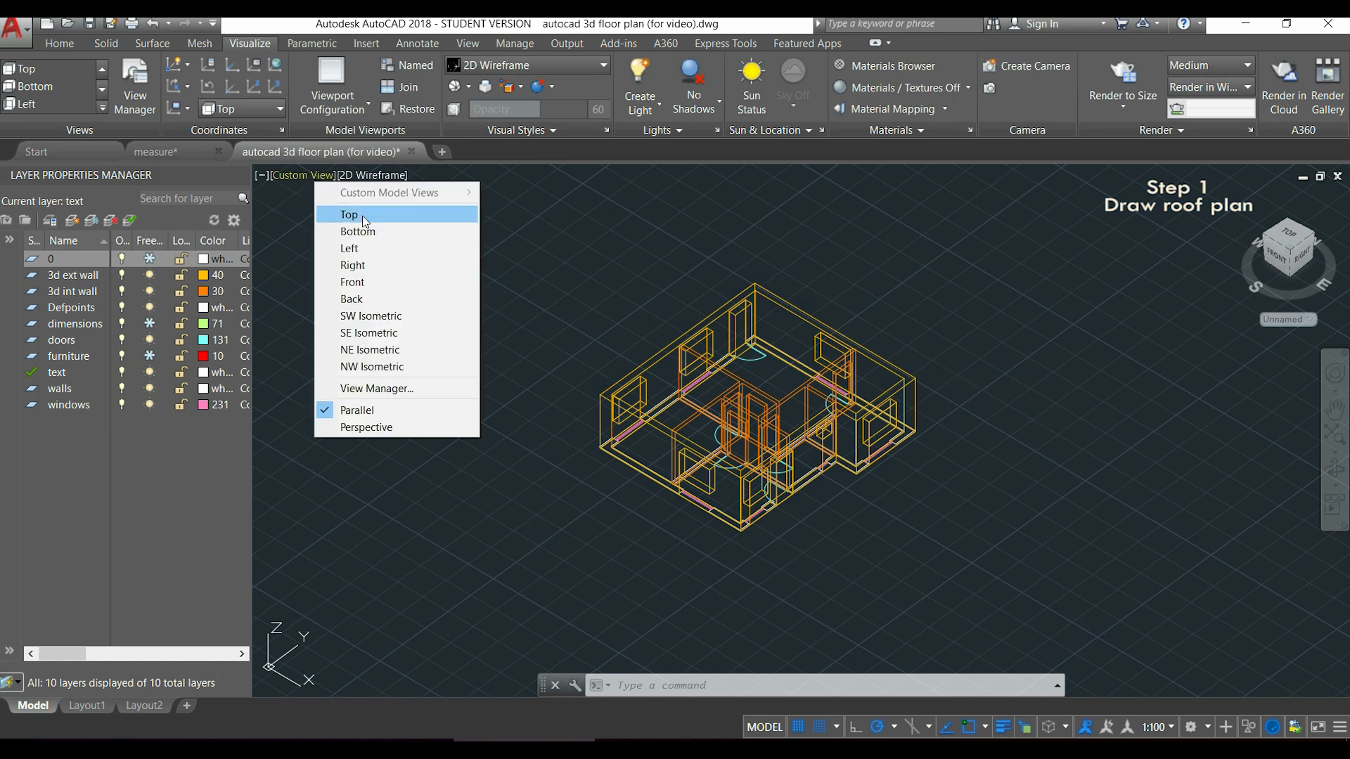
pyautogui.click(349, 215)
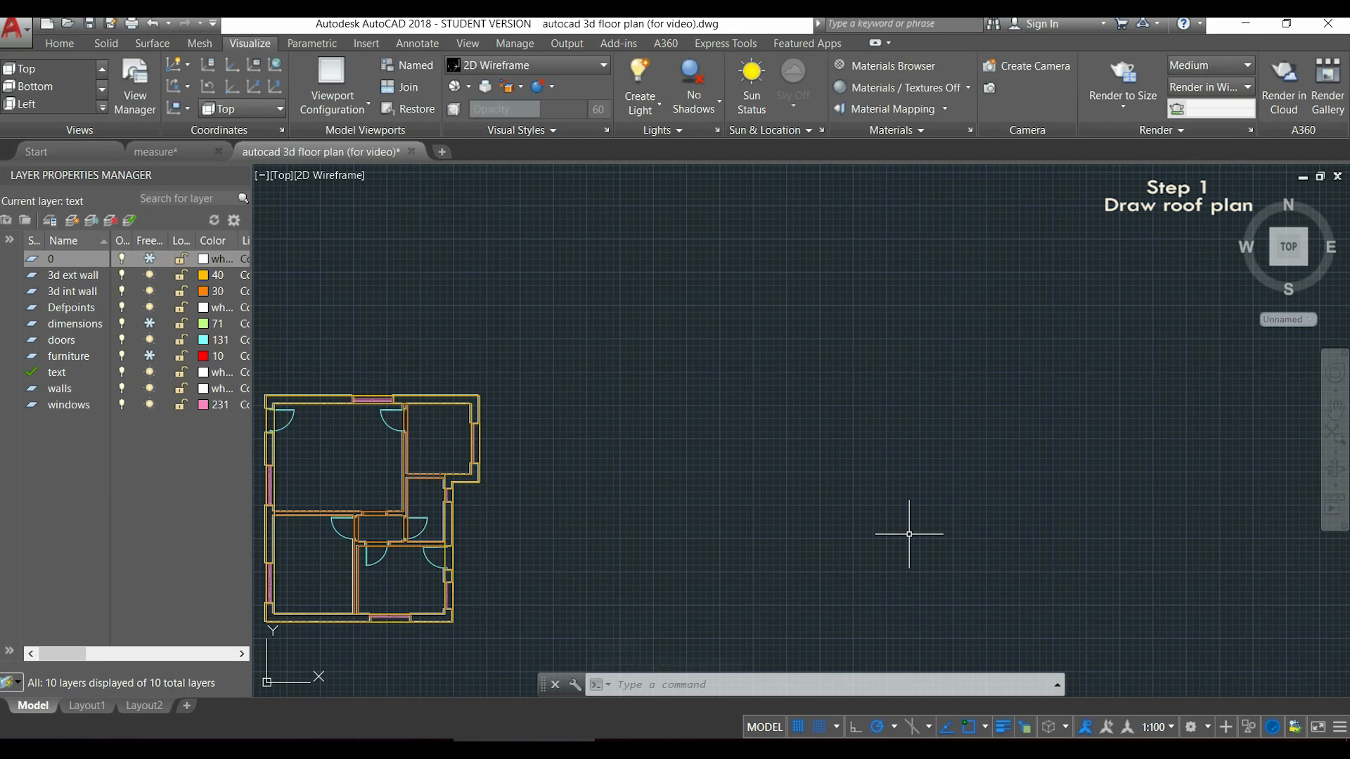
# Draw the notched roof outline with PL, entering side lengths like 1000, and close it.
pyautogui.write('PL')
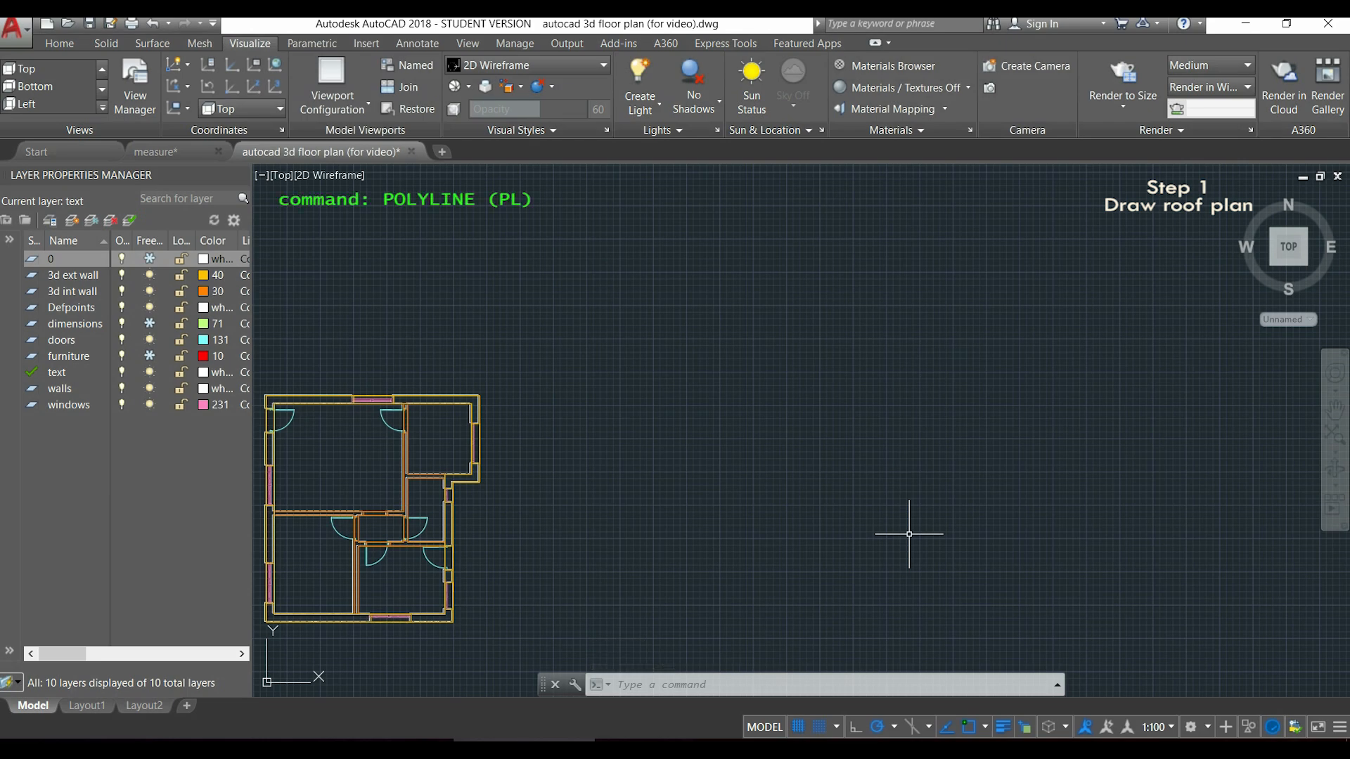
pyautogui.write('PLINE Specify start point:')
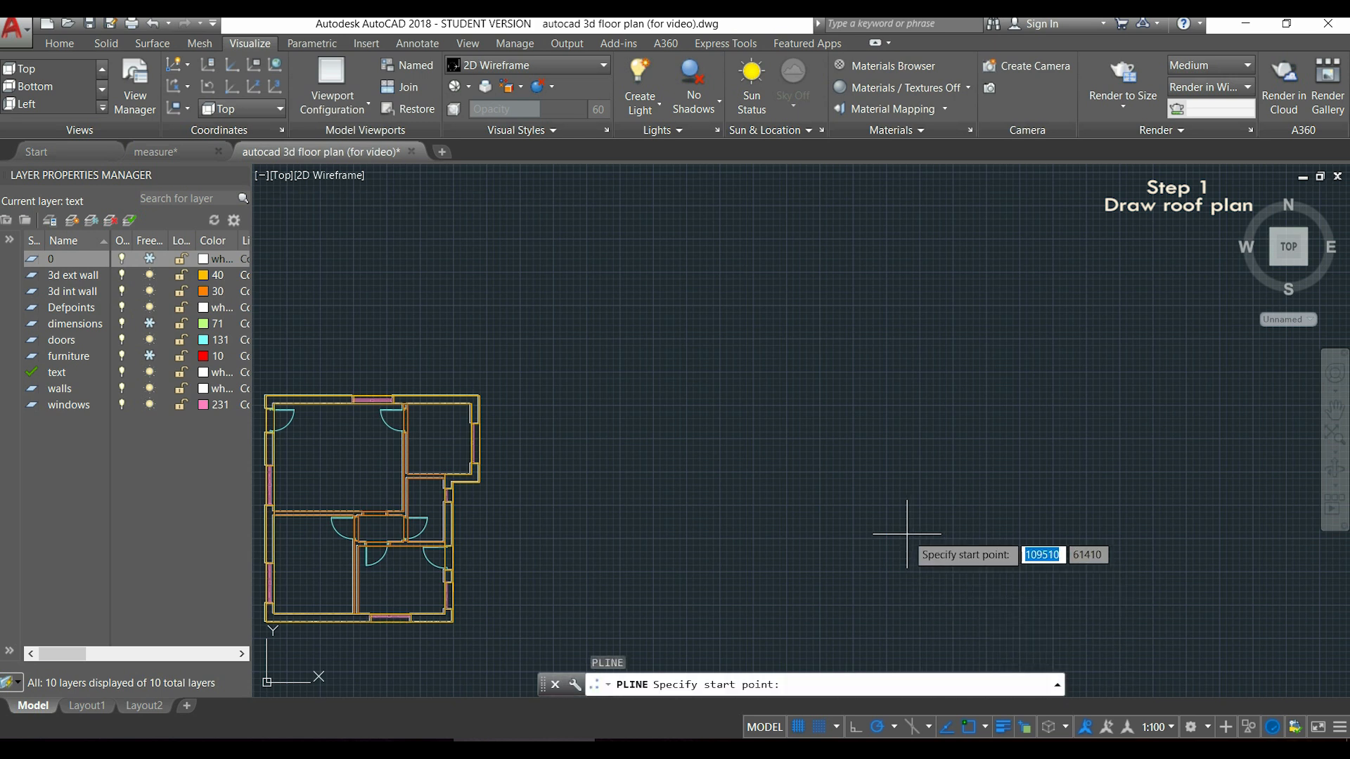
pyautogui.click(904, 530)
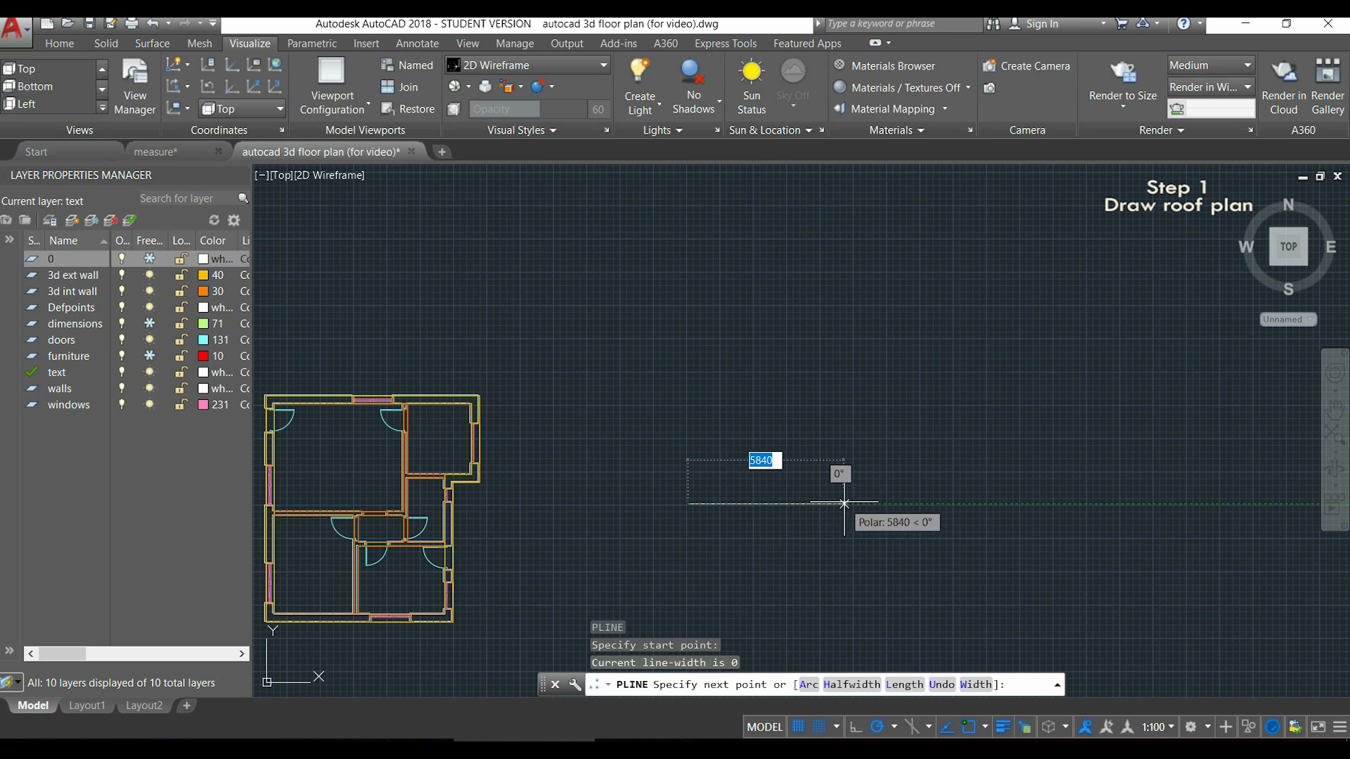
pyautogui.write('7100')
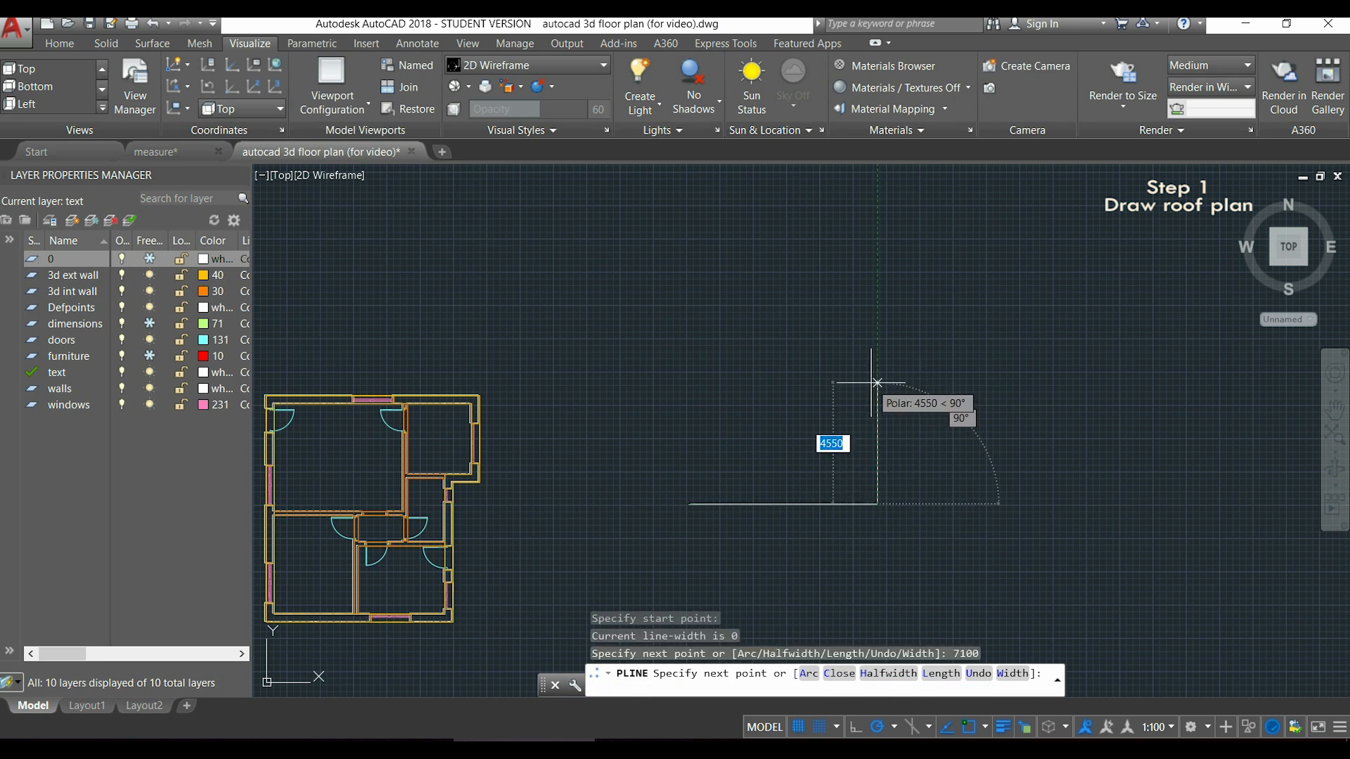
pyautogui.moveTo(876, 374)
pyautogui.write('5220')
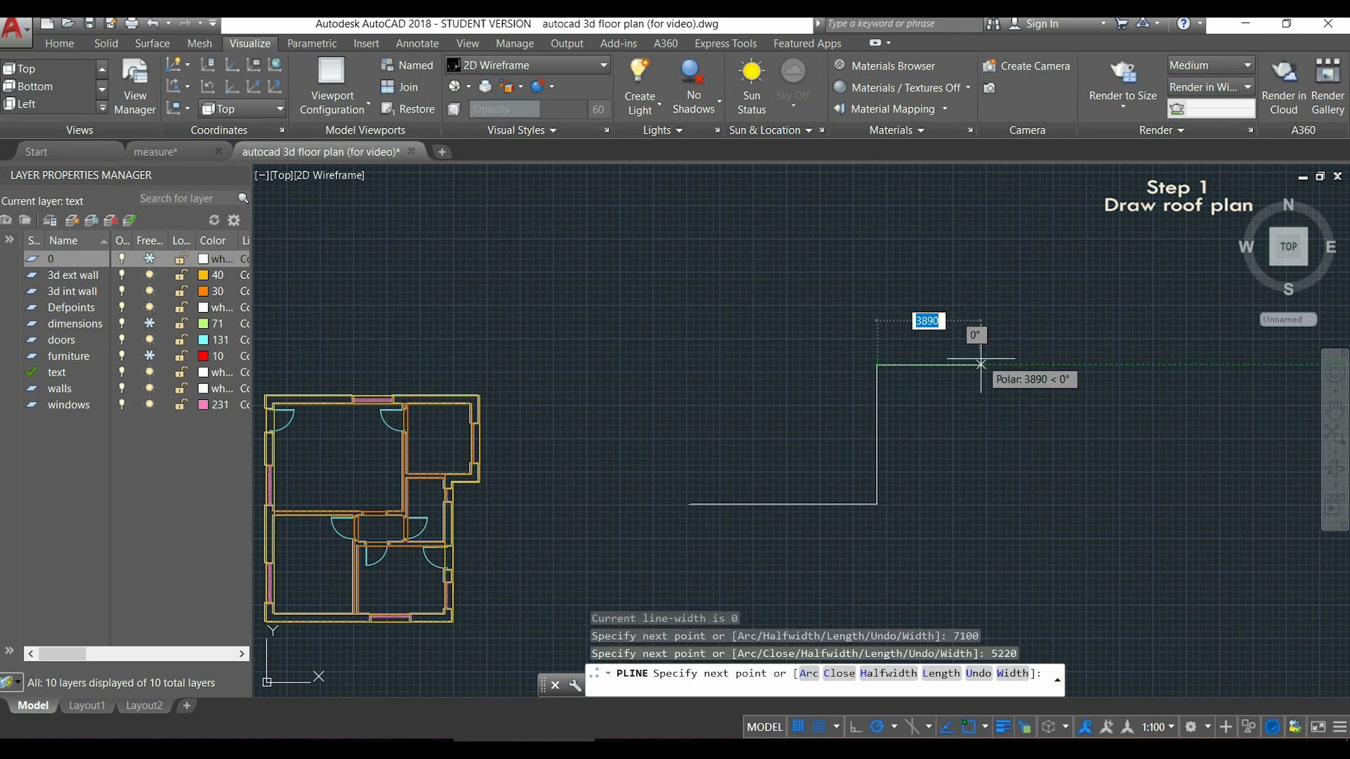
pyautogui.write('1000')
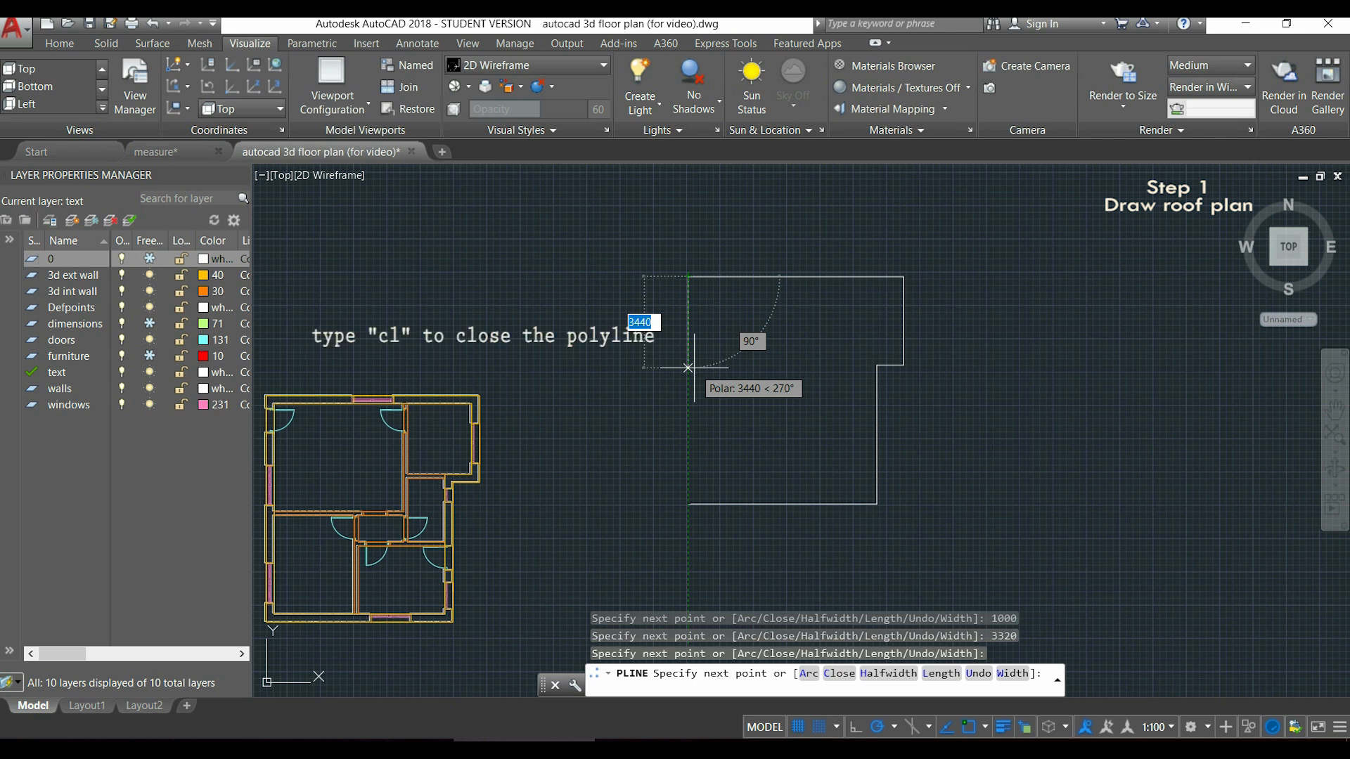
pyautogui.write('cl')
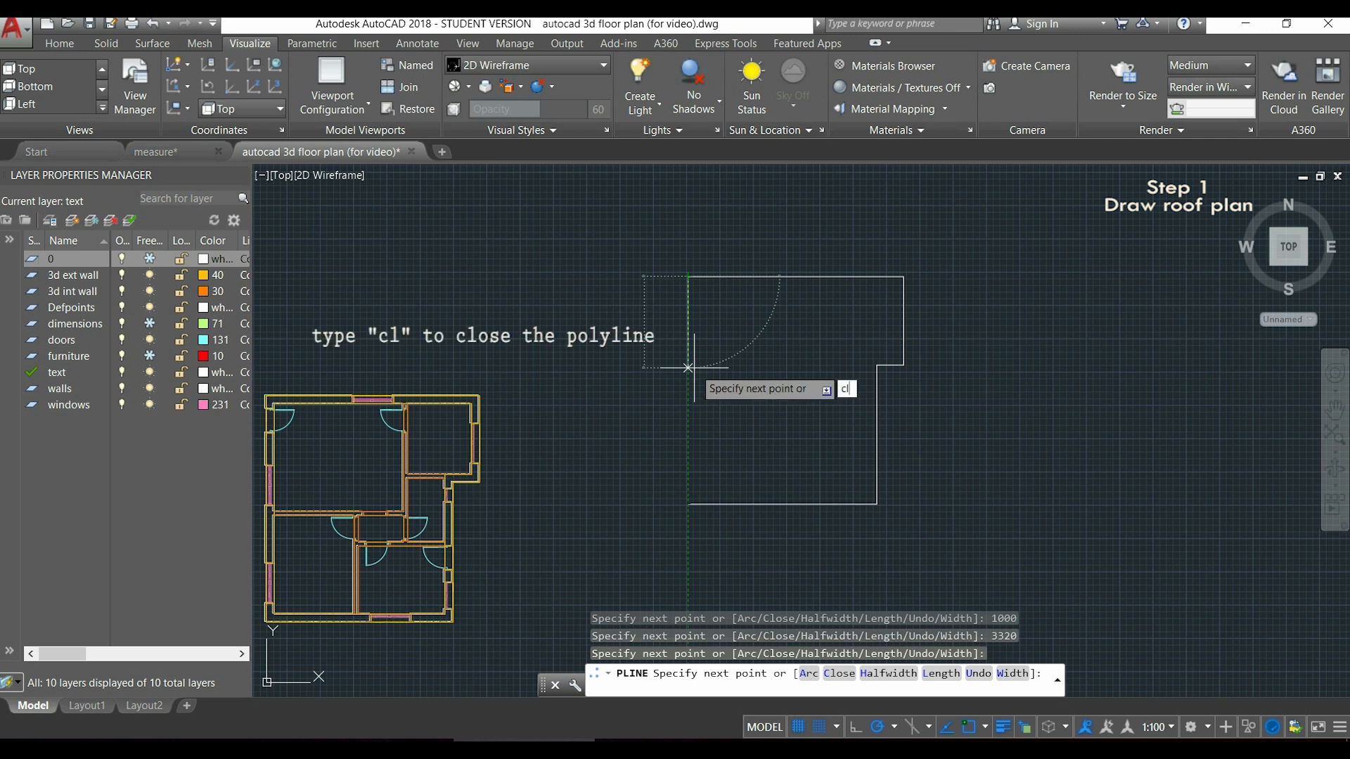
pyautogui.press('Enter')
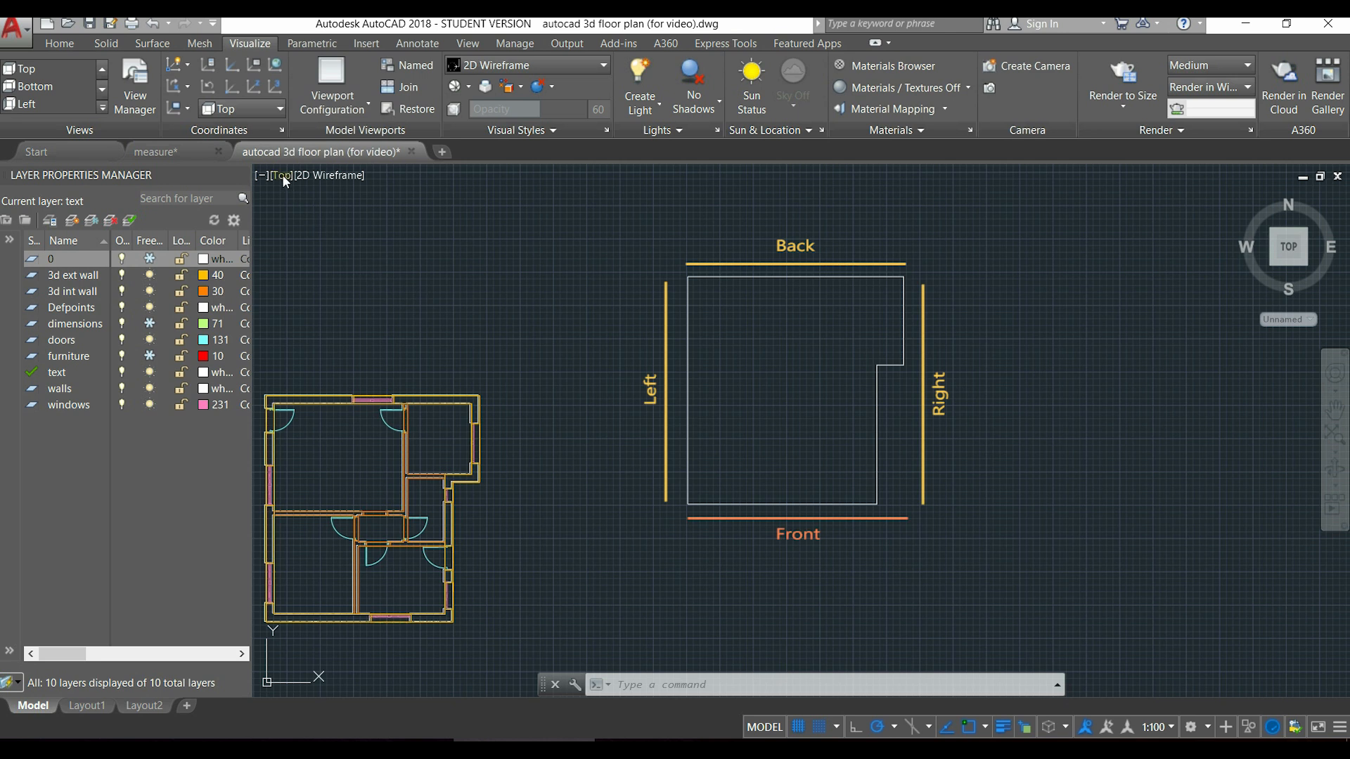
# Set the viewport to the Front preset view.
pyautogui.click(278, 175)
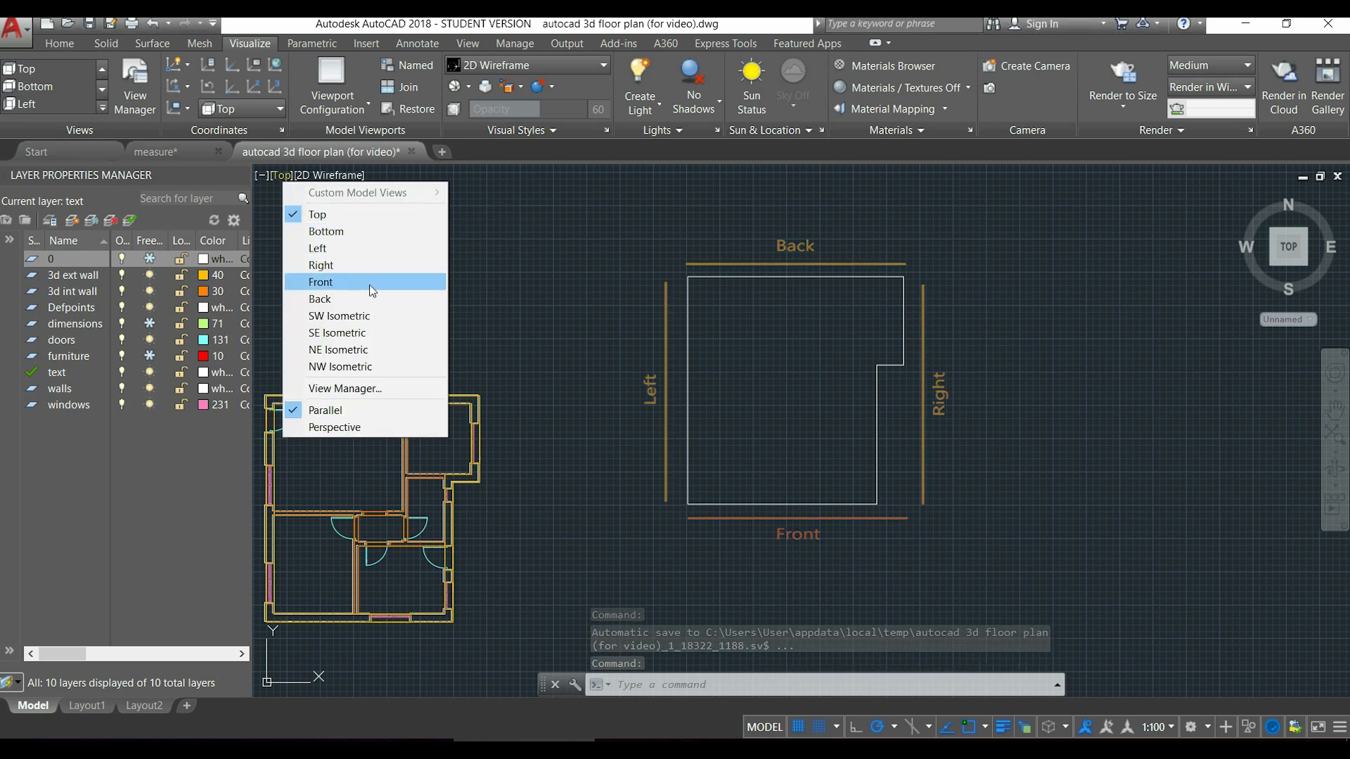
pyautogui.click(320, 282)
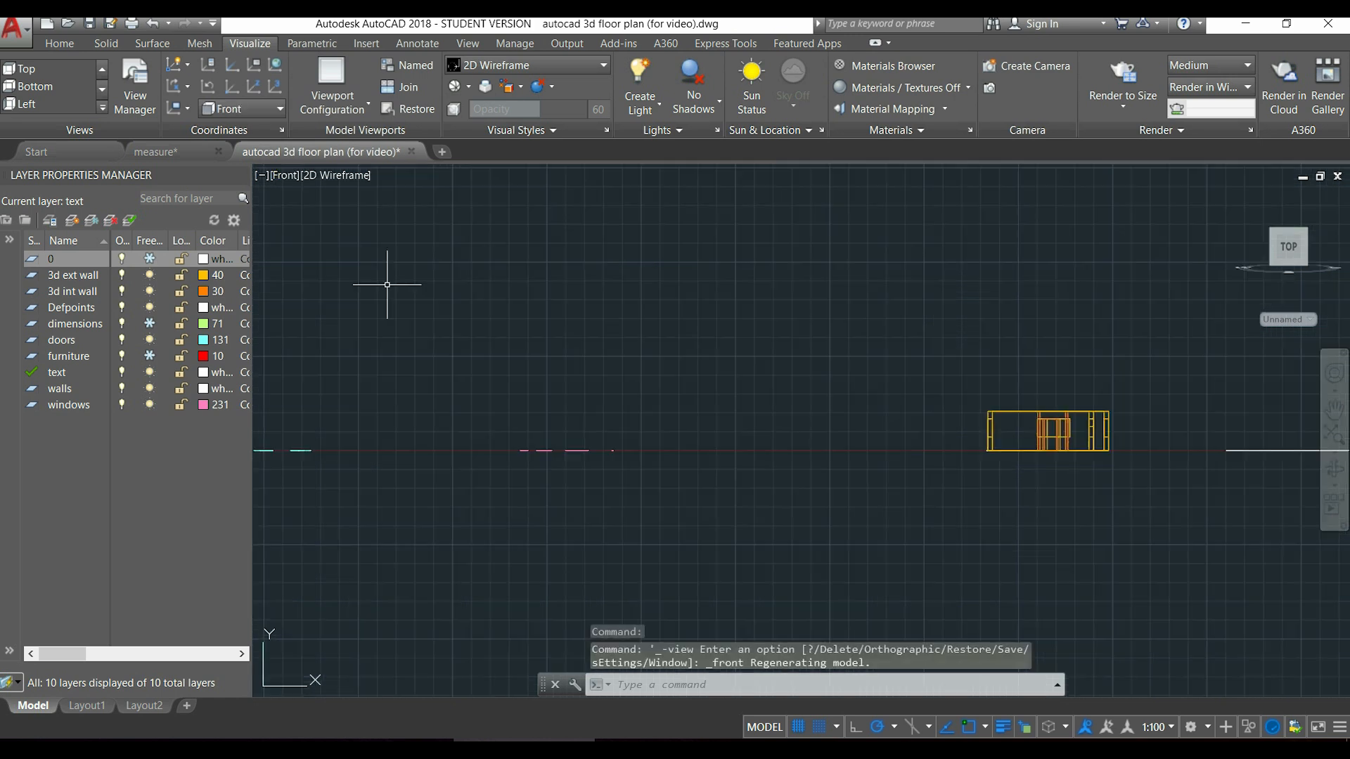
pyautogui.moveTo(1039, 448)
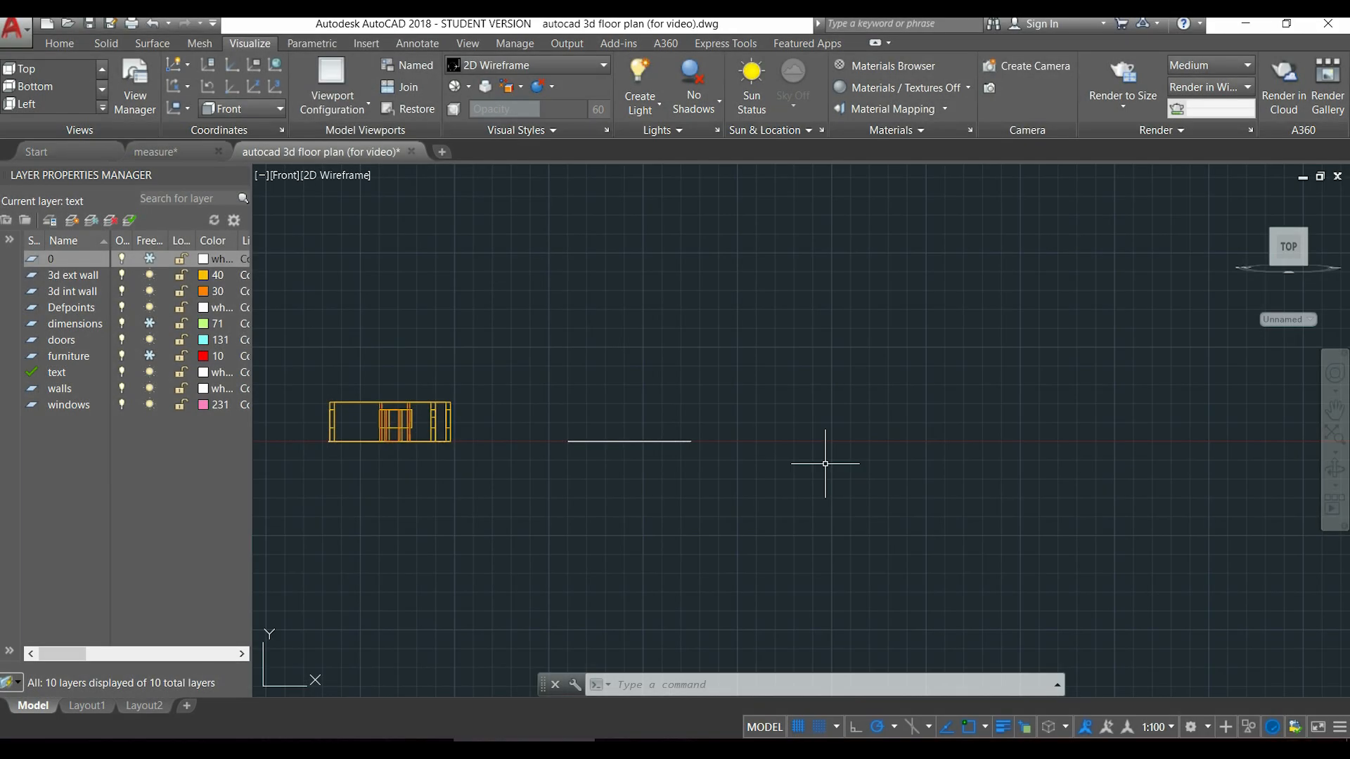
# Draw the 7100 horizontal base line, then redraw with a 50 segment.
pyautogui.write('LINE Specify first point:')
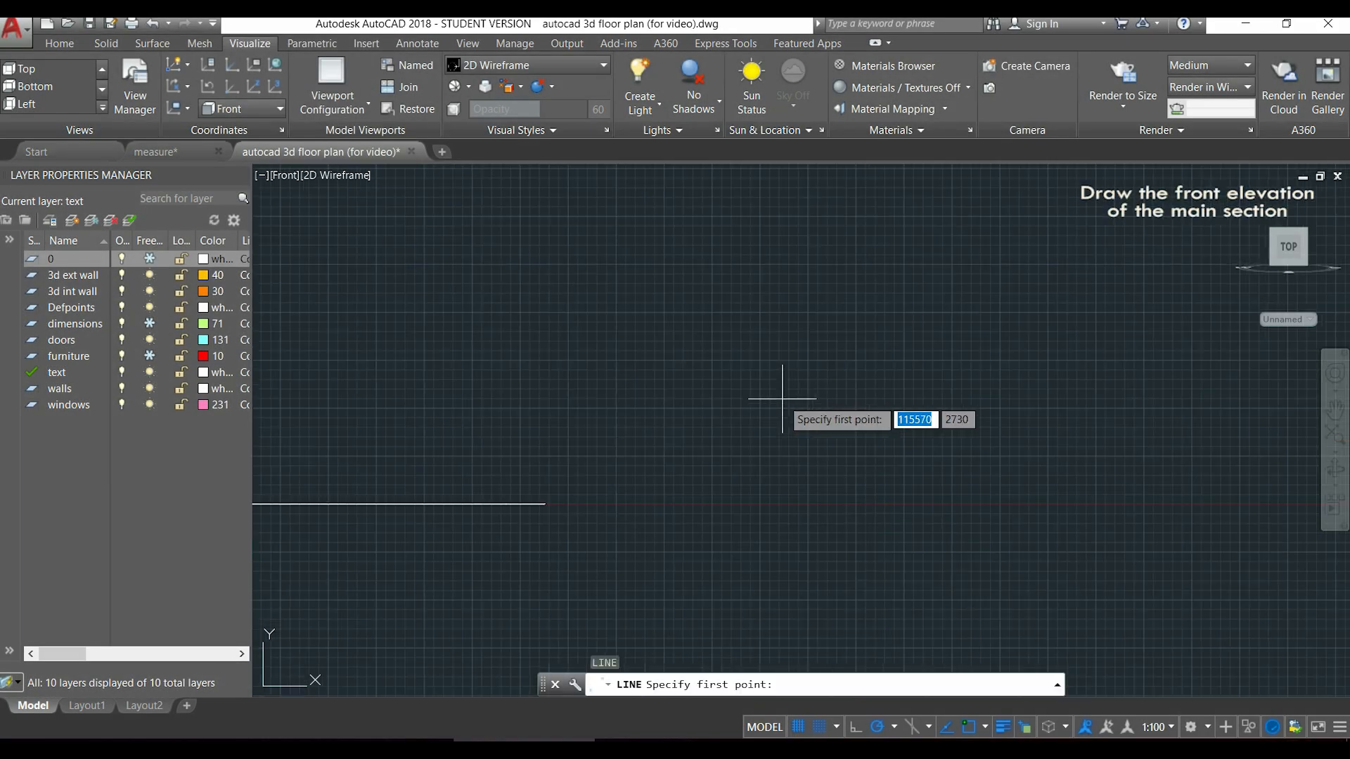
pyautogui.click(782, 400)
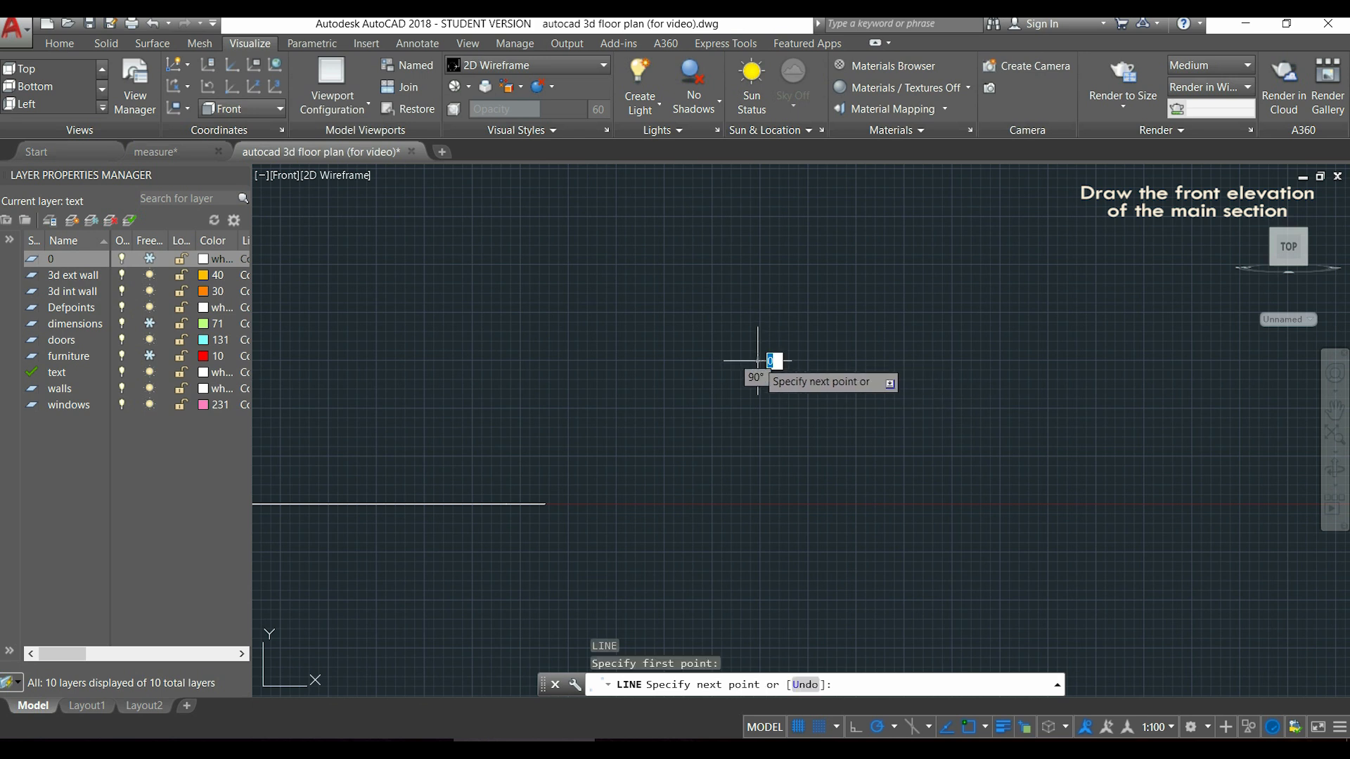
pyautogui.moveTo(1092, 360)
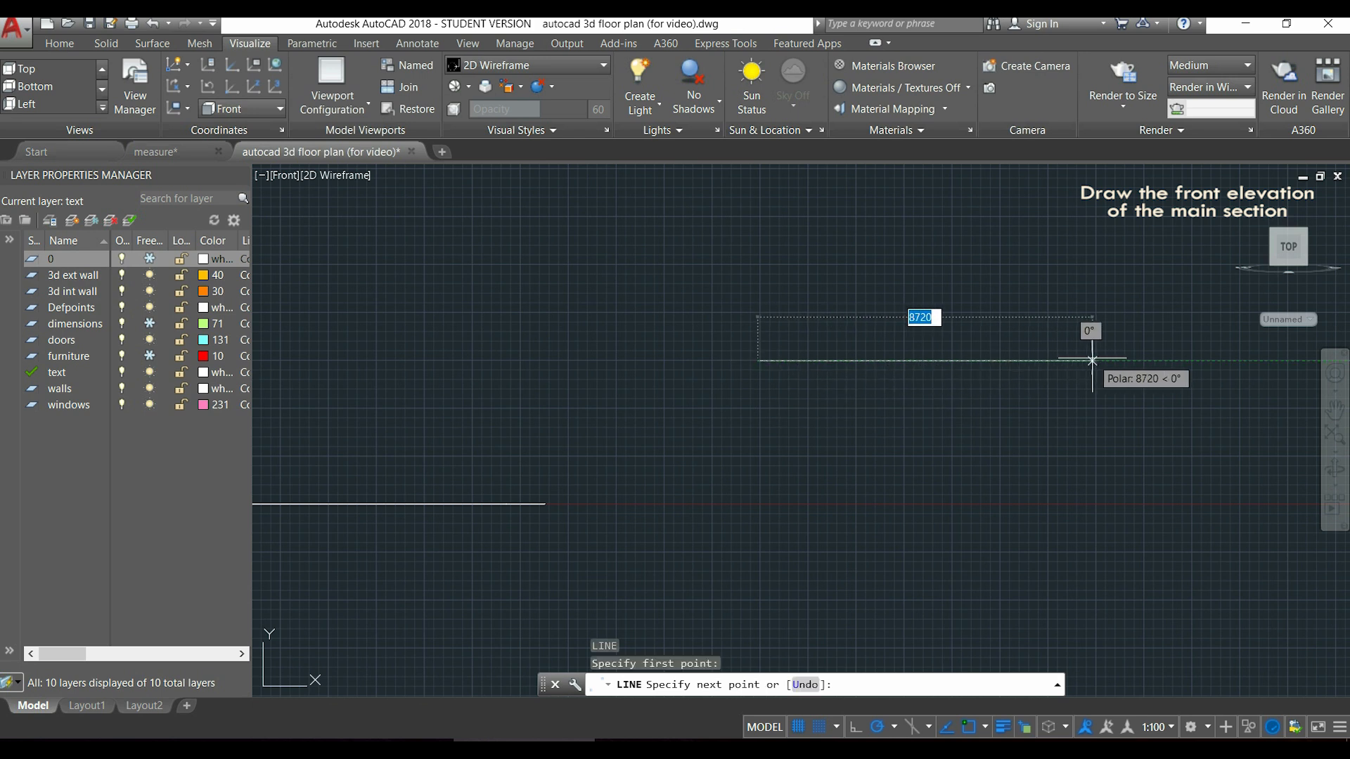
pyautogui.write('7100')
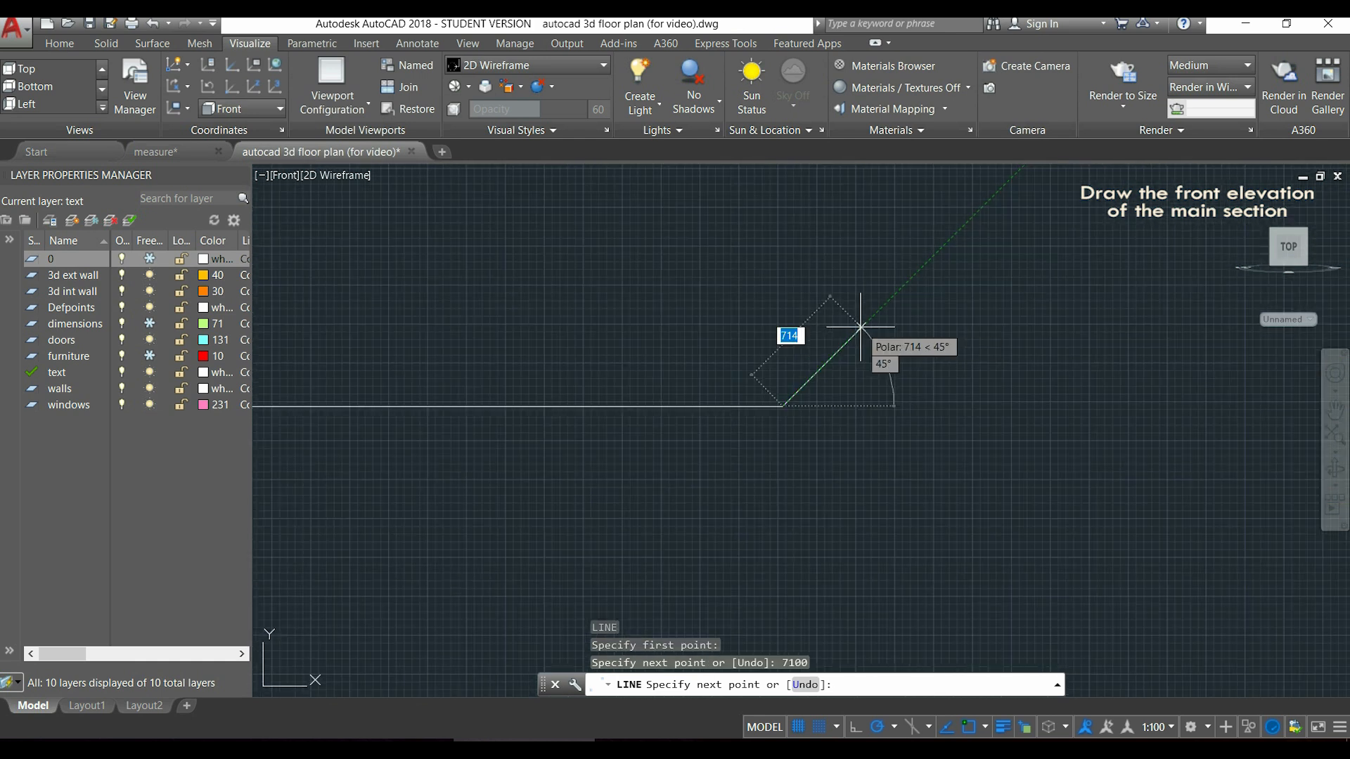
pyautogui.moveTo(782, 366)
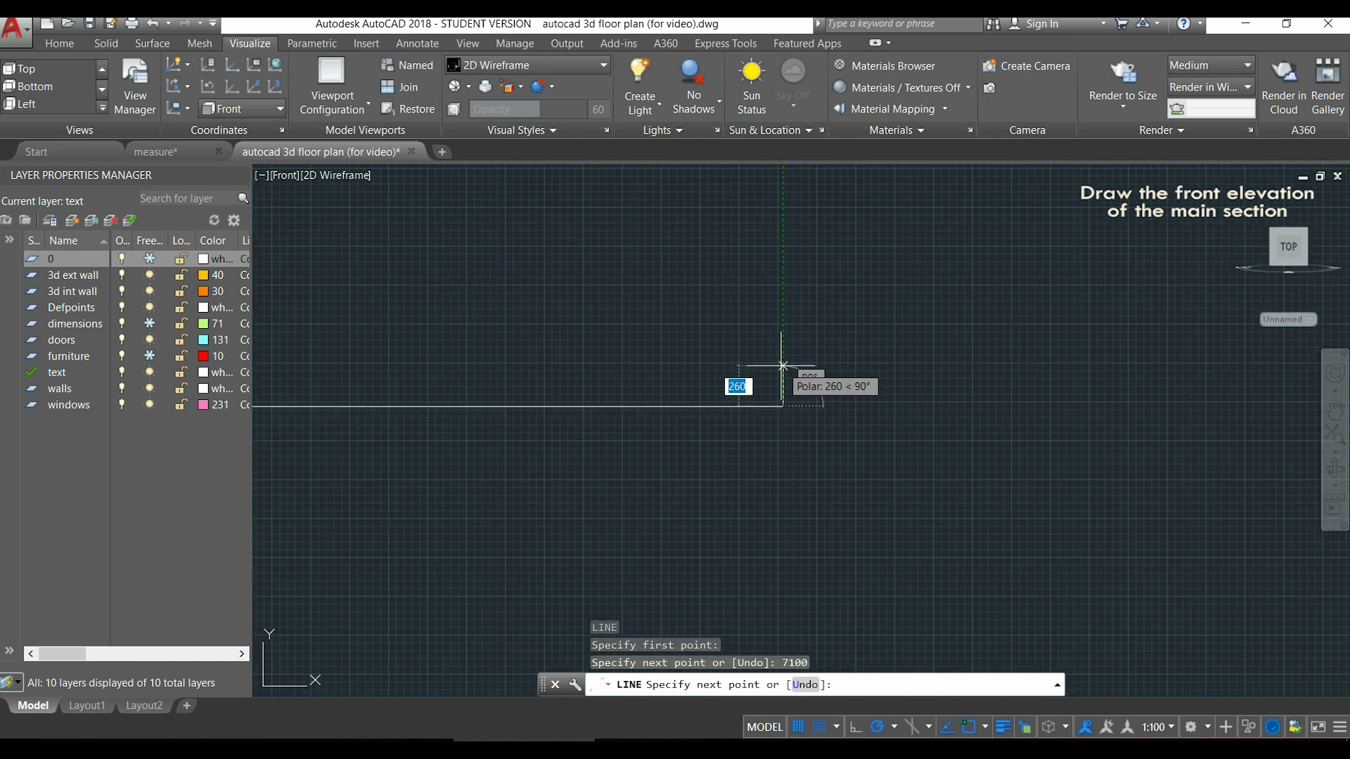
pyautogui.write('50')
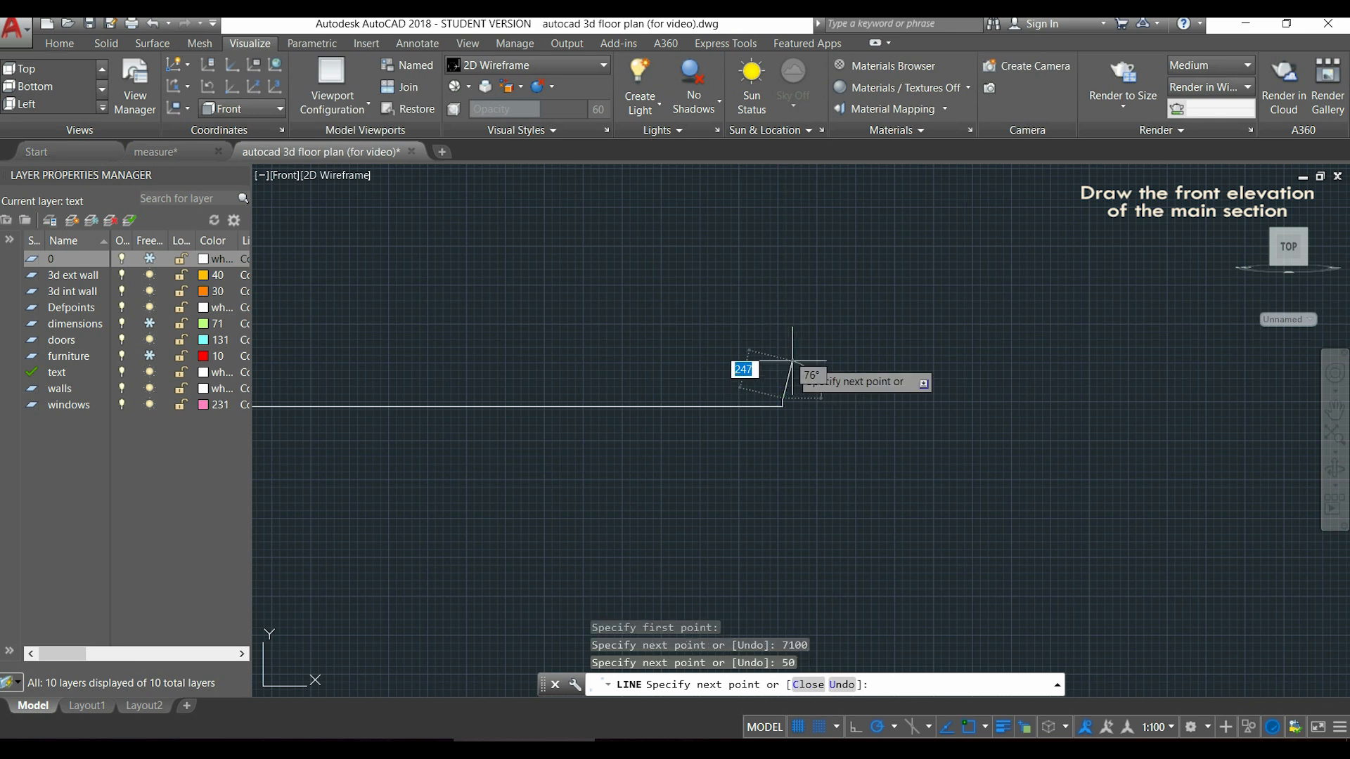
pyautogui.press('Escape')
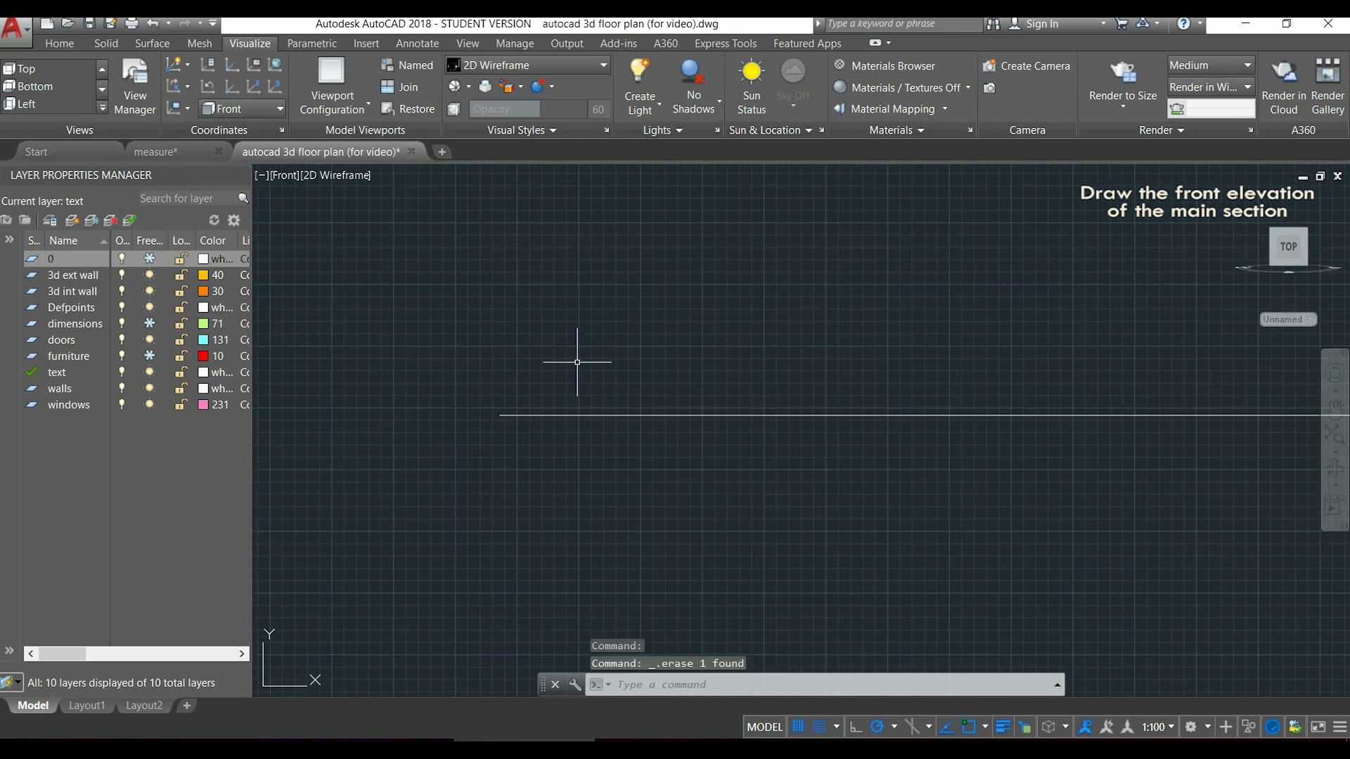
pyautogui.write('L')
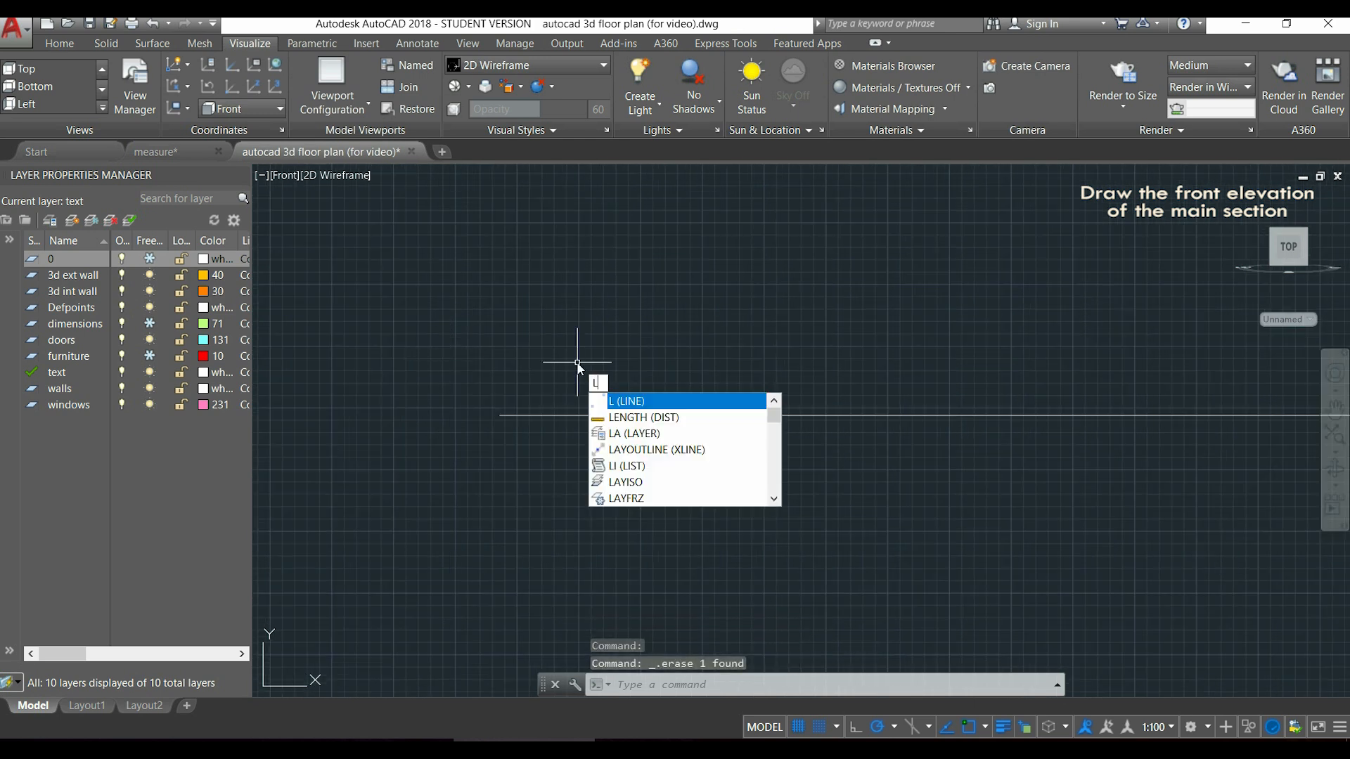
pyautogui.press('enter')
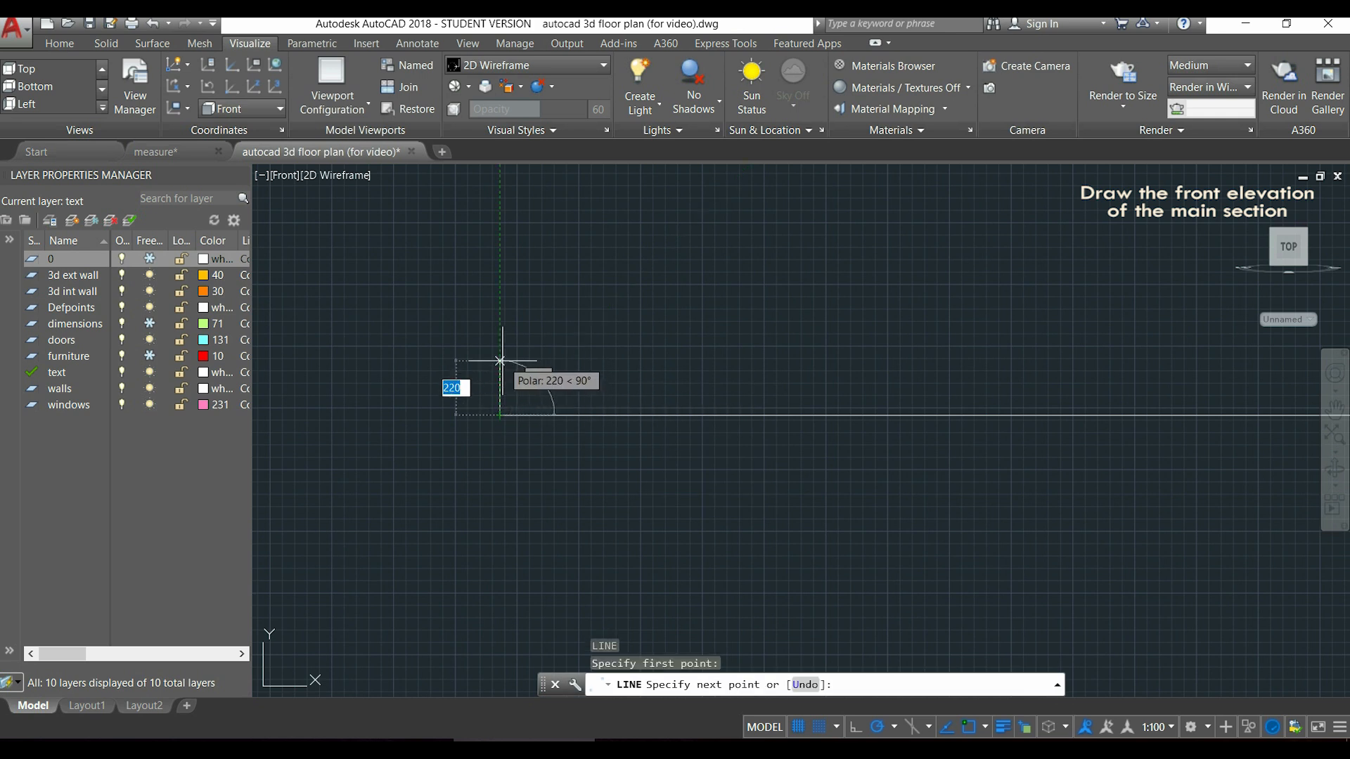
pyautogui.write('50')
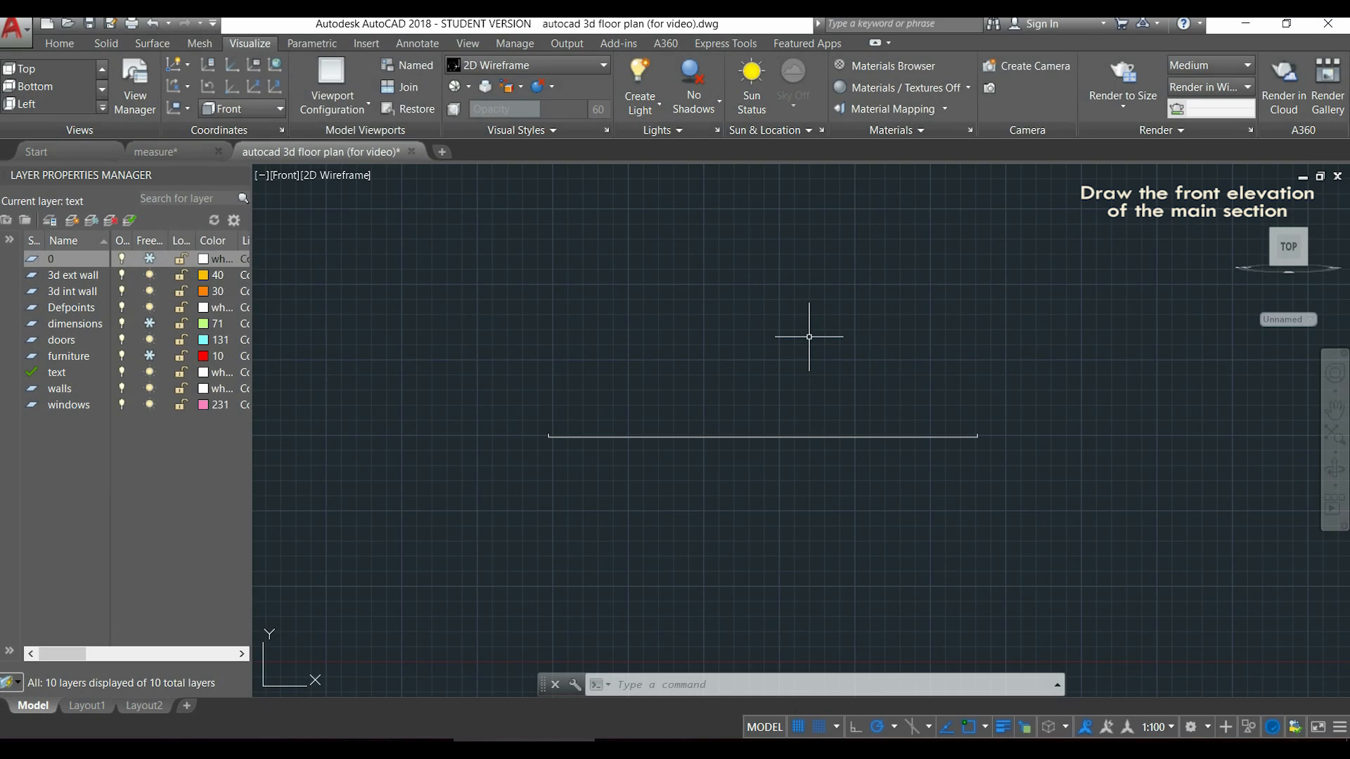
# Draw the two sloping roof edges rising from the base line's ends.
pyautogui.write('LINE Specify first point:')
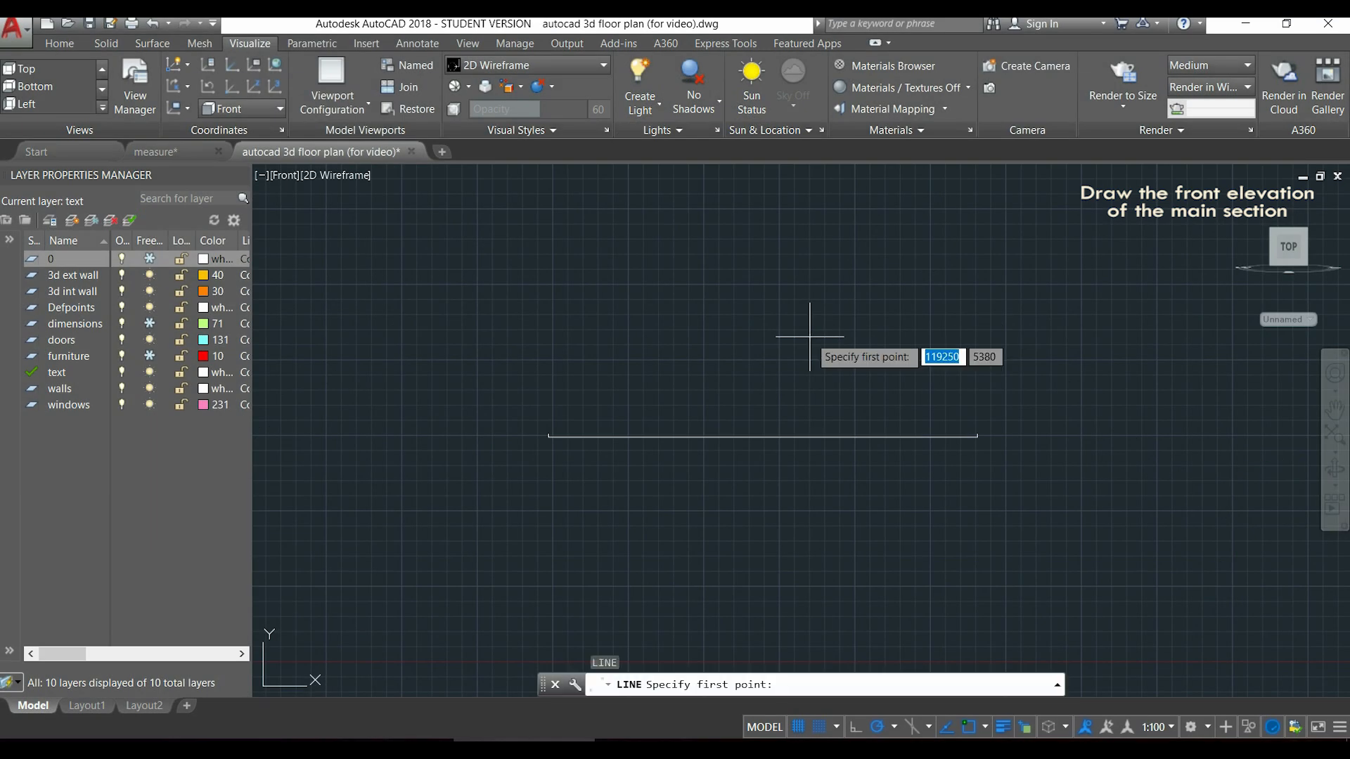
pyautogui.moveTo(405, 533)
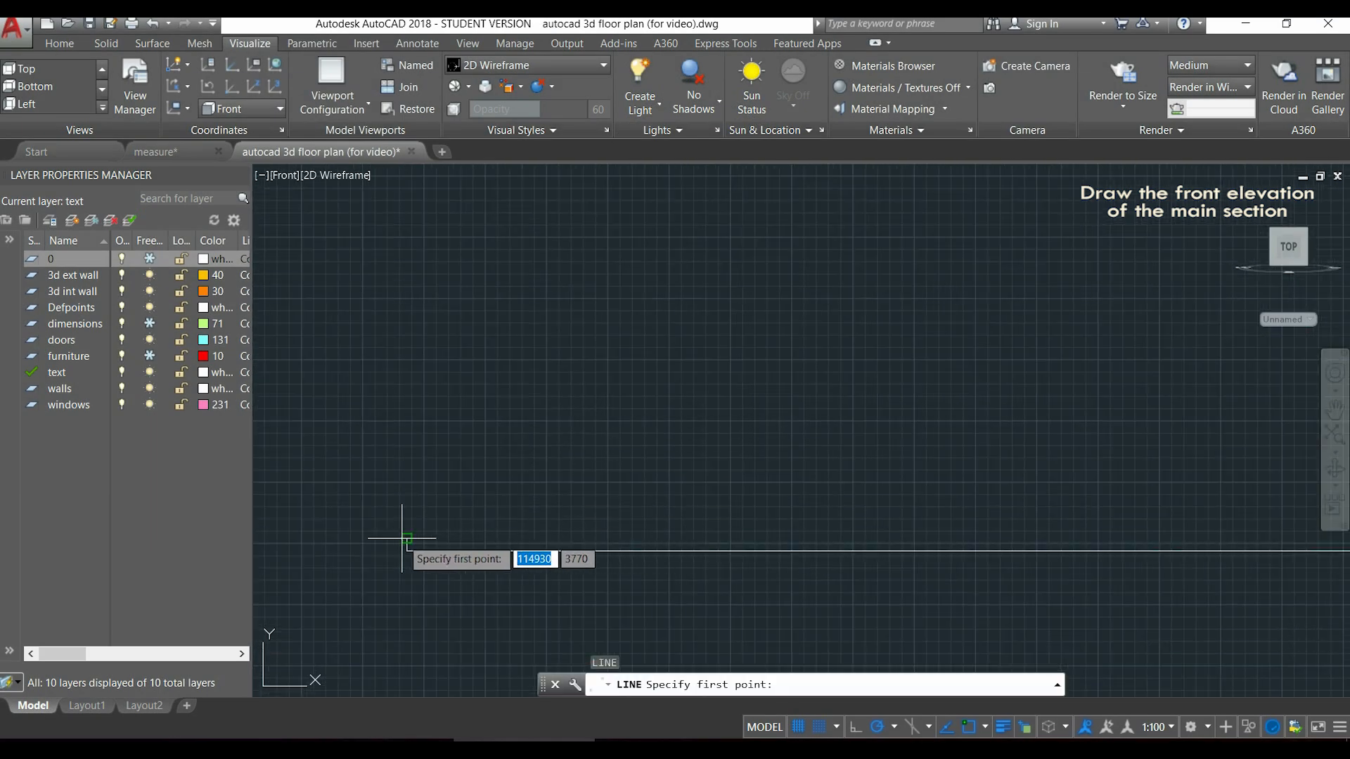
pyautogui.click(405, 540)
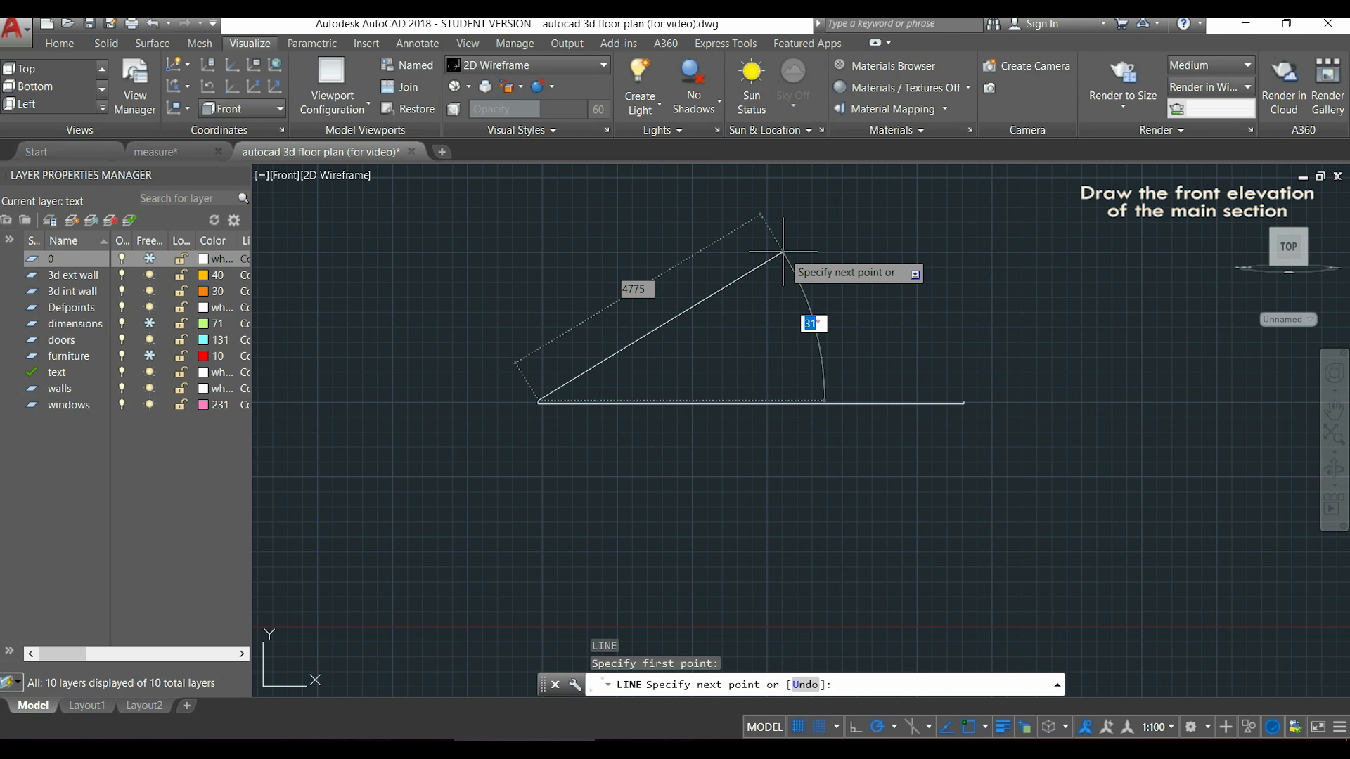
pyautogui.write('40')
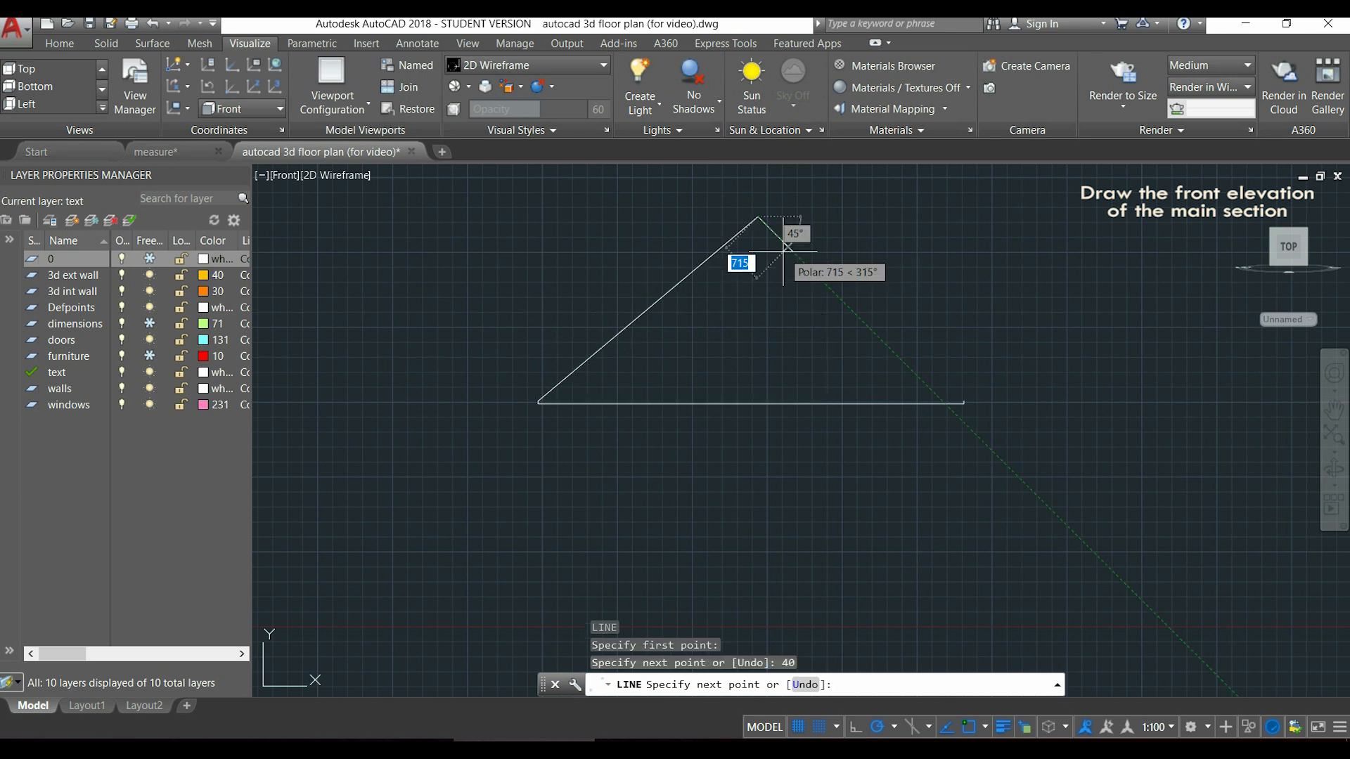
pyautogui.press('Escape')
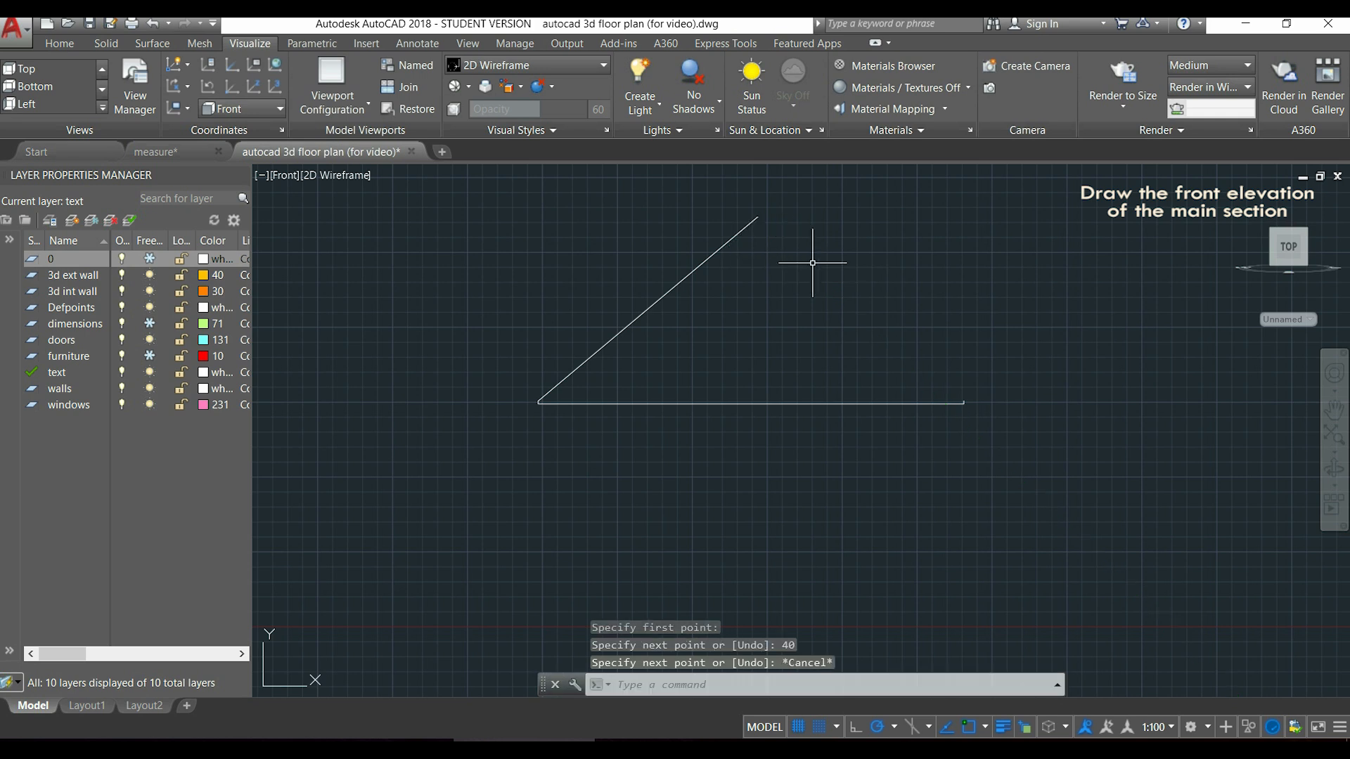
pyautogui.moveTo(858, 307)
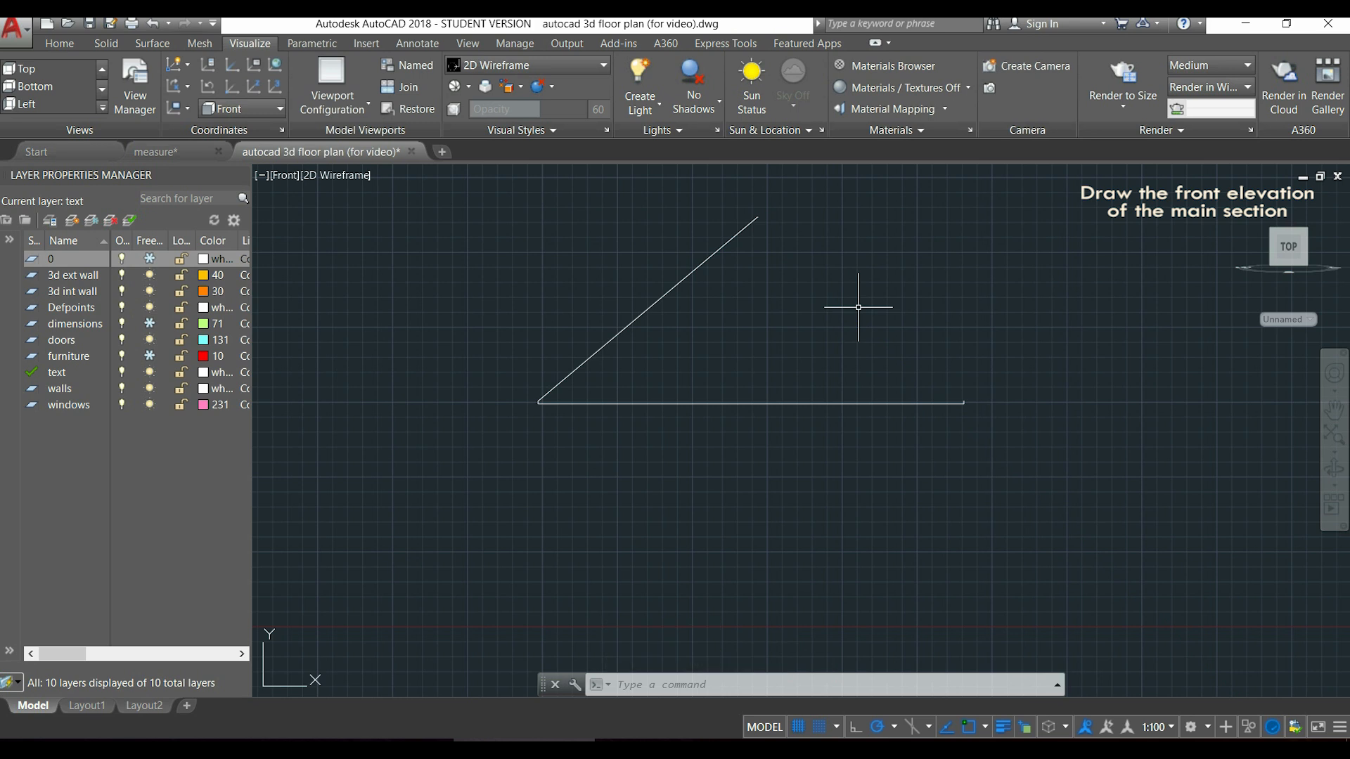
pyautogui.write('LINE Specify first point:')
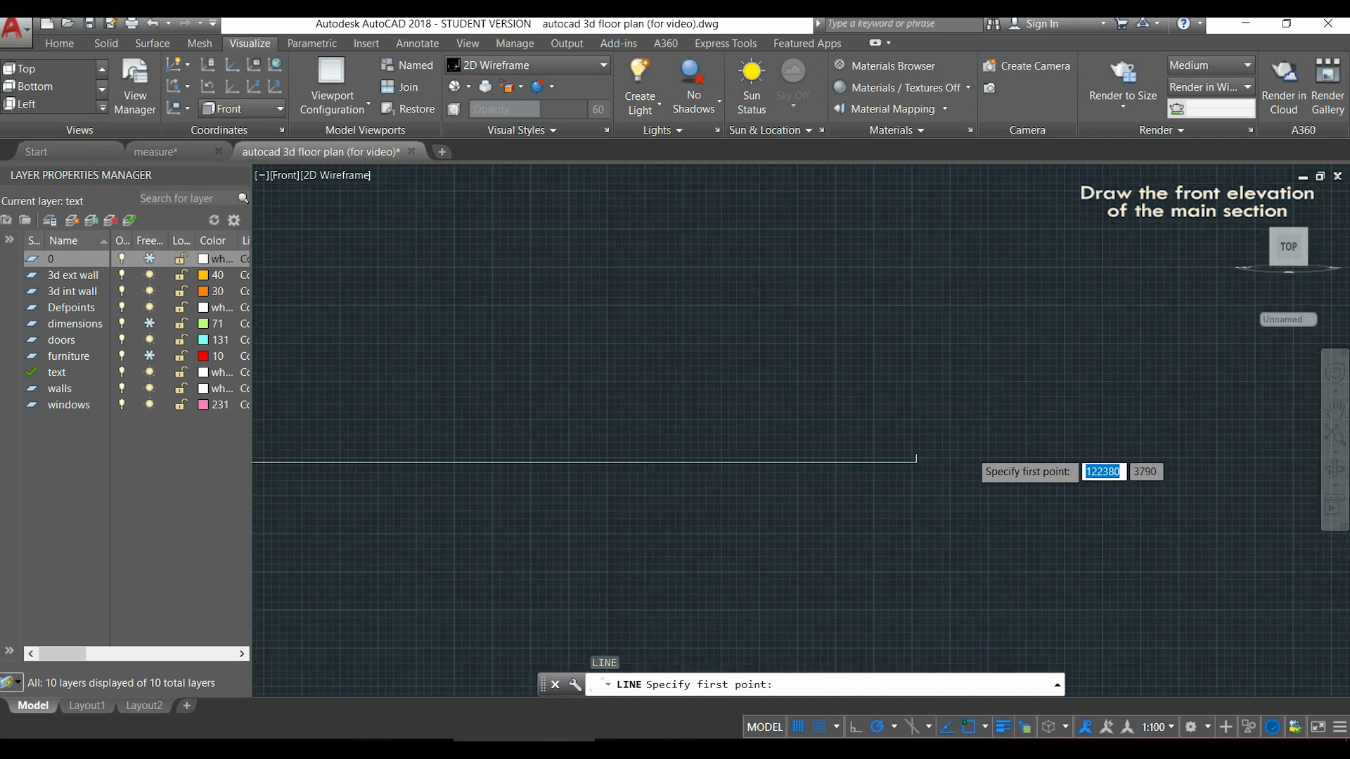
pyautogui.click(891, 456)
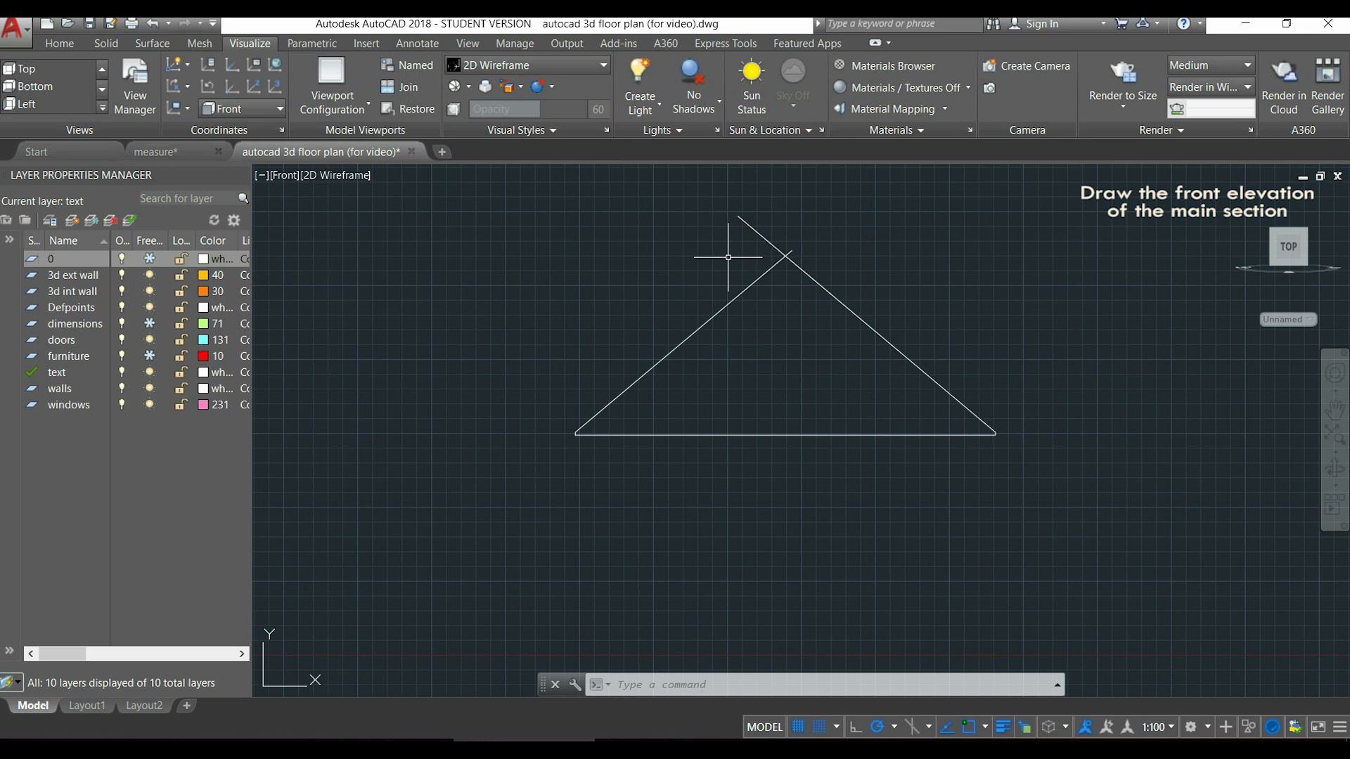
# Start the TR Trim command on the crossed roof lines.
pyautogui.write('TR')
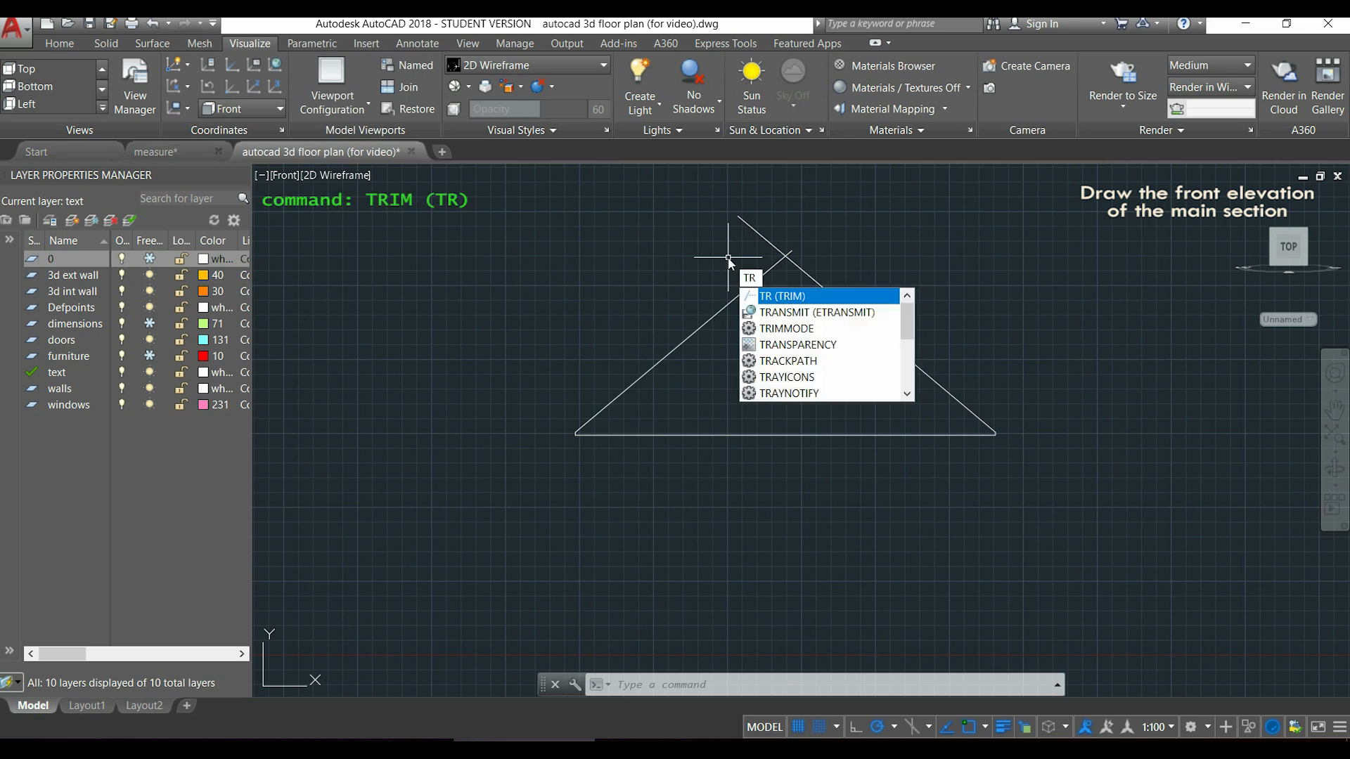
pyautogui.press('enter')
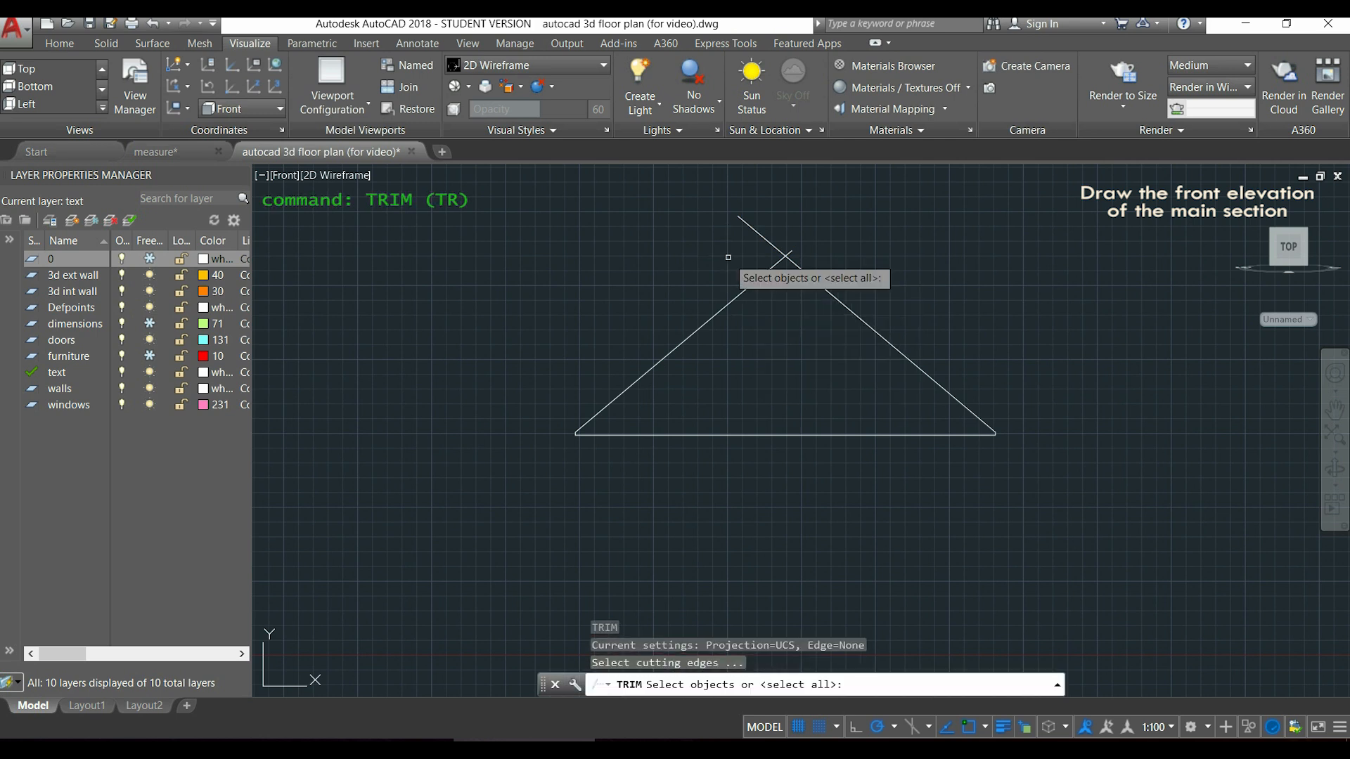
pyautogui.moveTo(977, 198)
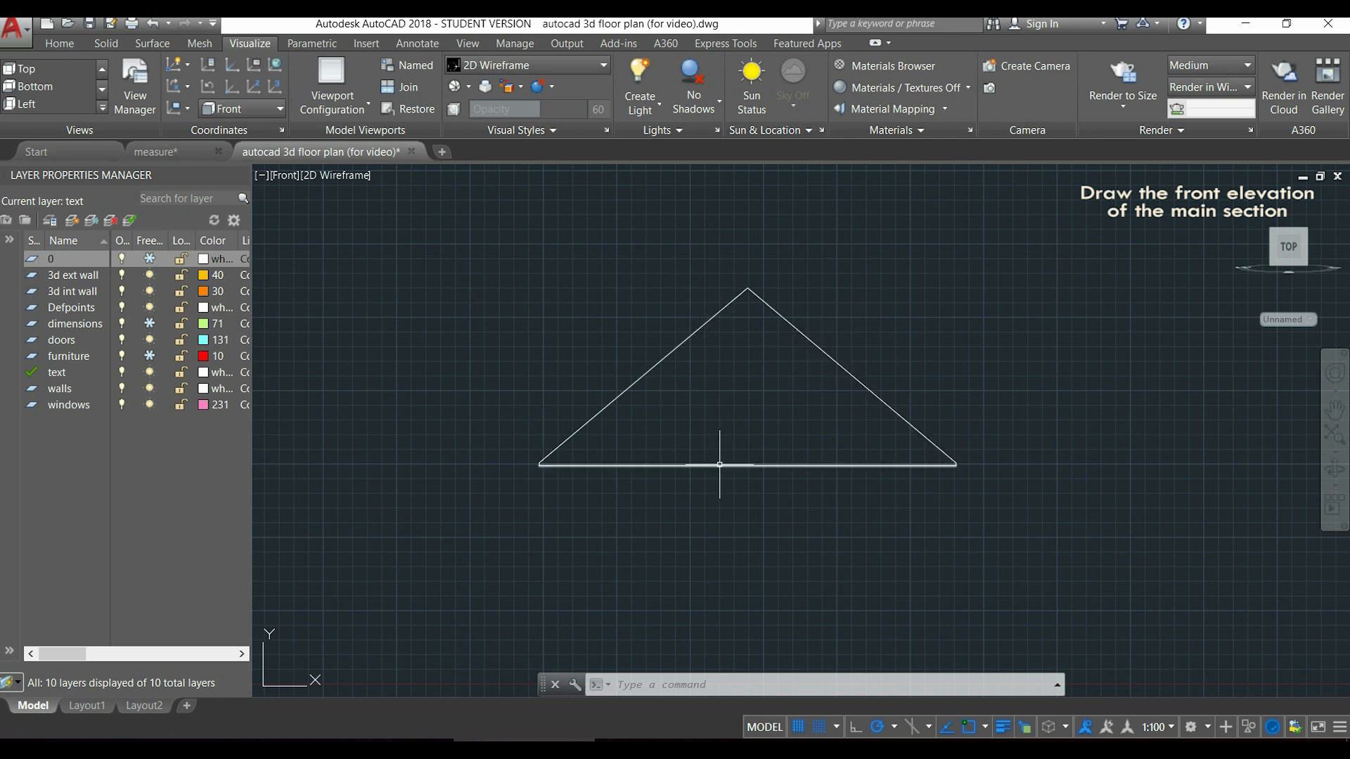
pyautogui.moveTo(881, 299)
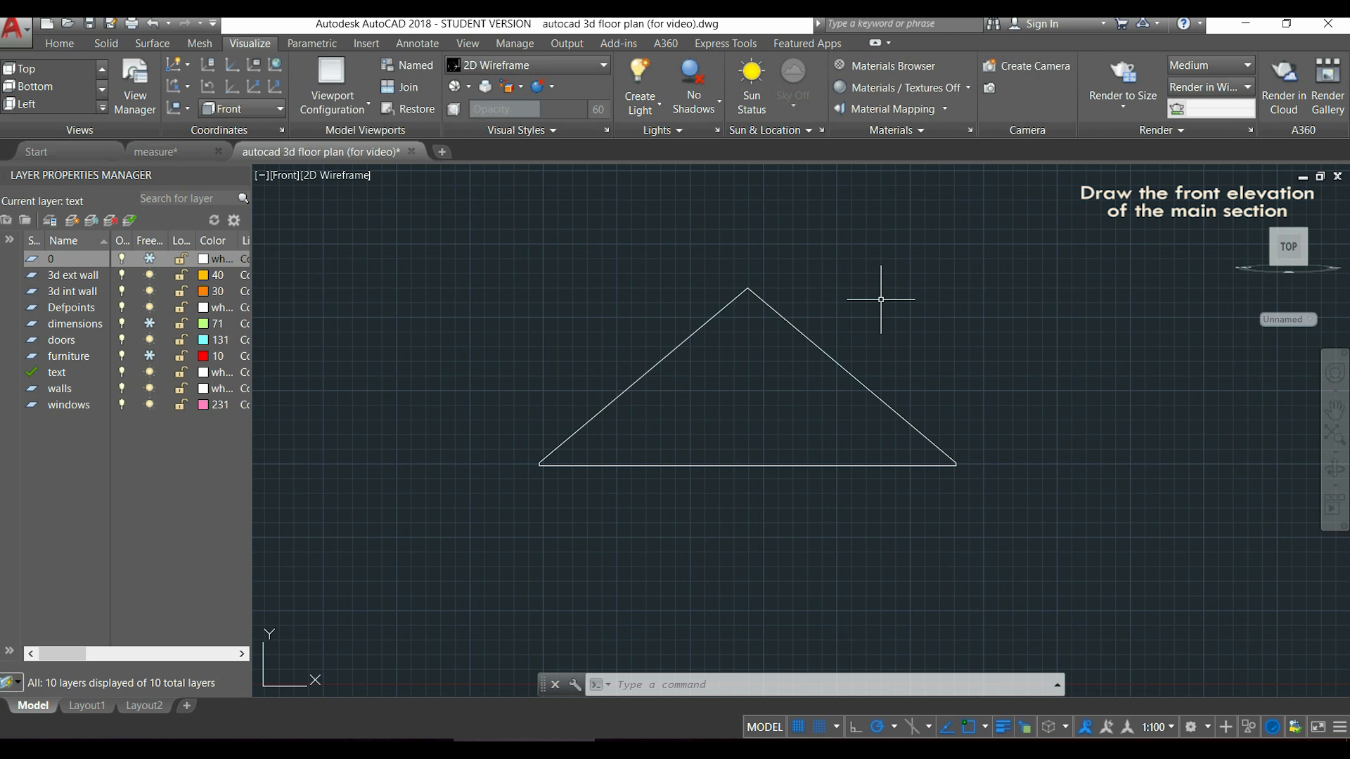
# Merge the five triangle pieces into one polyline with JOIN.
pyautogui.write('JOIN Select objects to join:')
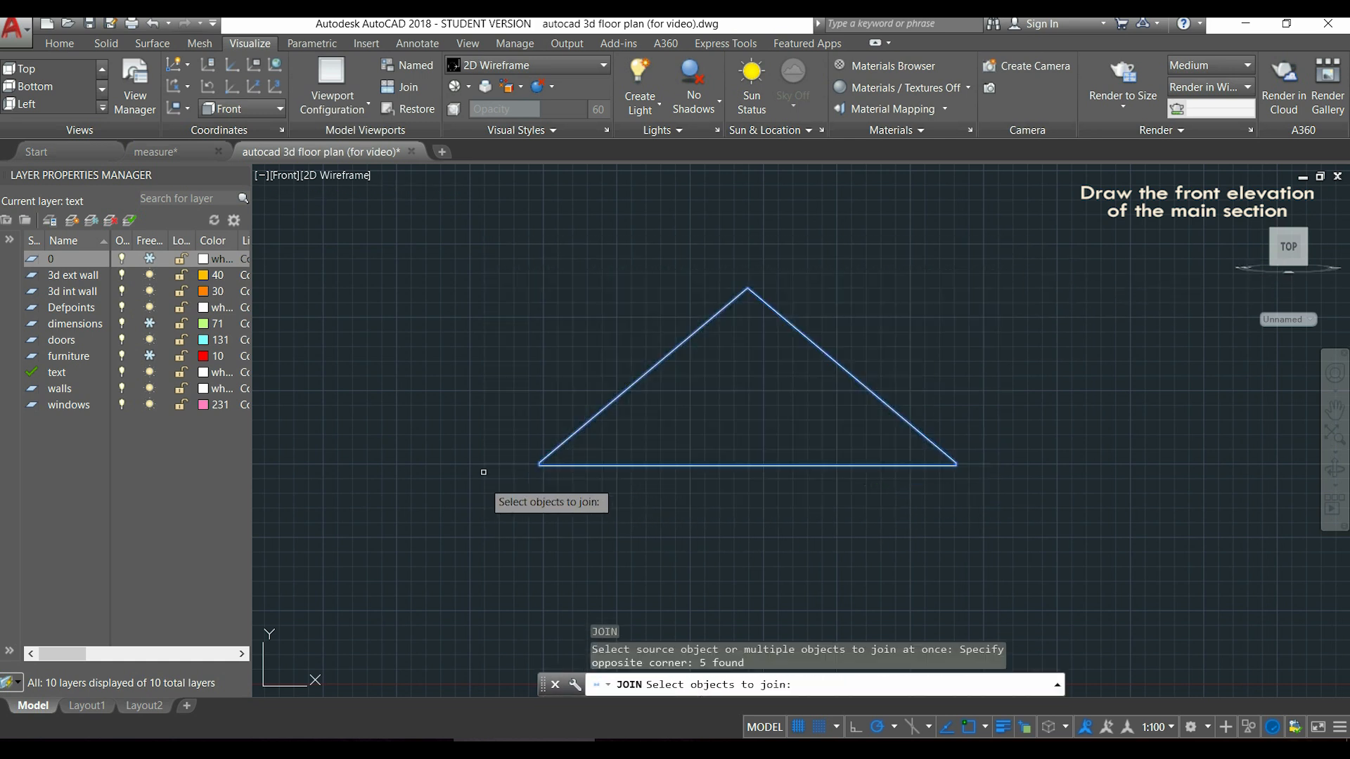
pyautogui.press('enter')
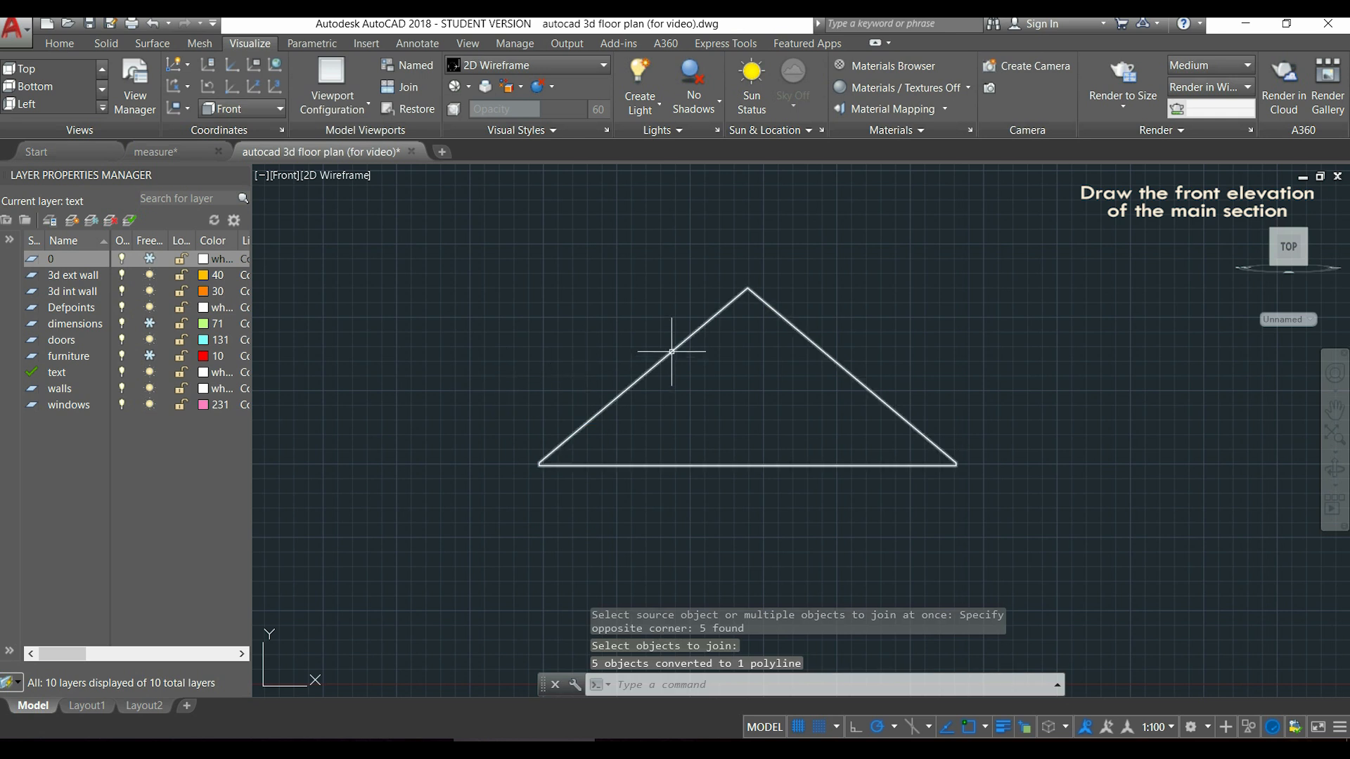
pyautogui.moveTo(670, 352)
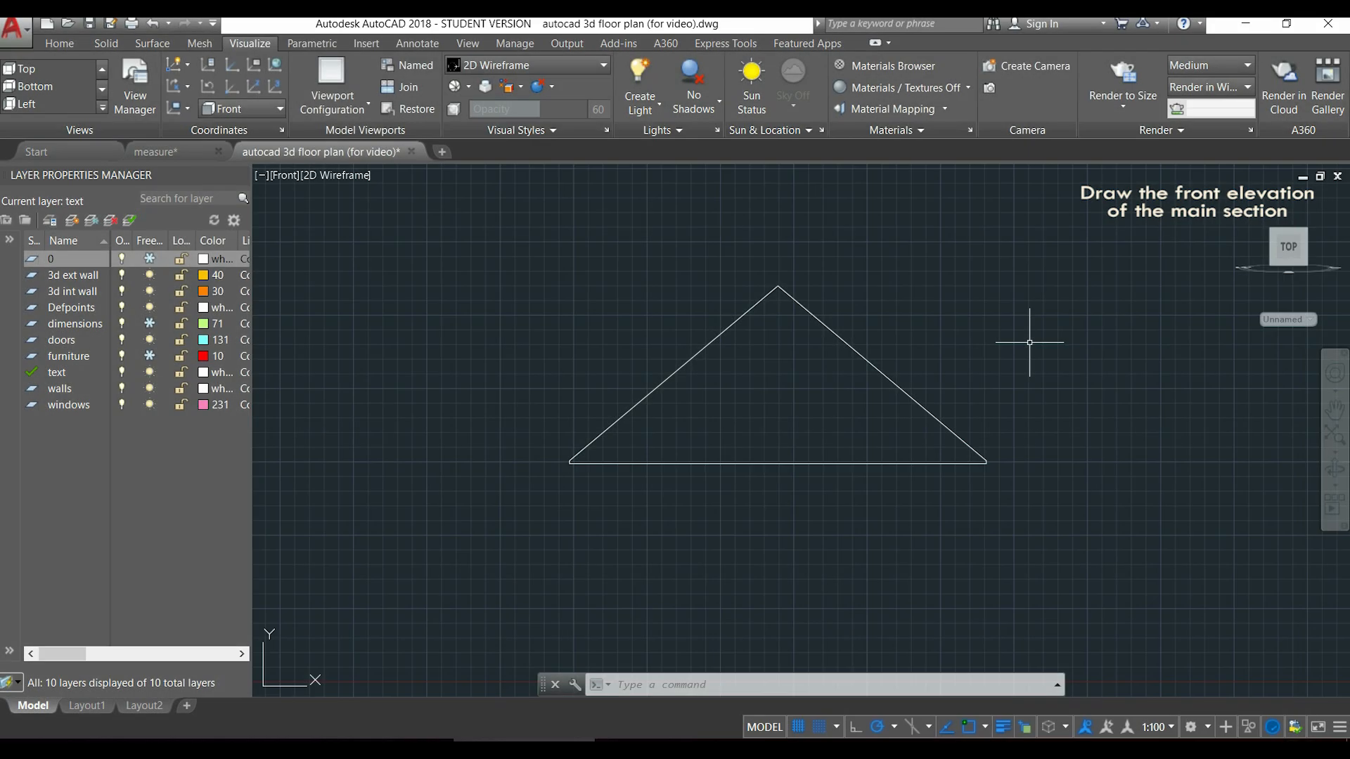
# Copy the triangular profile, using its bottom corner as the base point.
pyautogui.write('COPY Select objects:')
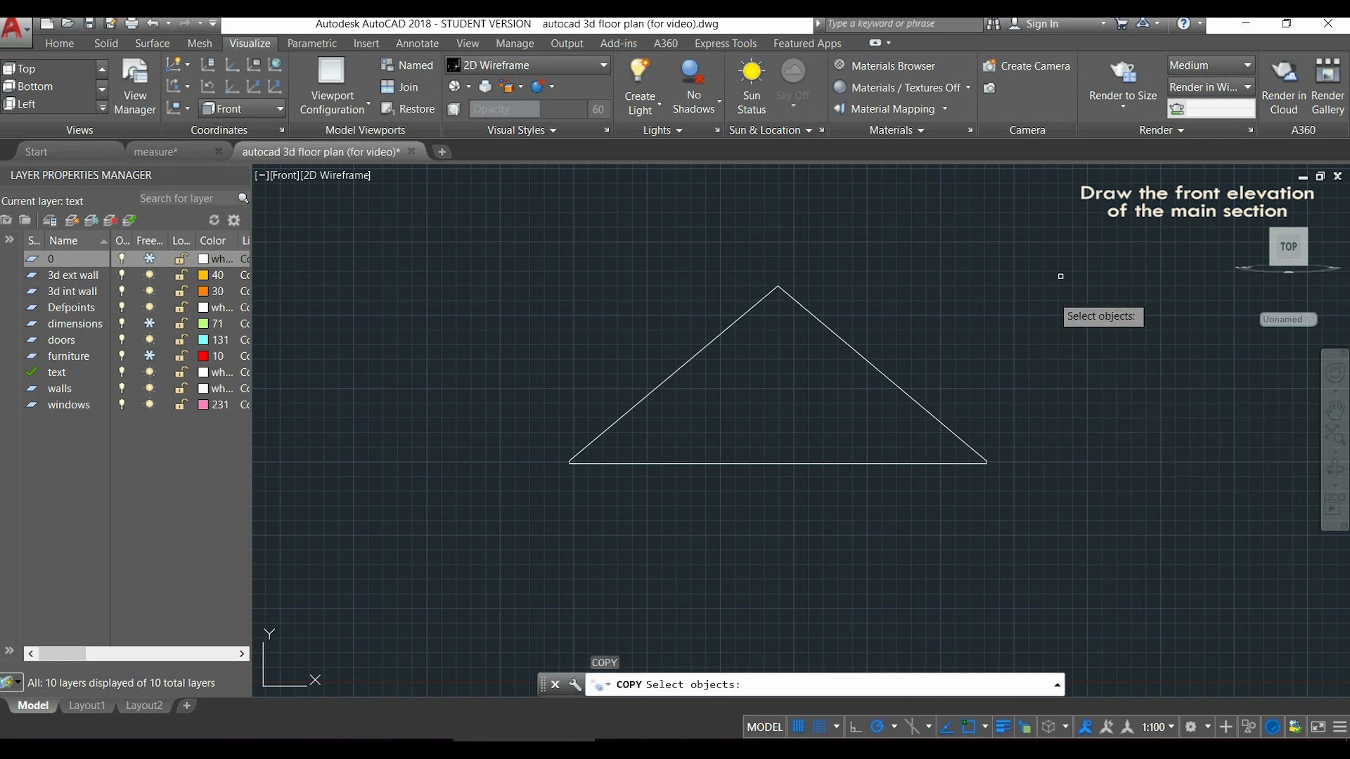
pyautogui.click(873, 417)
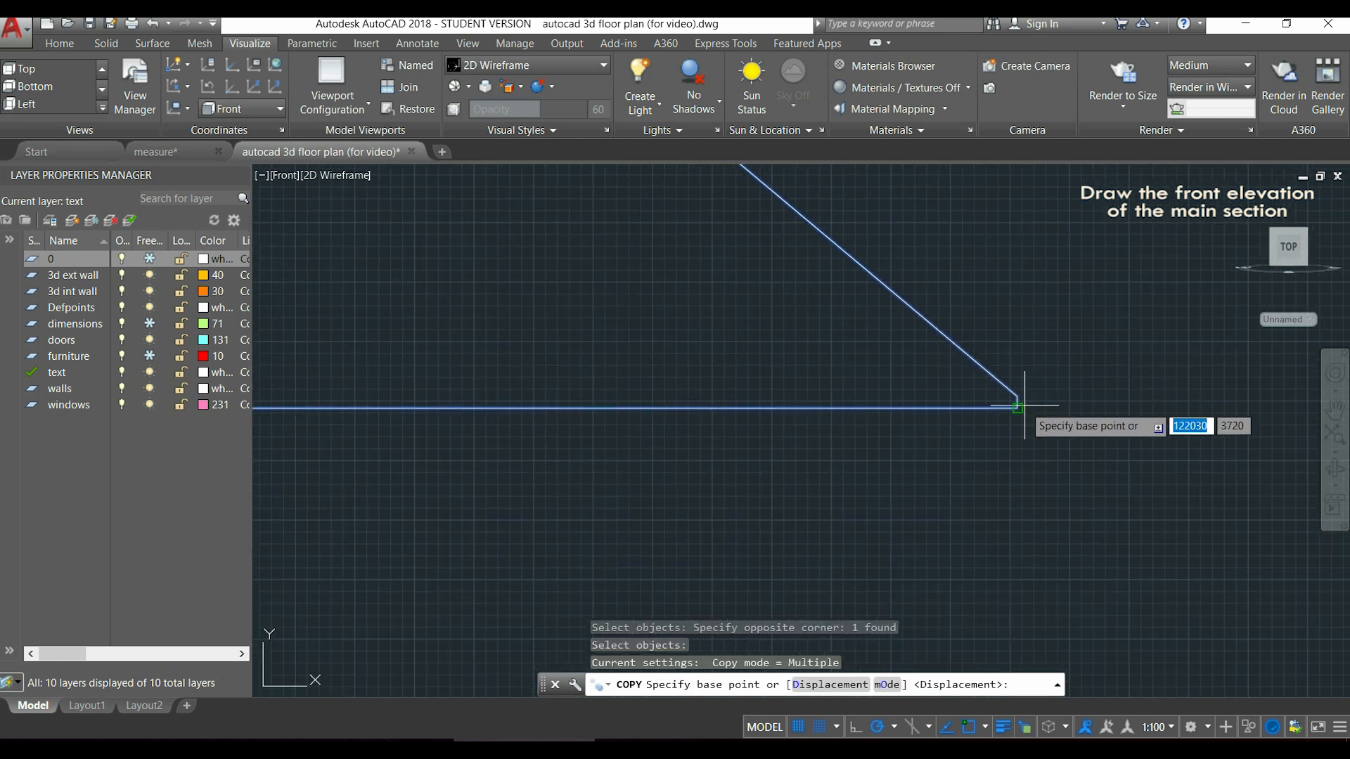
pyautogui.click(1017, 406)
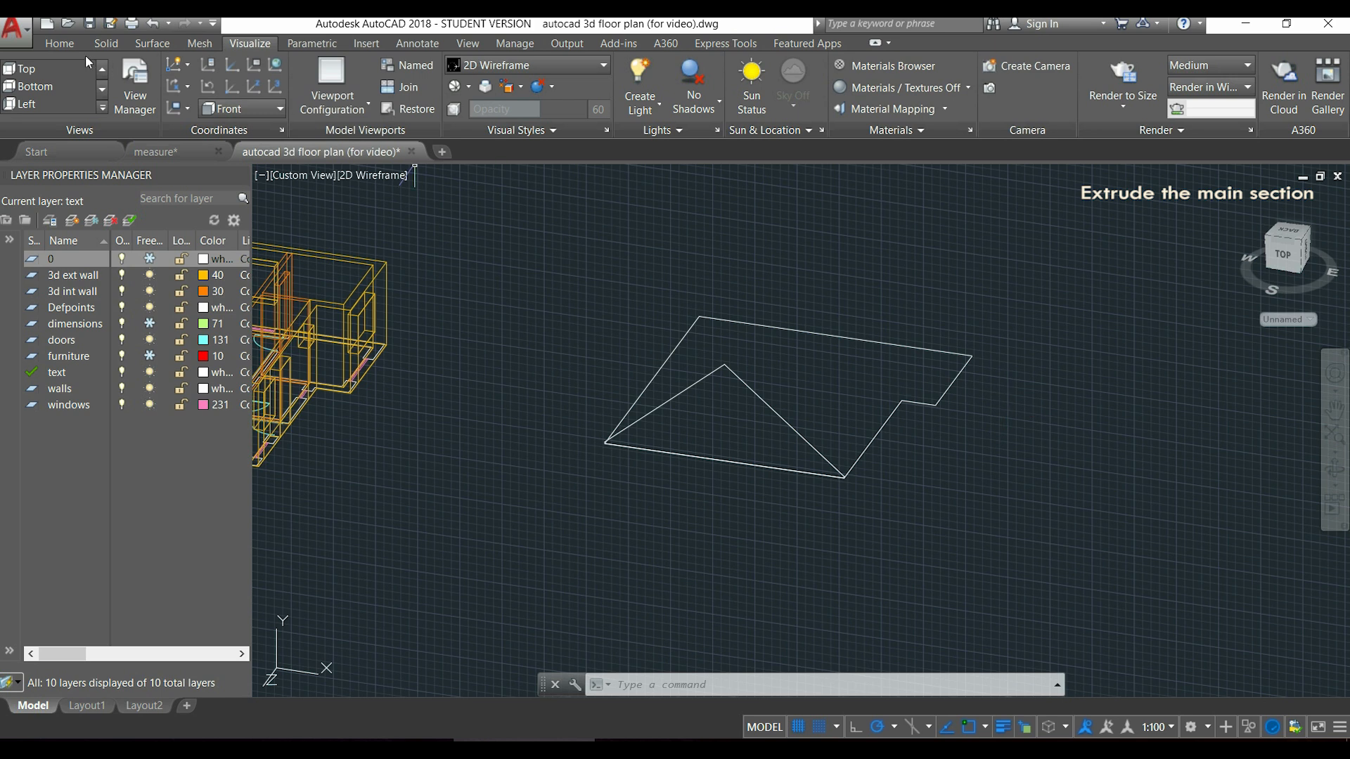
# Start Presspull from the Home tab on the triangular profile.
pyautogui.click(59, 42)
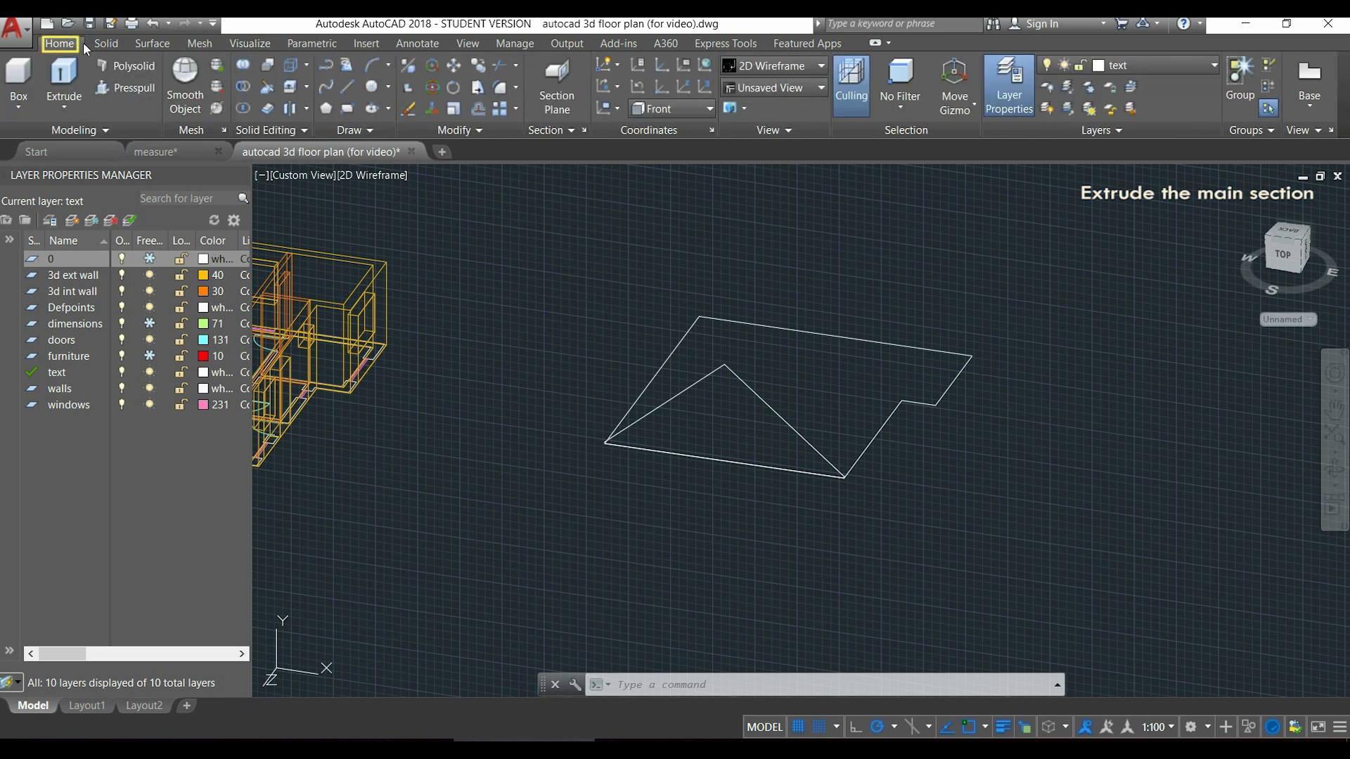
pyautogui.moveTo(134, 88)
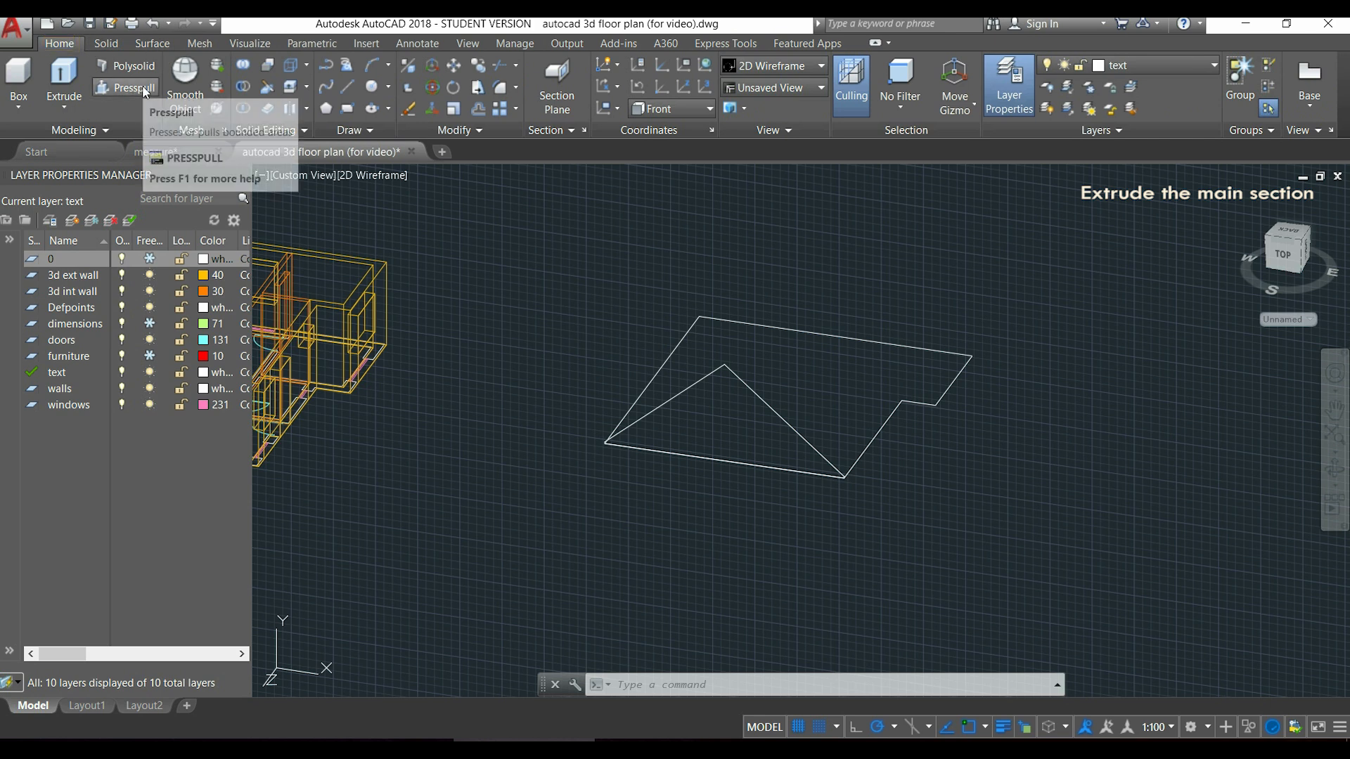
pyautogui.click(133, 87)
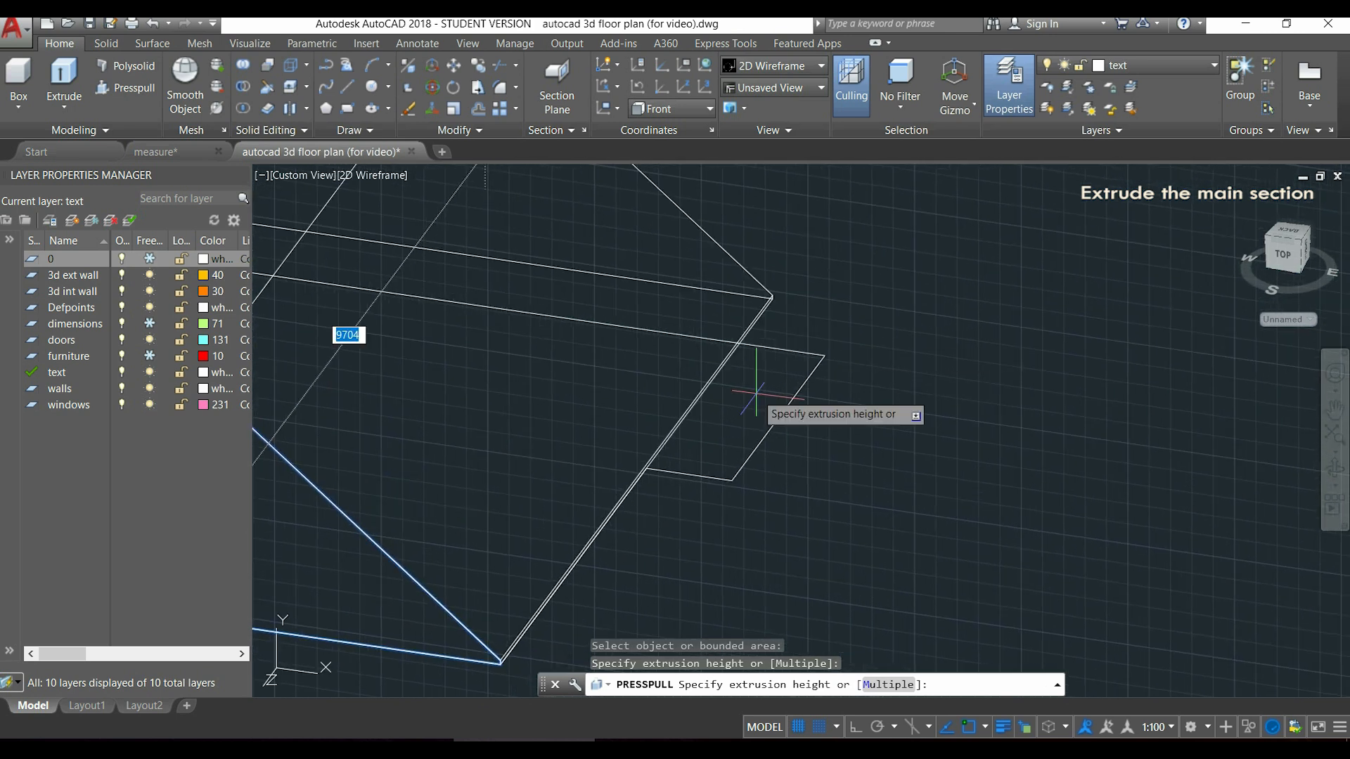
pyautogui.moveTo(825, 354)
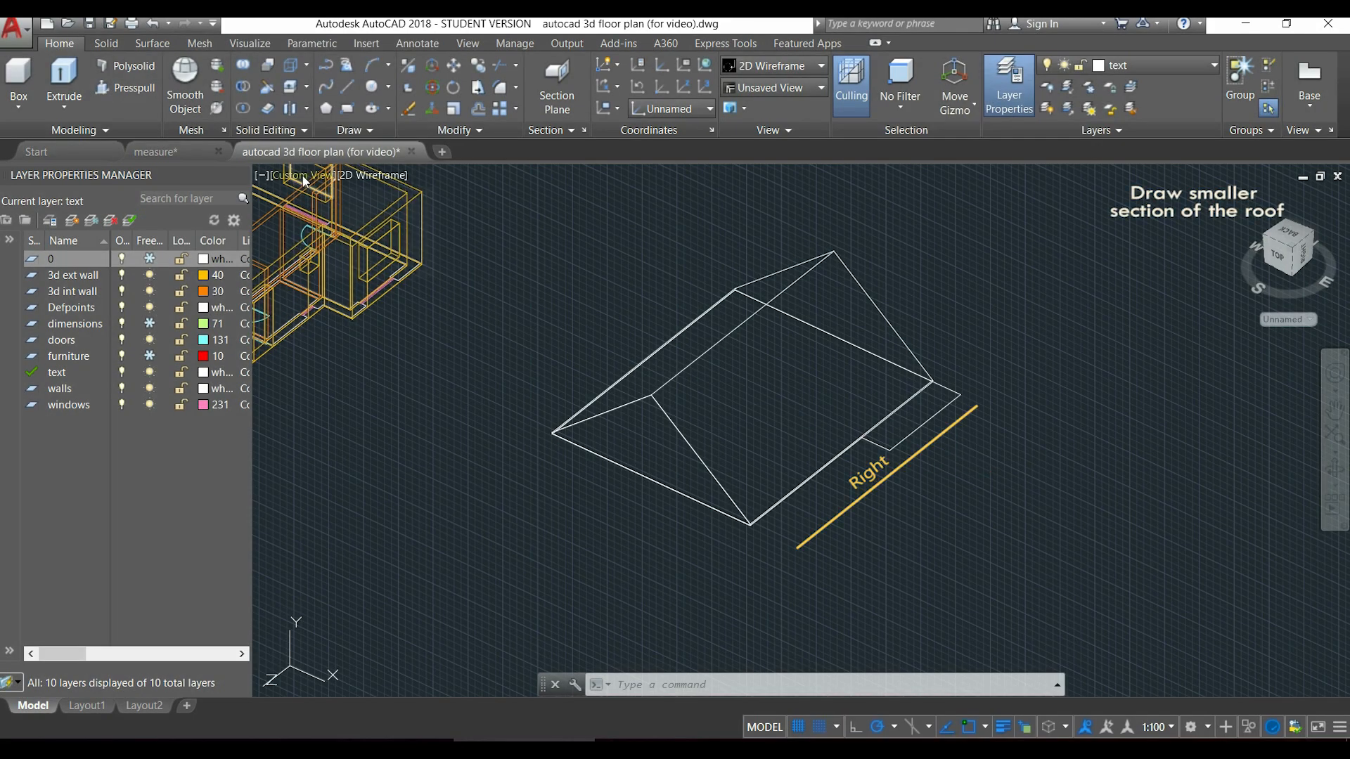
# Switch the viewport from Custom View to the Right preset view.
pyautogui.click(336, 176)
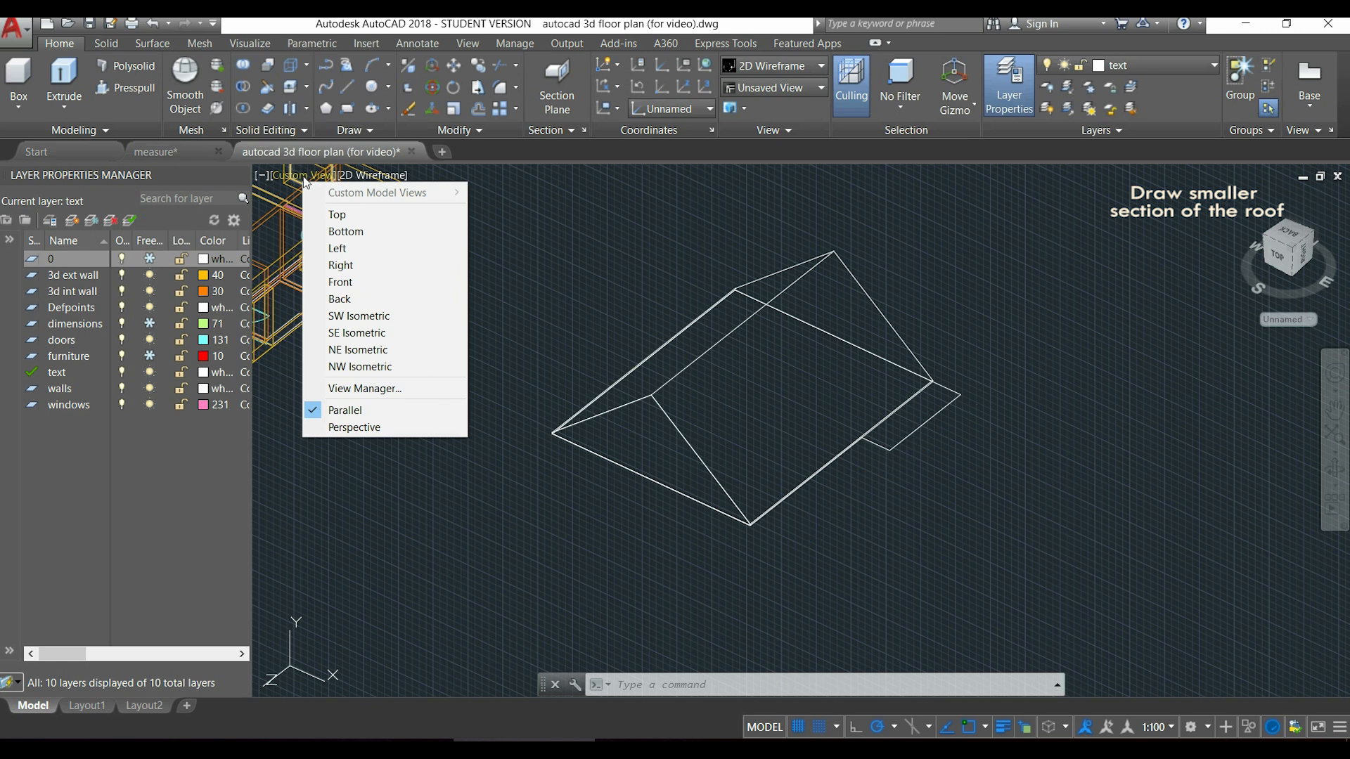
pyautogui.moveTo(391, 265)
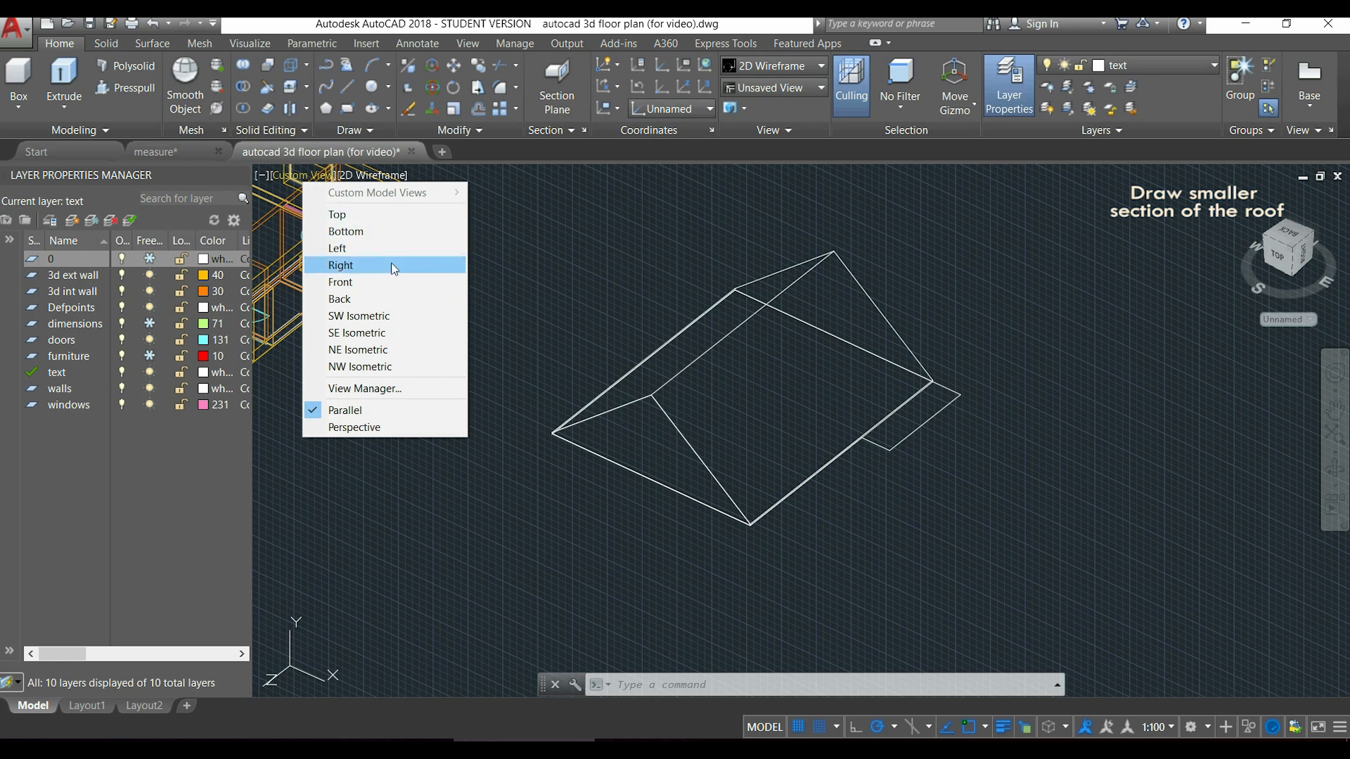
pyautogui.click(341, 265)
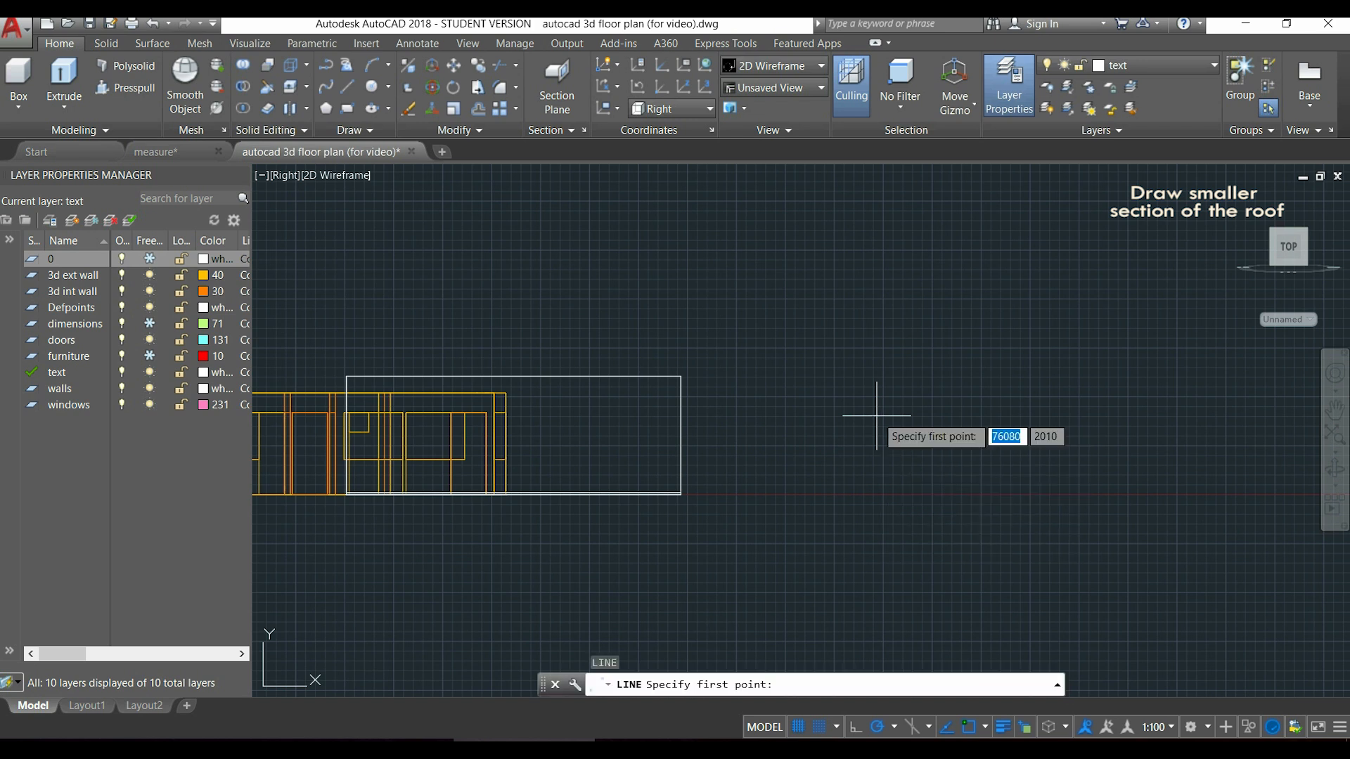
# Draw the smaller roof's 3320 base line, a 50 segment and its first sloping side.
pyautogui.click(878, 394)
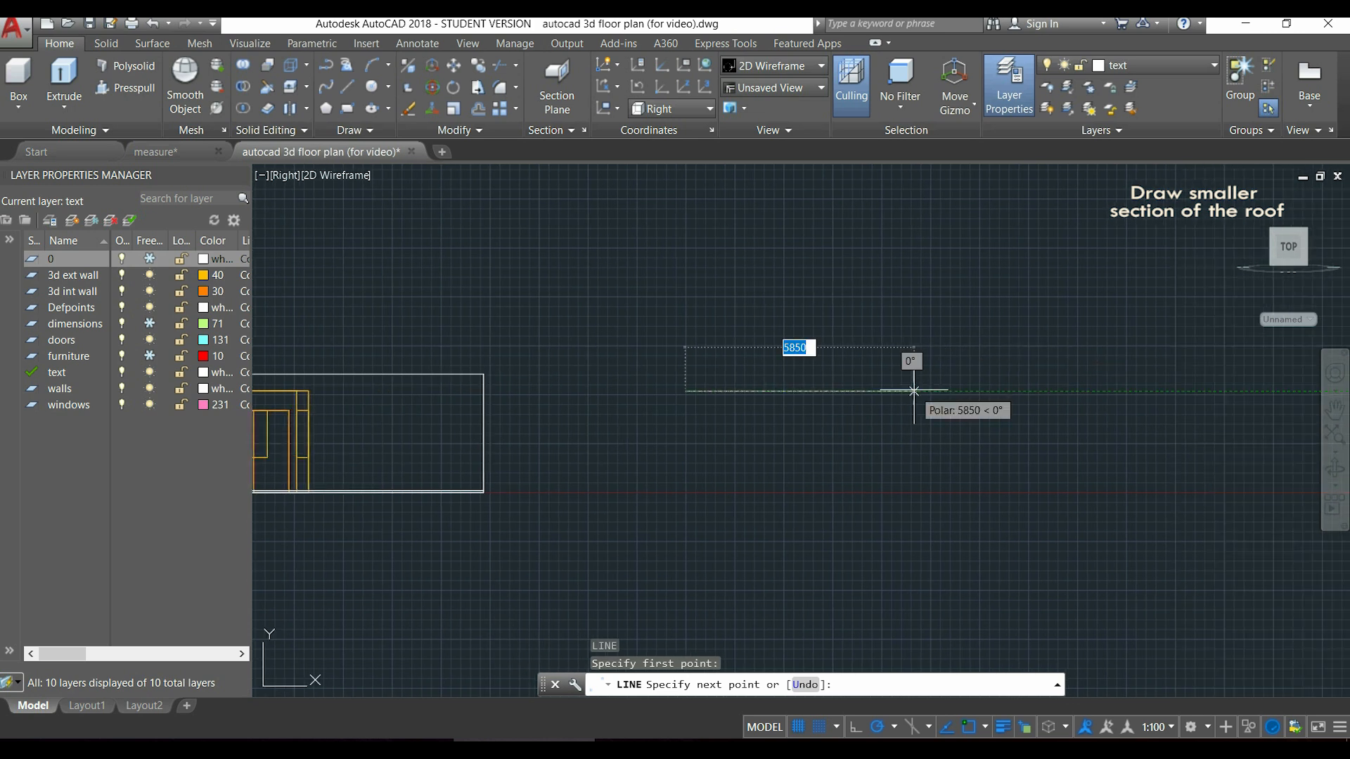
pyautogui.write('3320')
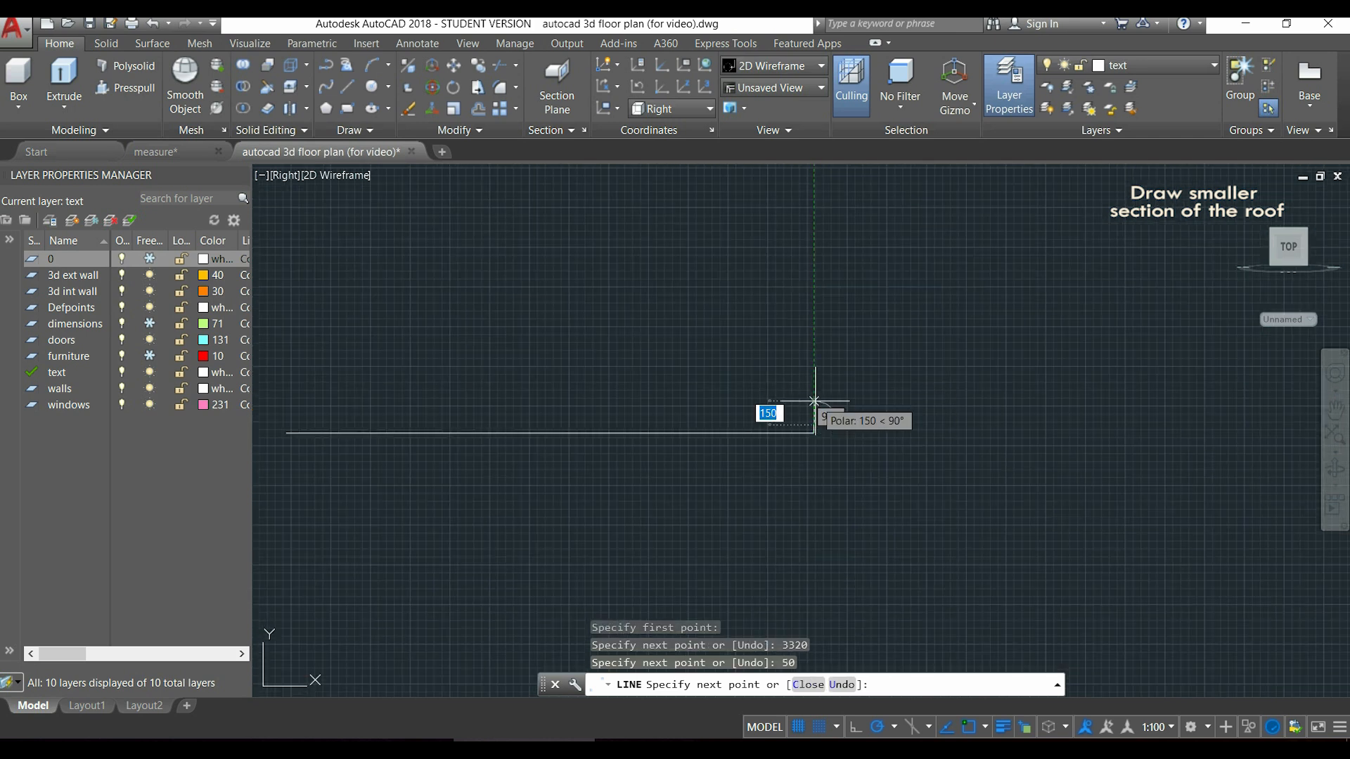
pyautogui.press('Escape')
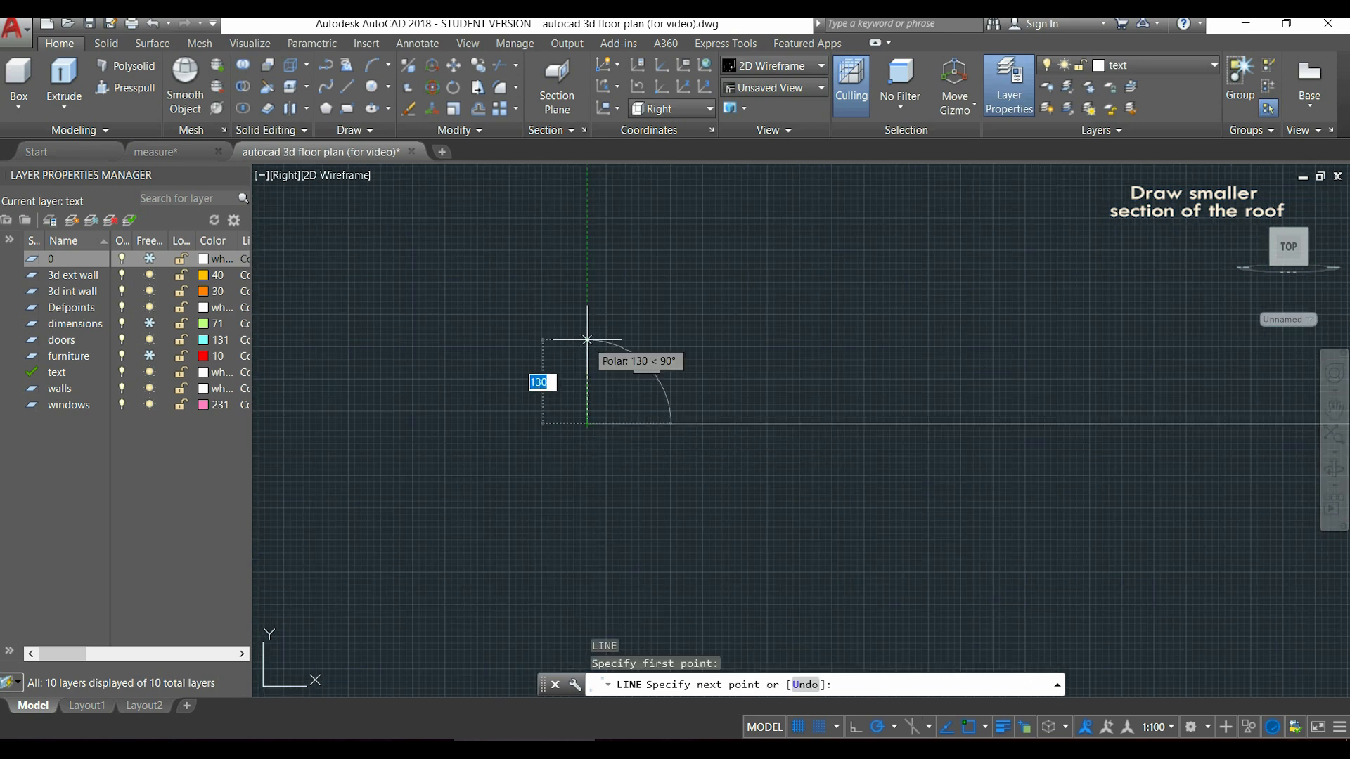
pyautogui.write('50')
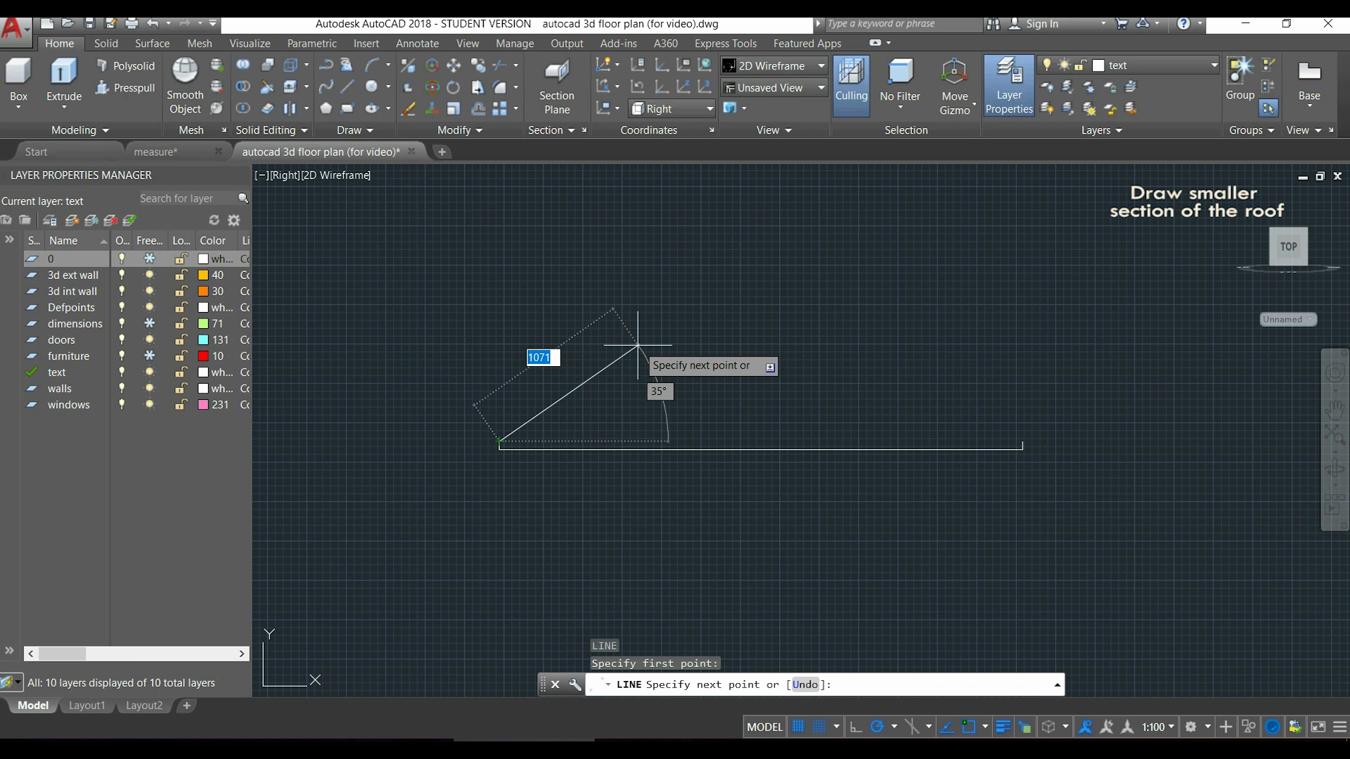
pyautogui.write('4')
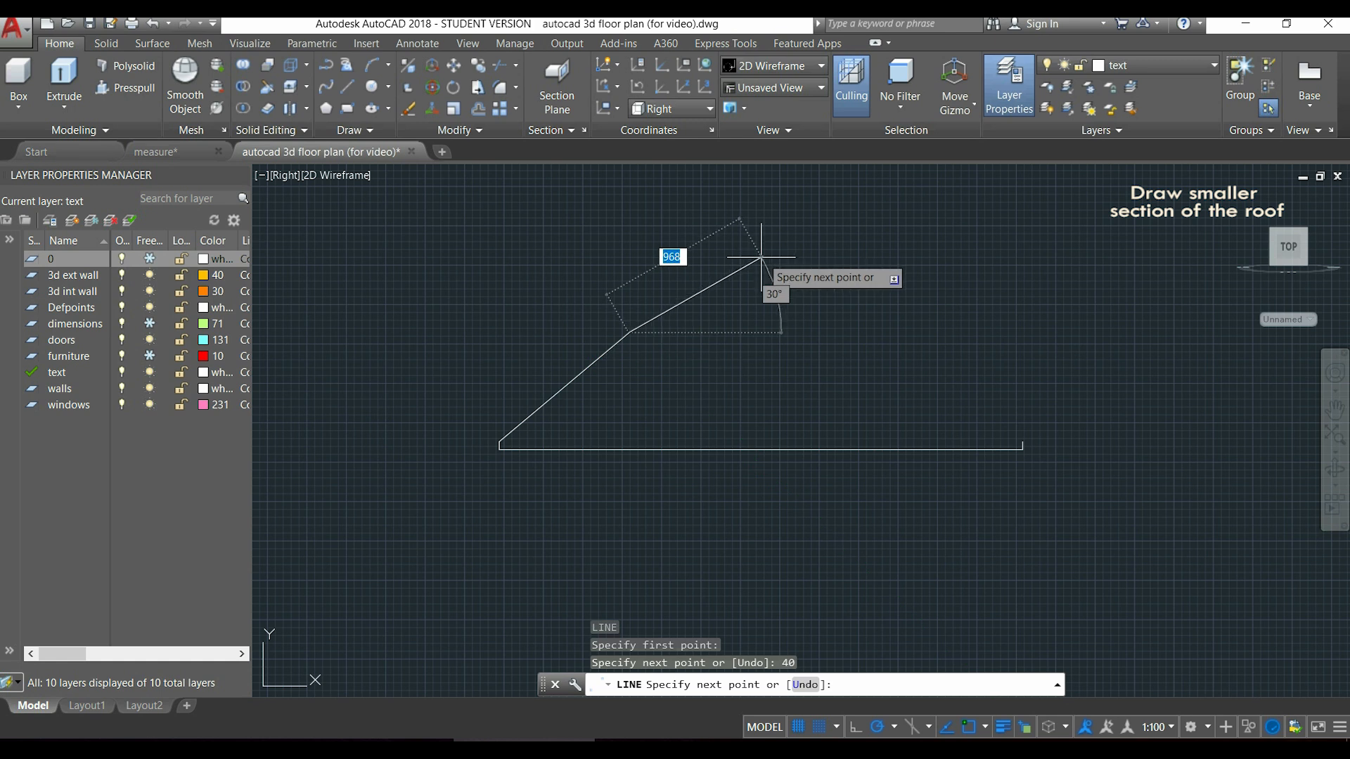
pyautogui.press('Escape')
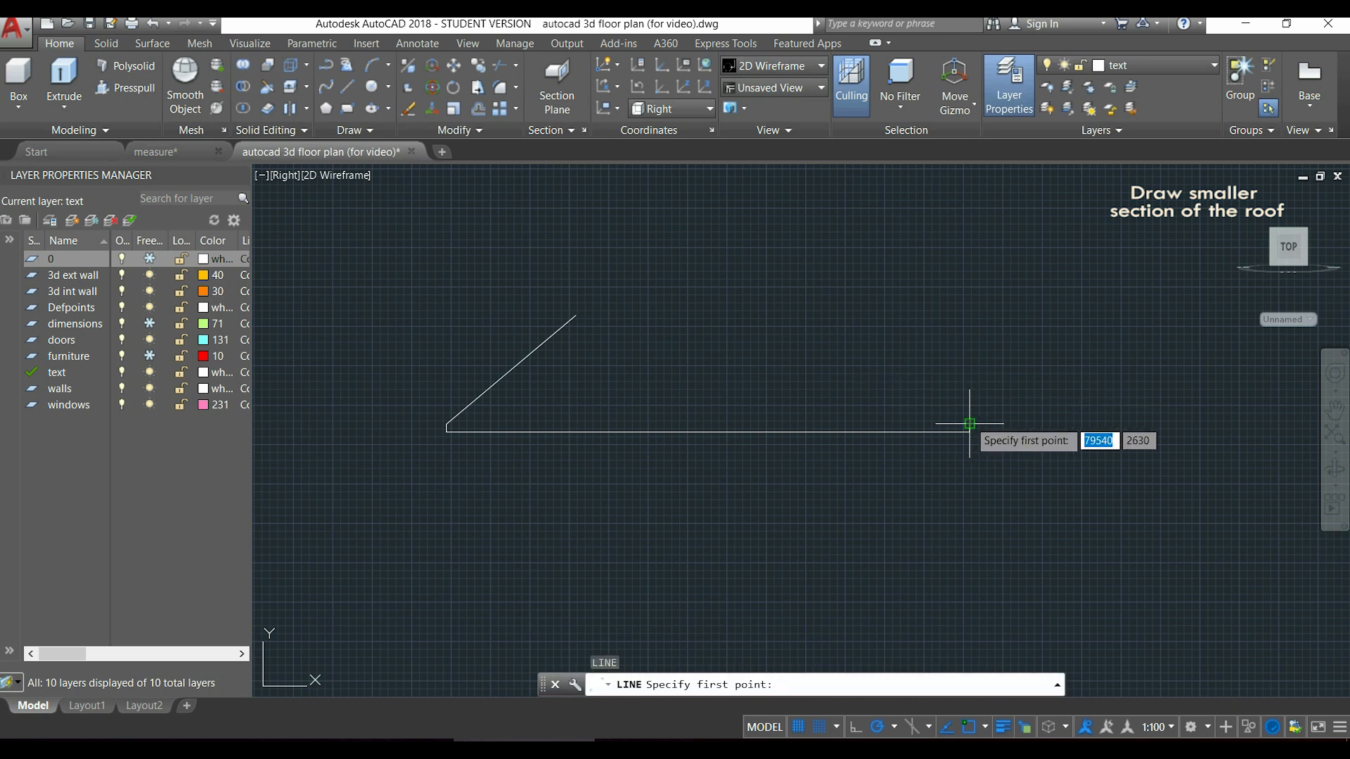
# Draw the right slope from the base end, extend the short slope to the long one, and trim.
pyautogui.click(969, 423)
pyautogui.write('140')
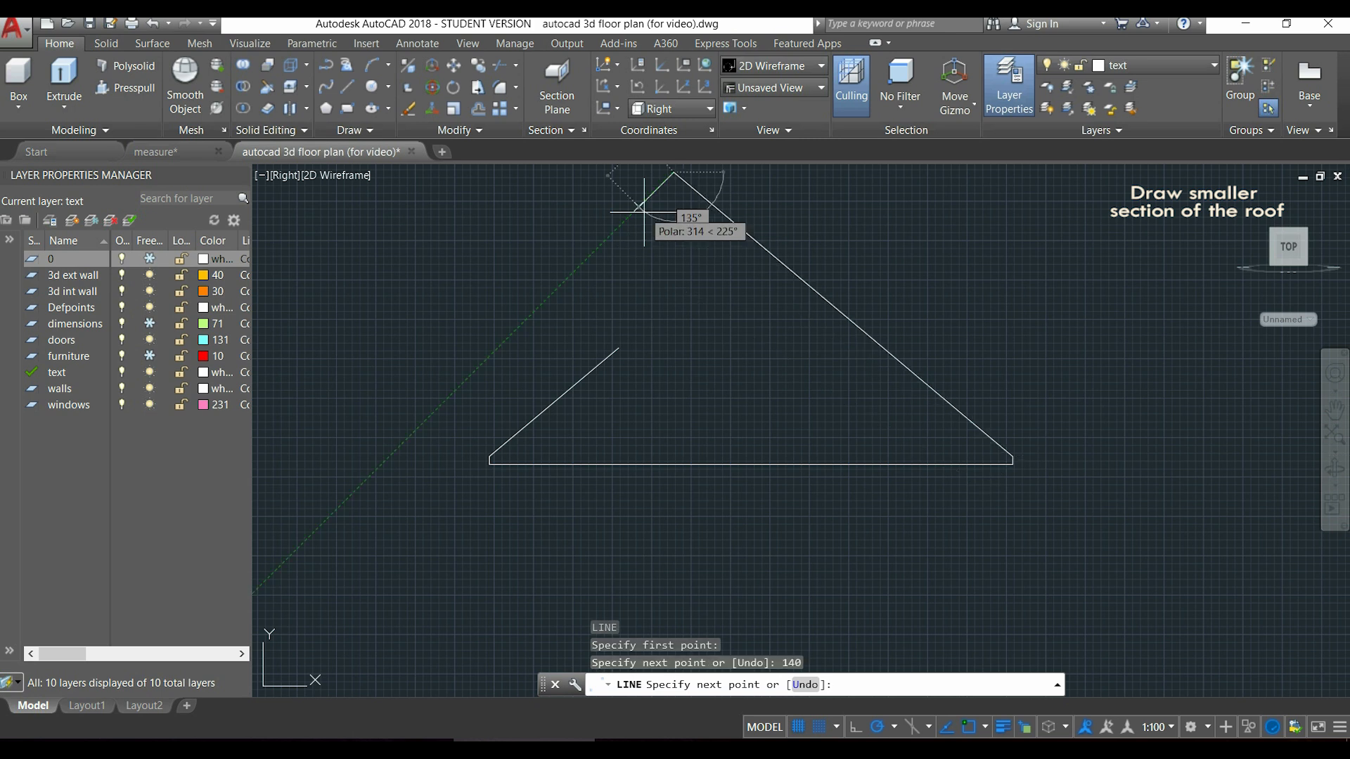
pyautogui.press('Escape')
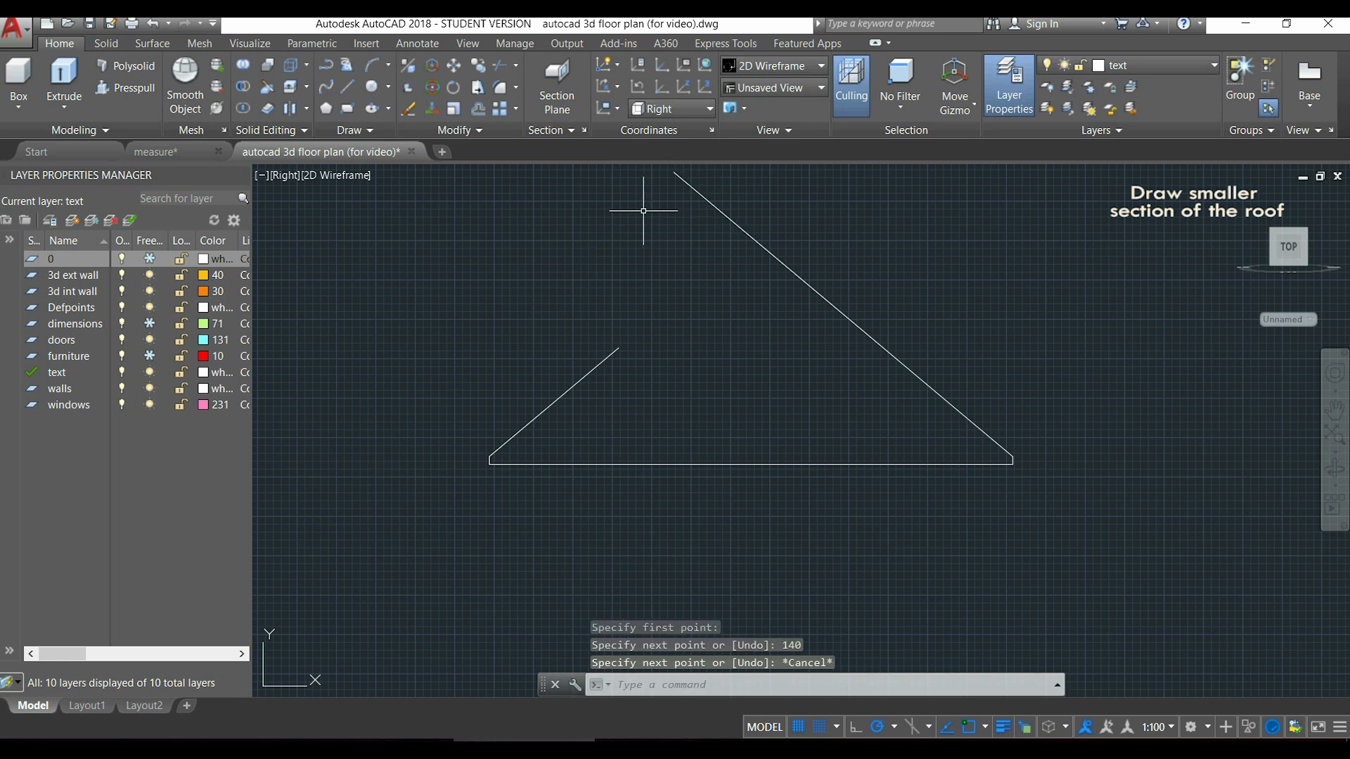
pyautogui.moveTo(924, 277)
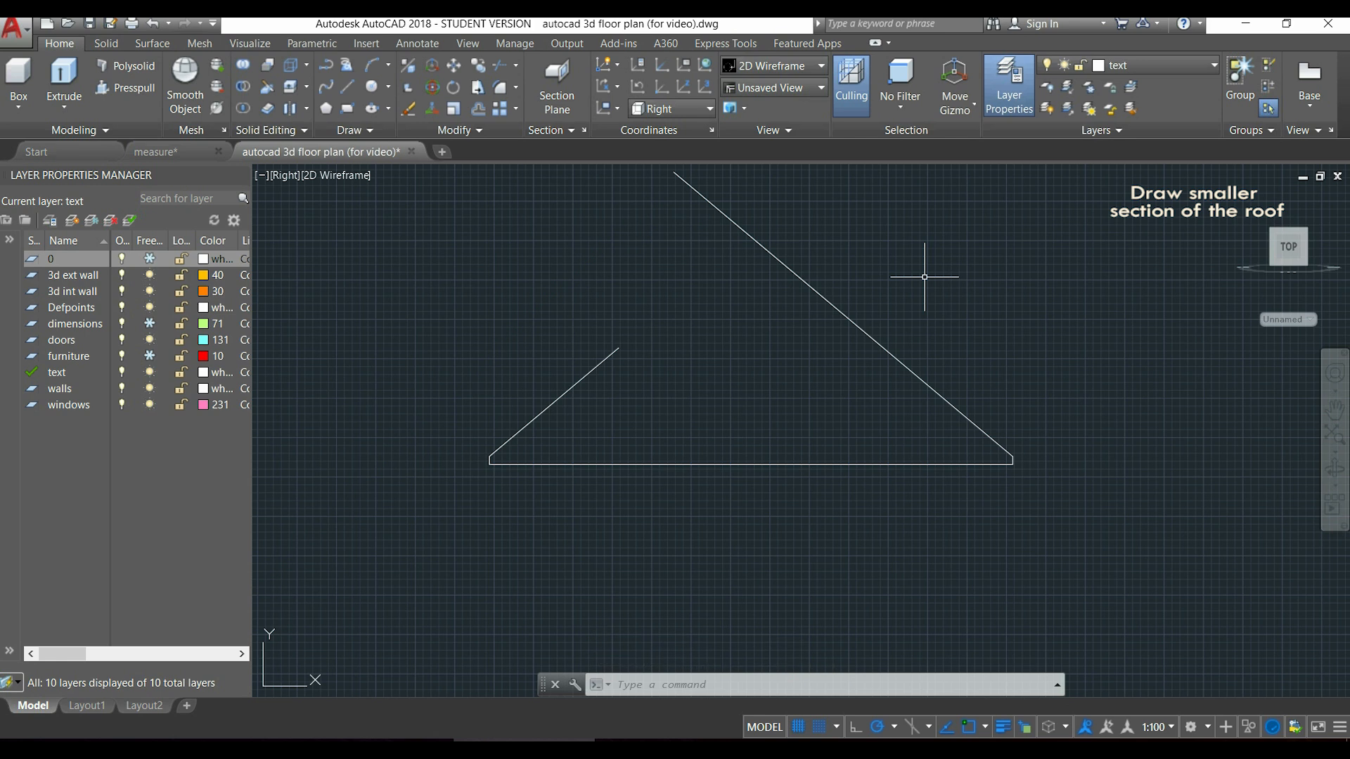
pyautogui.write('EX')
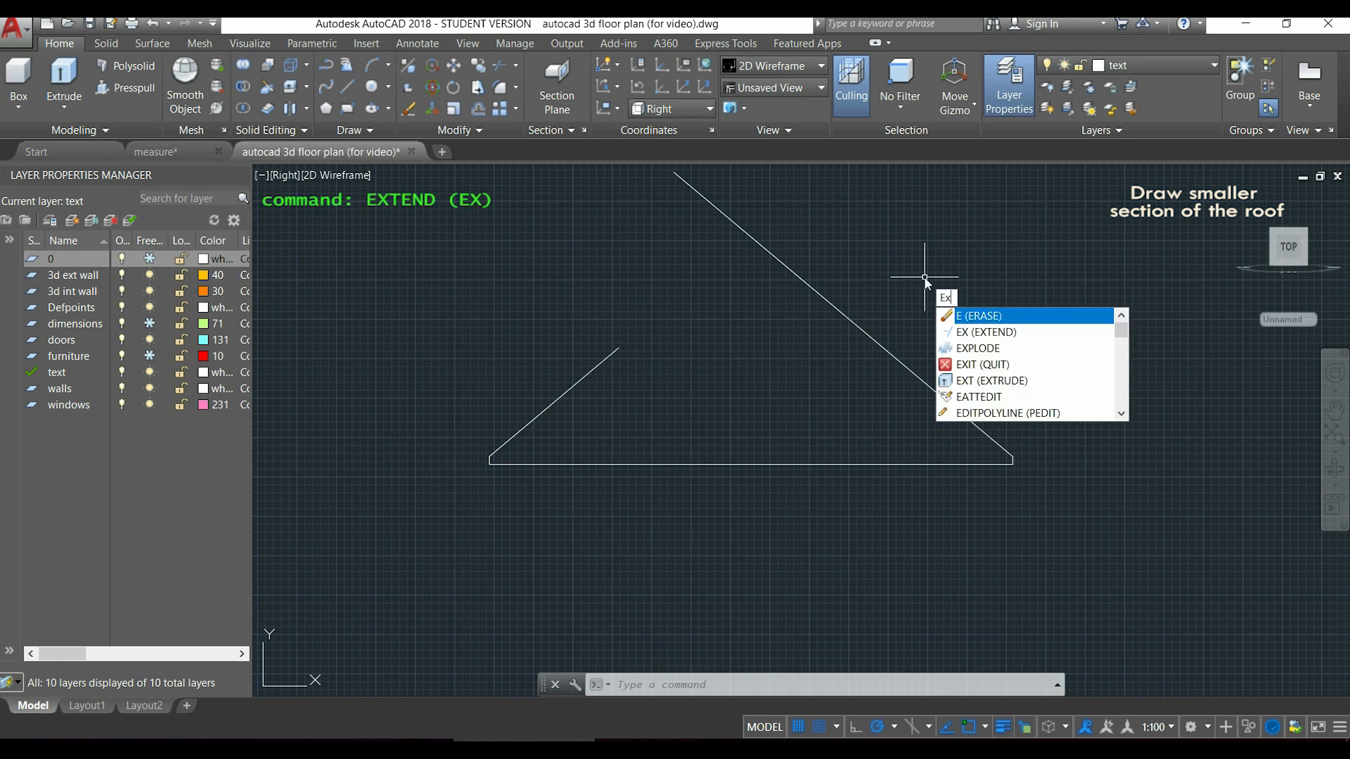
pyautogui.press('Escape')
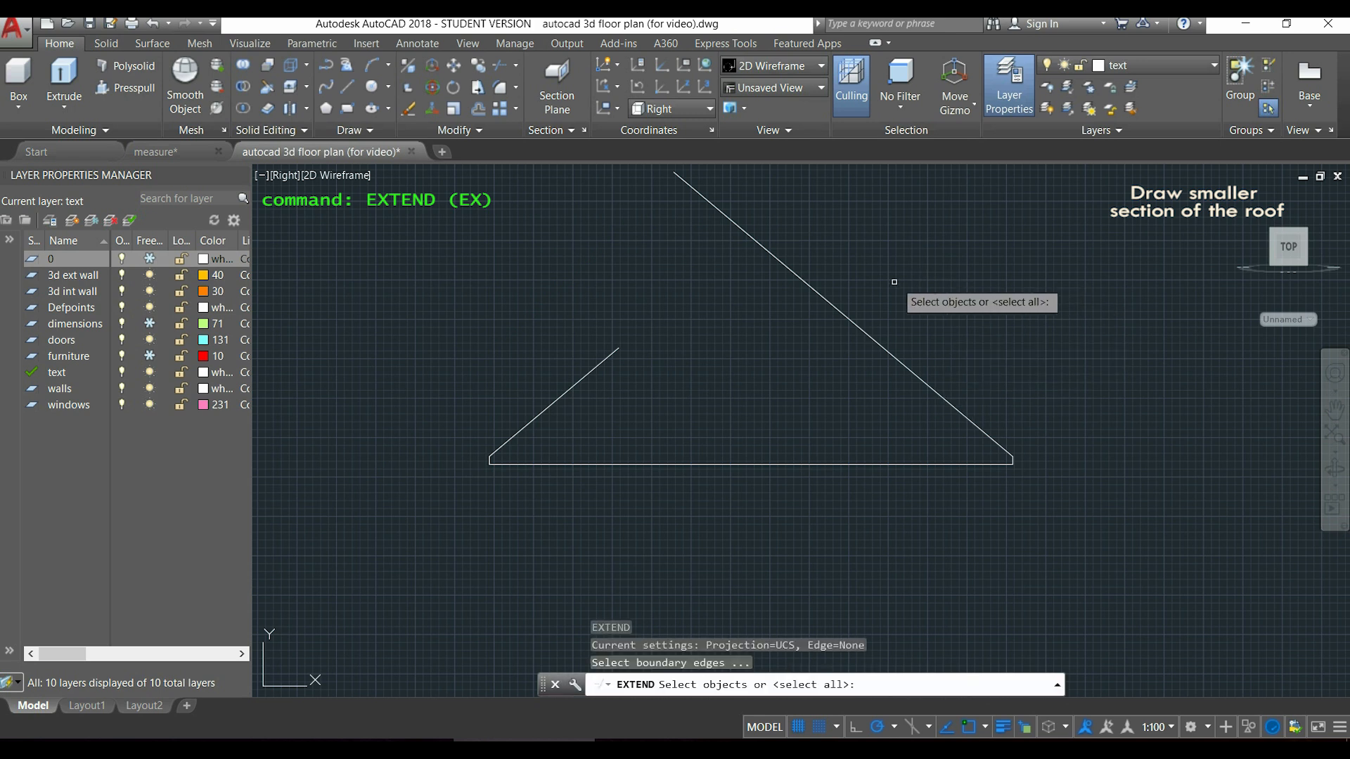
pyautogui.click(842, 311)
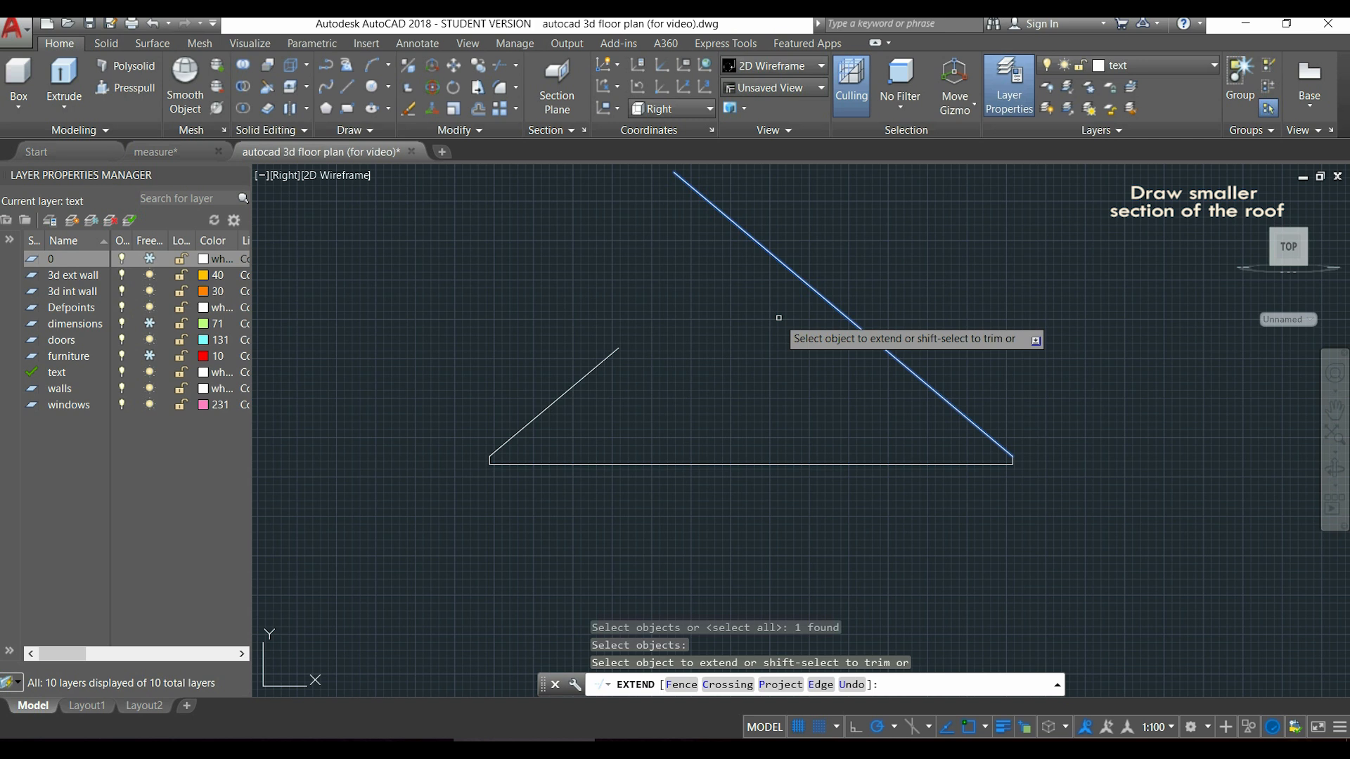
pyautogui.moveTo(637, 372)
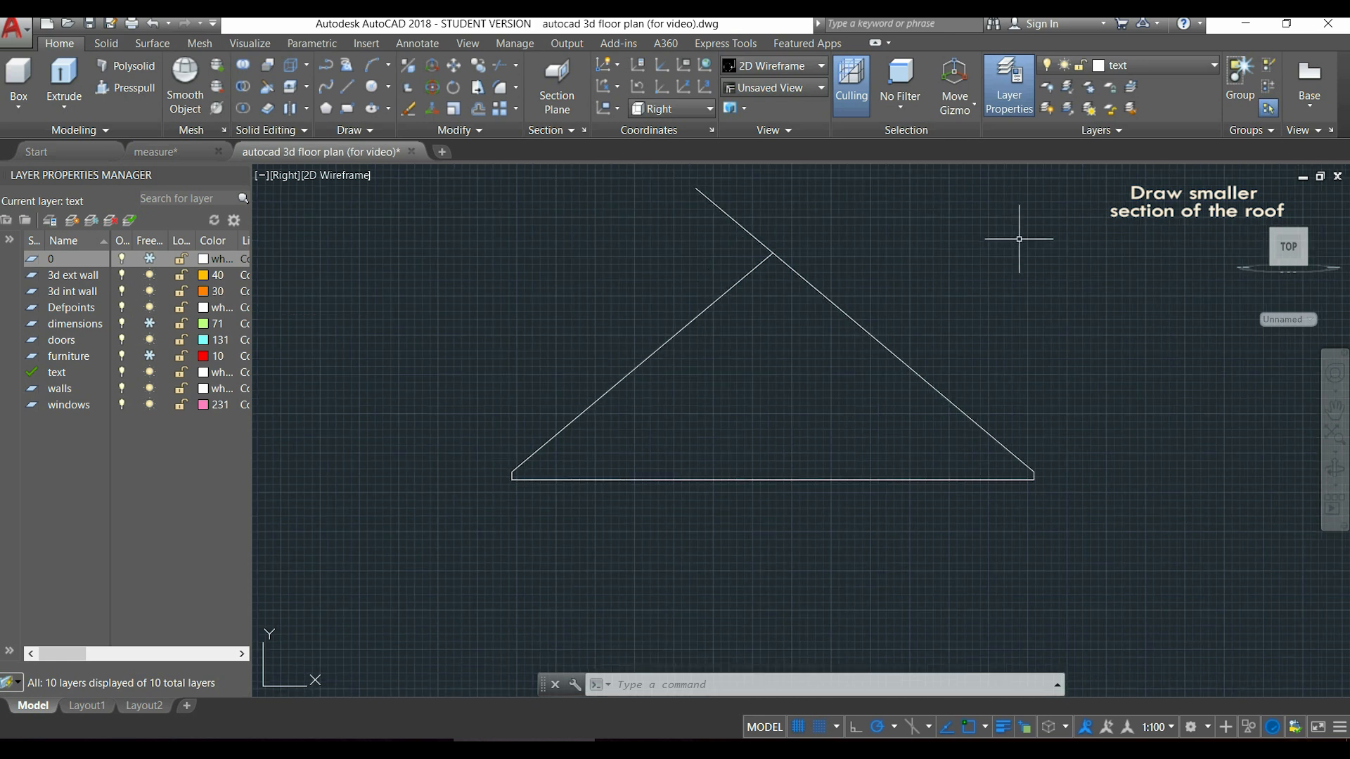
pyautogui.write('TR')
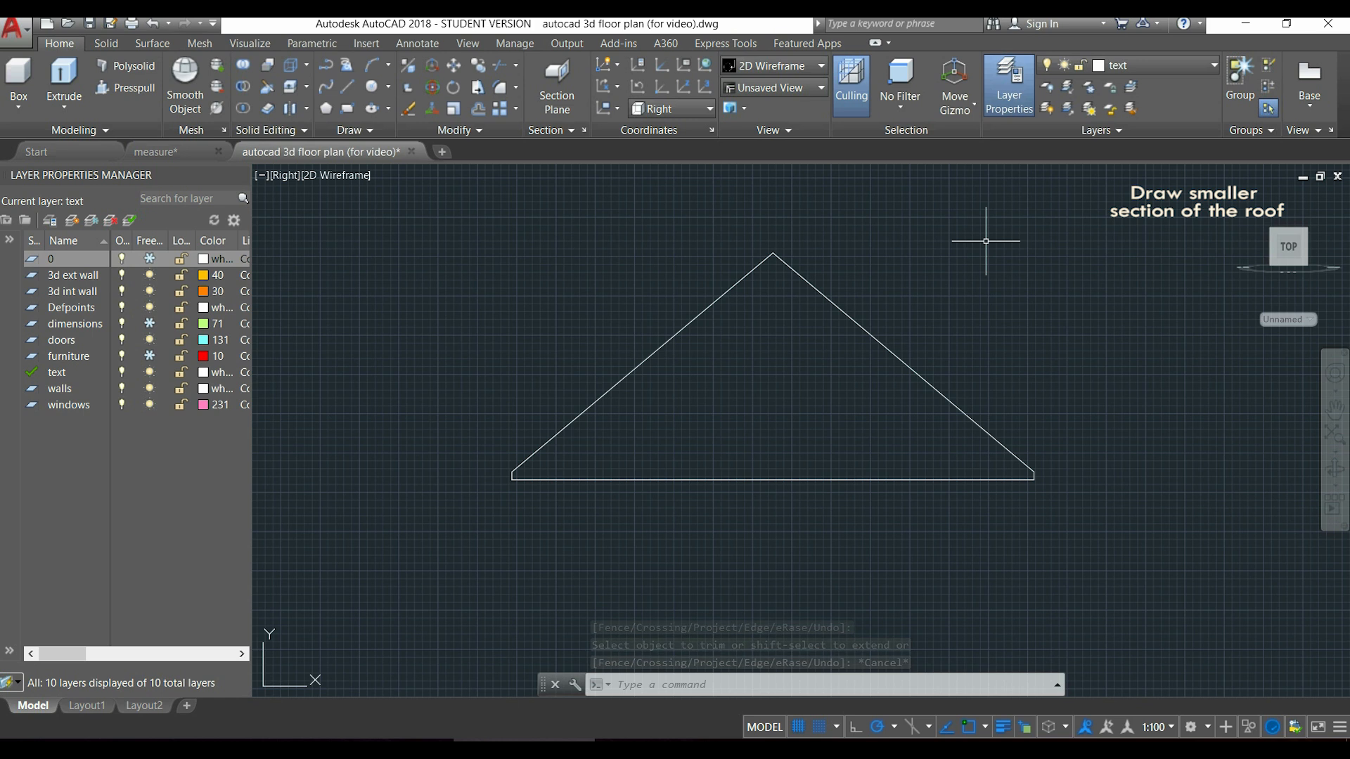
# Join the small gable's five line segments into one closed polyline with JOIN.
pyautogui.write('JOIN Select objects to join:')
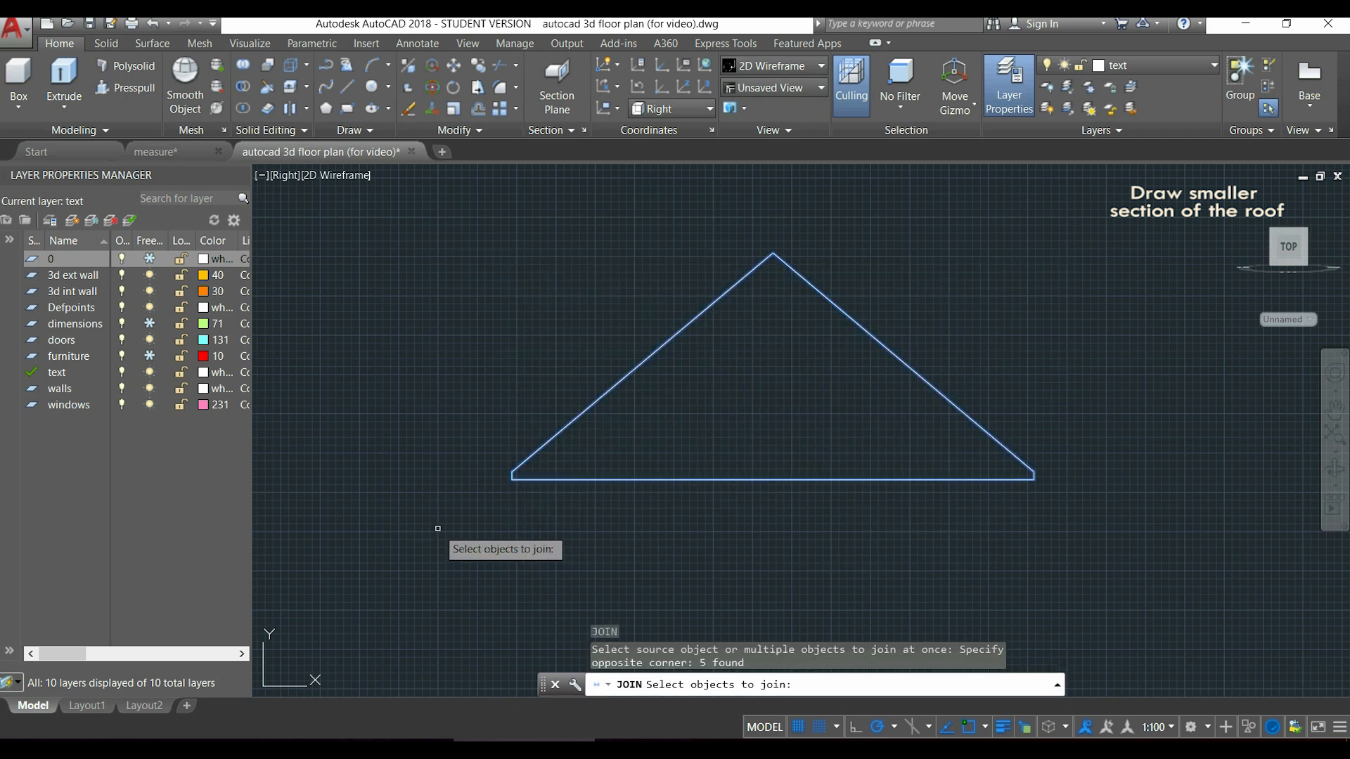
pyautogui.press('enter')
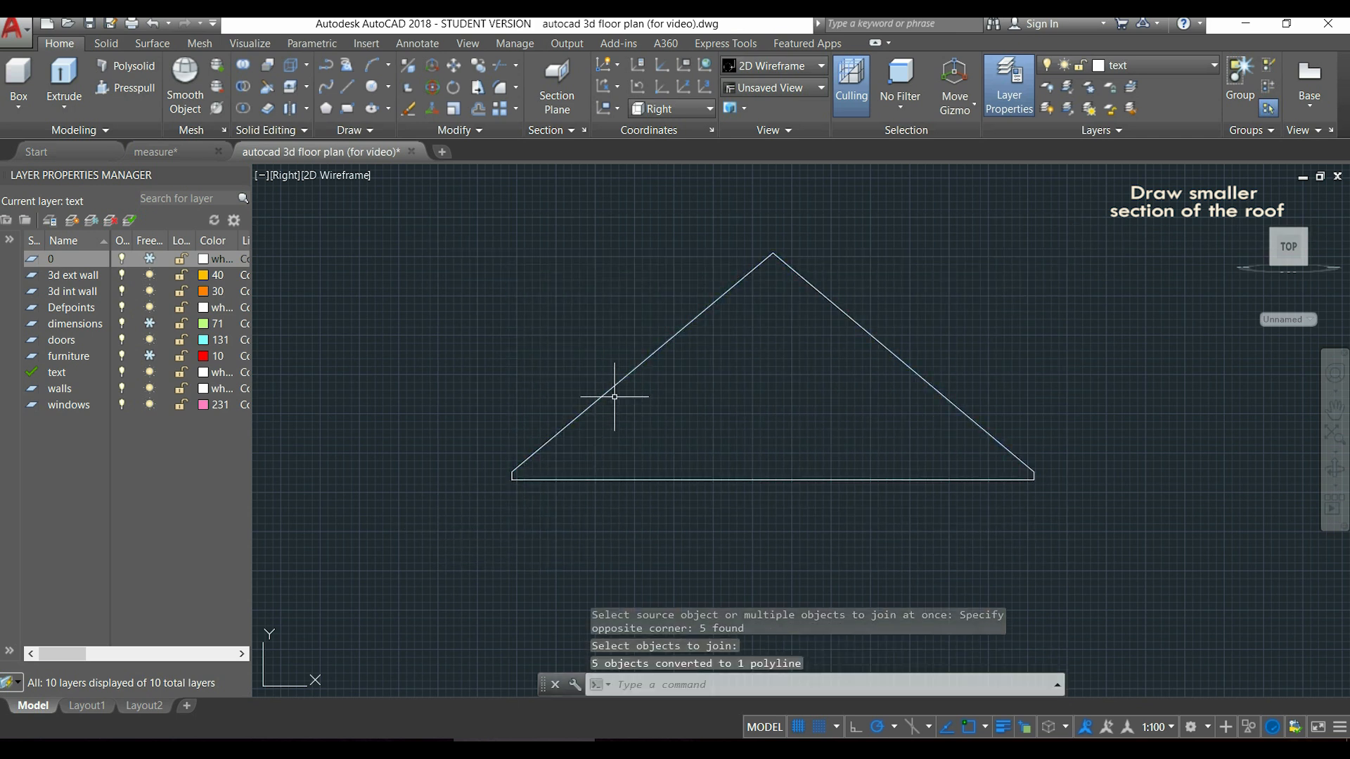
pyautogui.moveTo(618, 381)
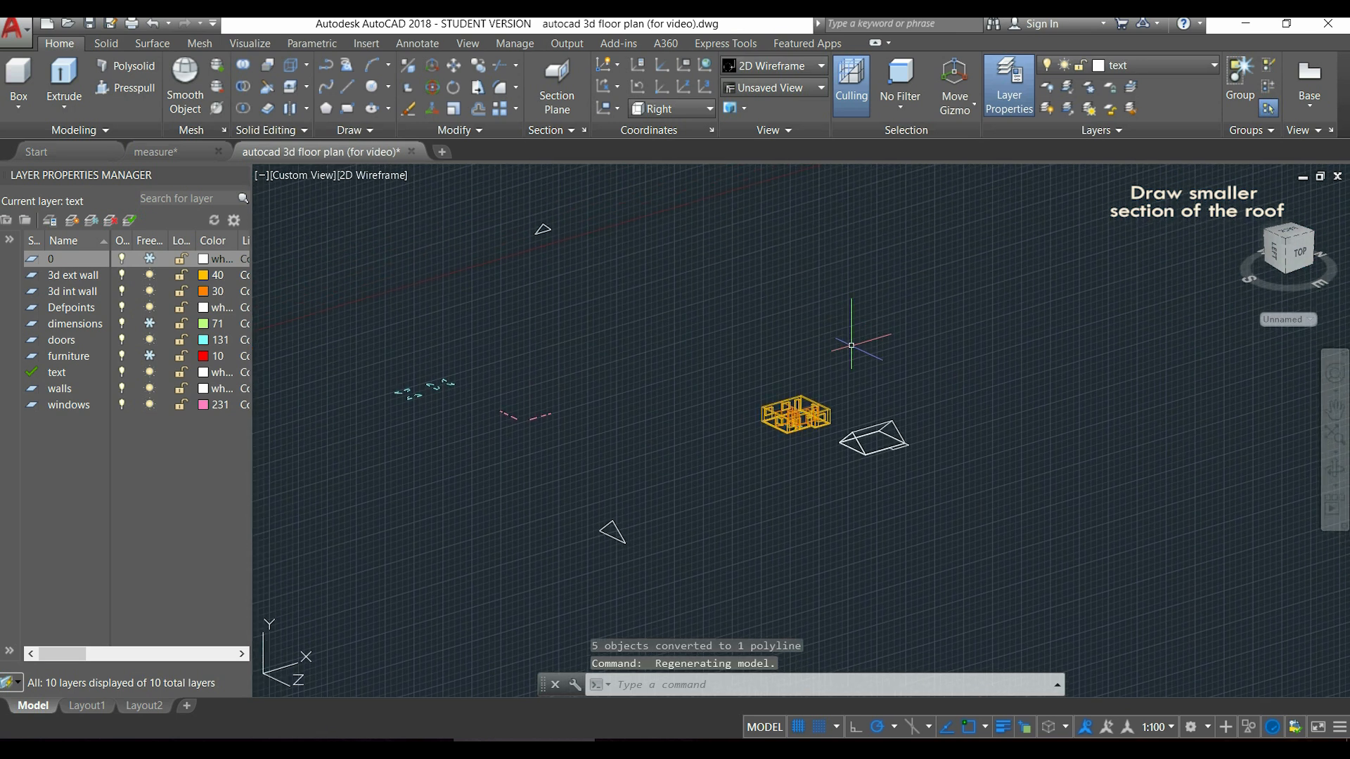
pyautogui.moveTo(618, 270)
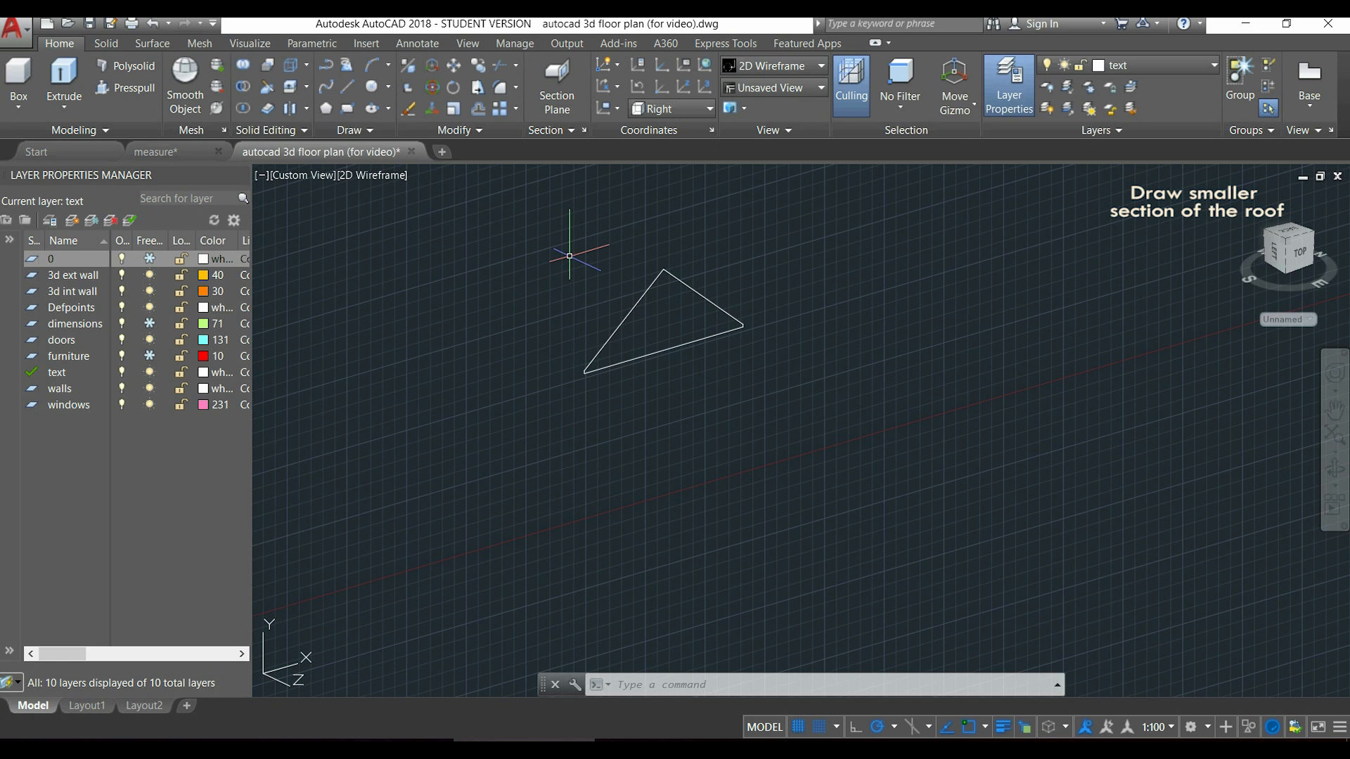
# Copy the small gable triangle into position on the roof outline.
pyautogui.write('COPY Select objects:')
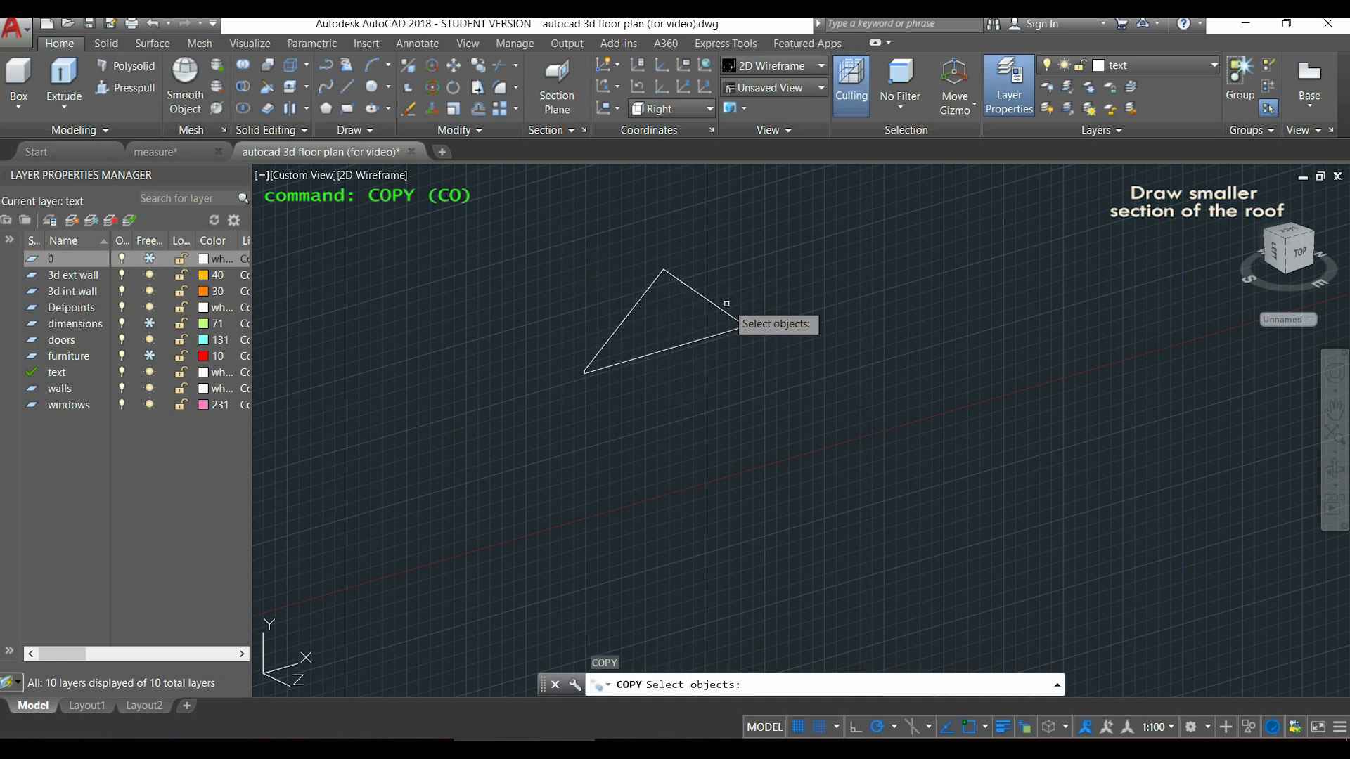
pyautogui.click(663, 327)
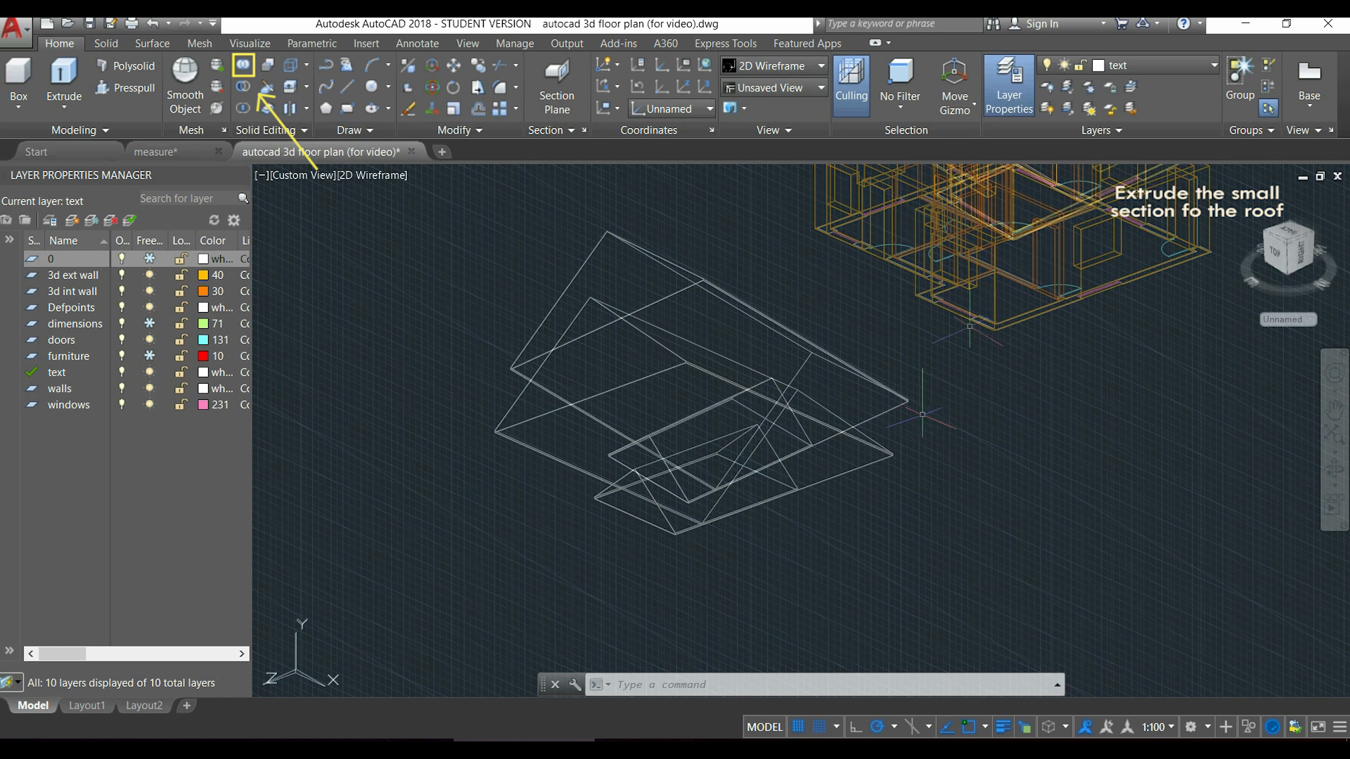
# Union the main roof solid, picked via selection cycling, with the smaller roof section.
pyautogui.click(243, 65)
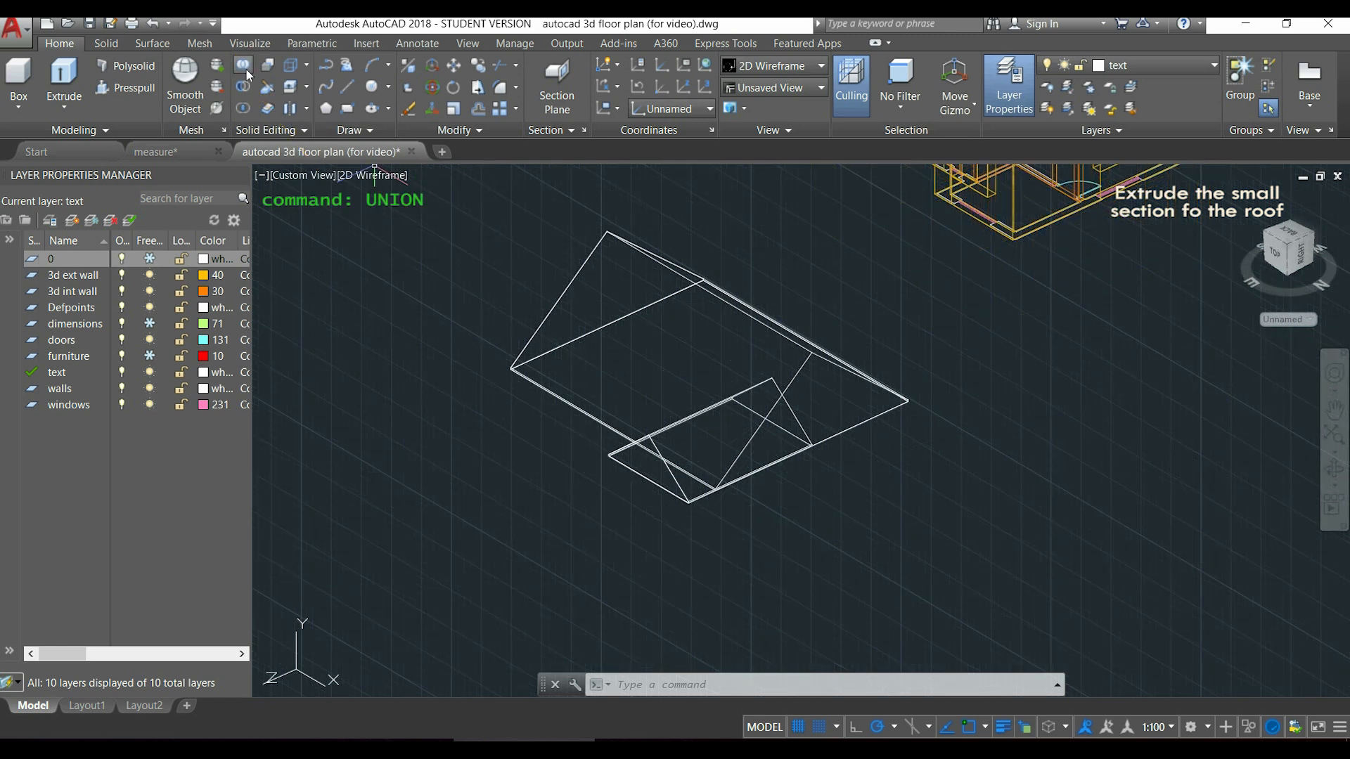
pyautogui.moveTo(244, 68)
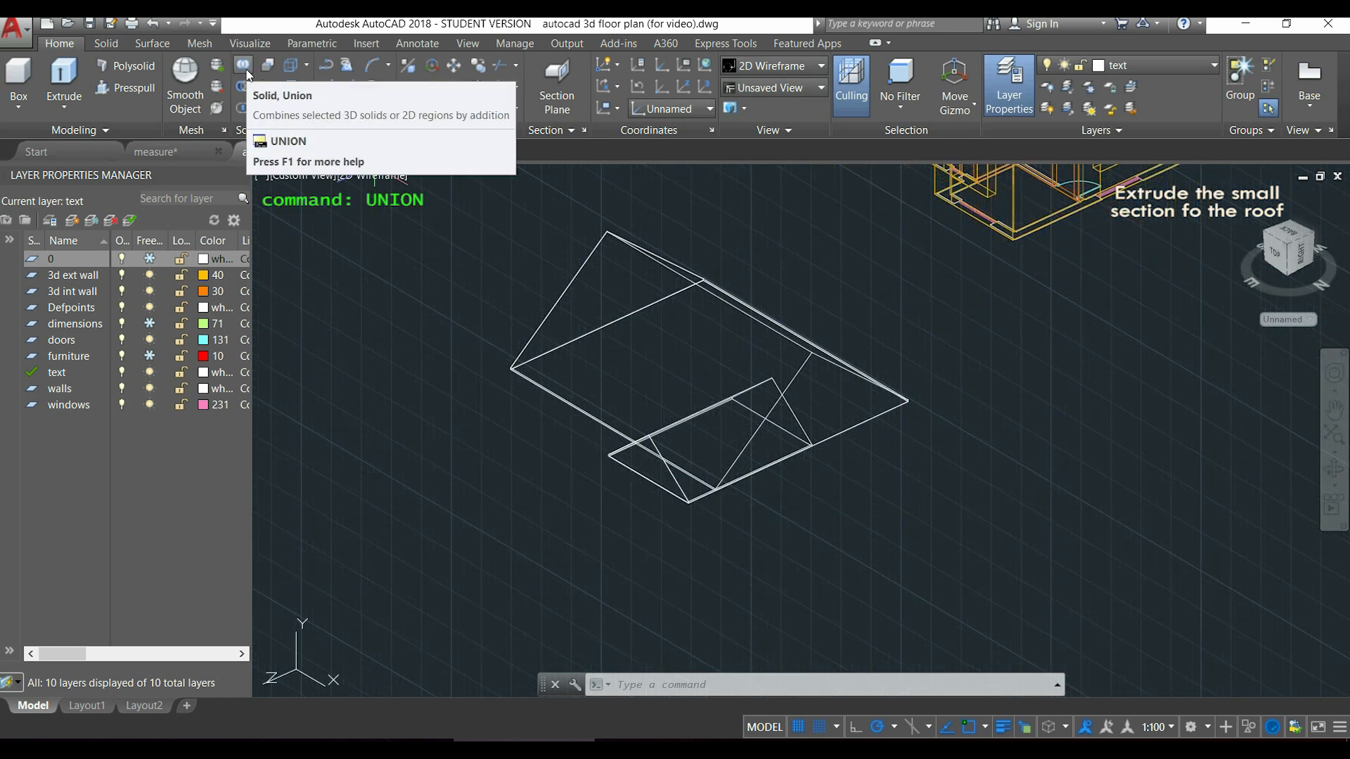
pyautogui.click(243, 64)
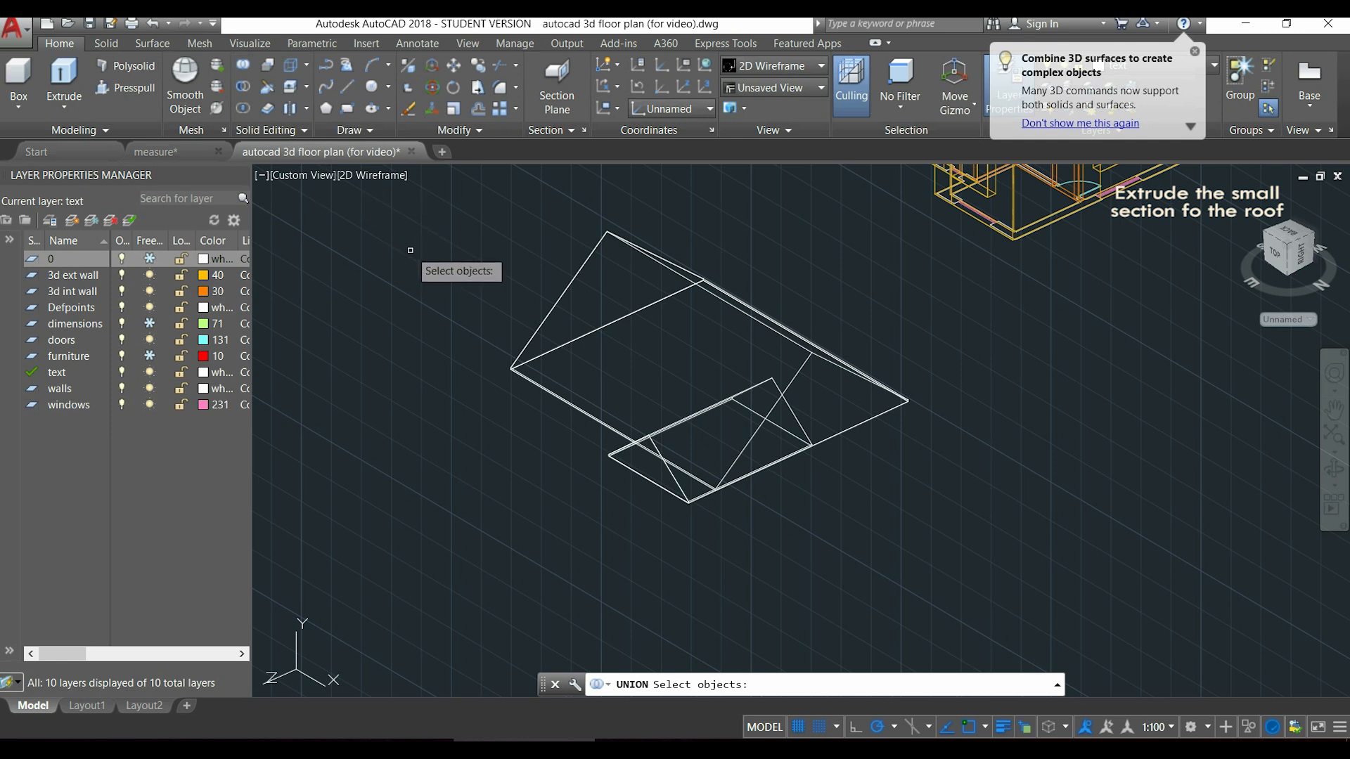
pyautogui.click(576, 277)
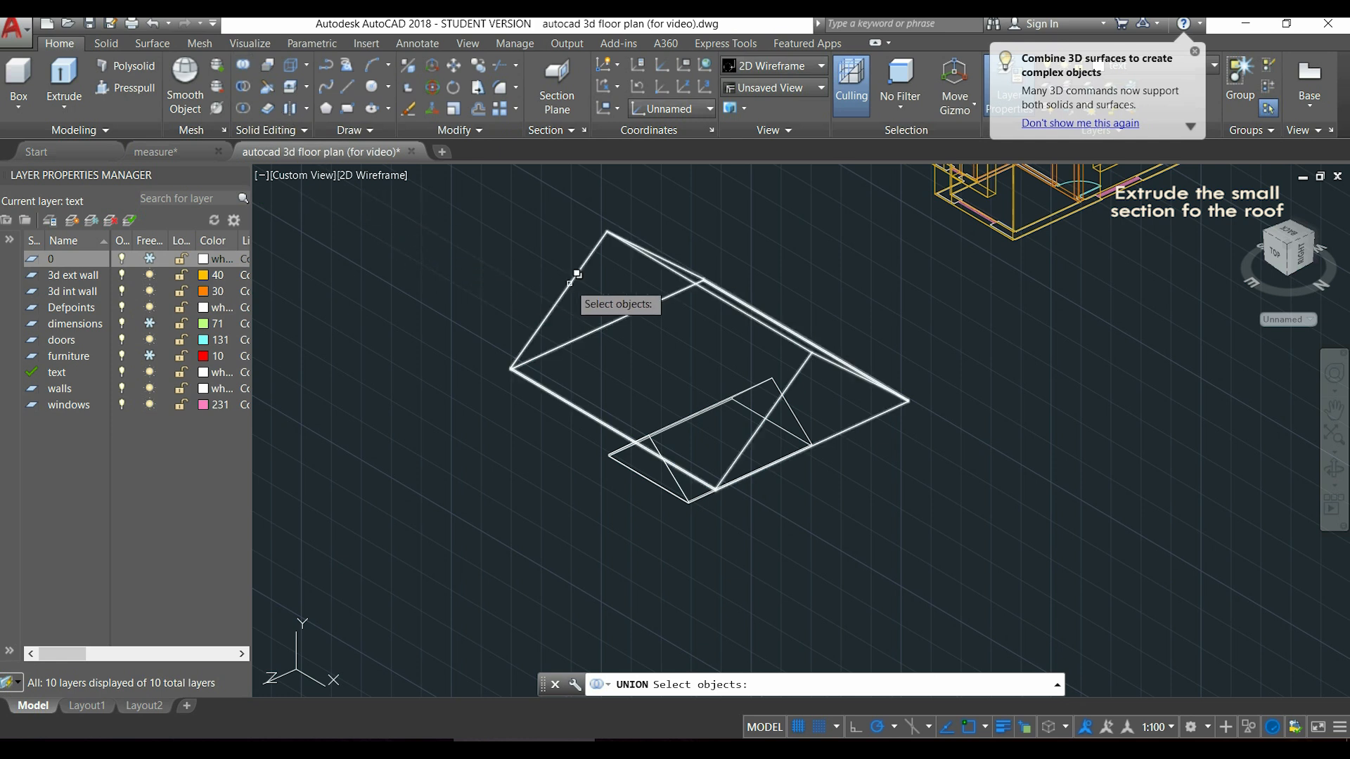
pyautogui.click(572, 284)
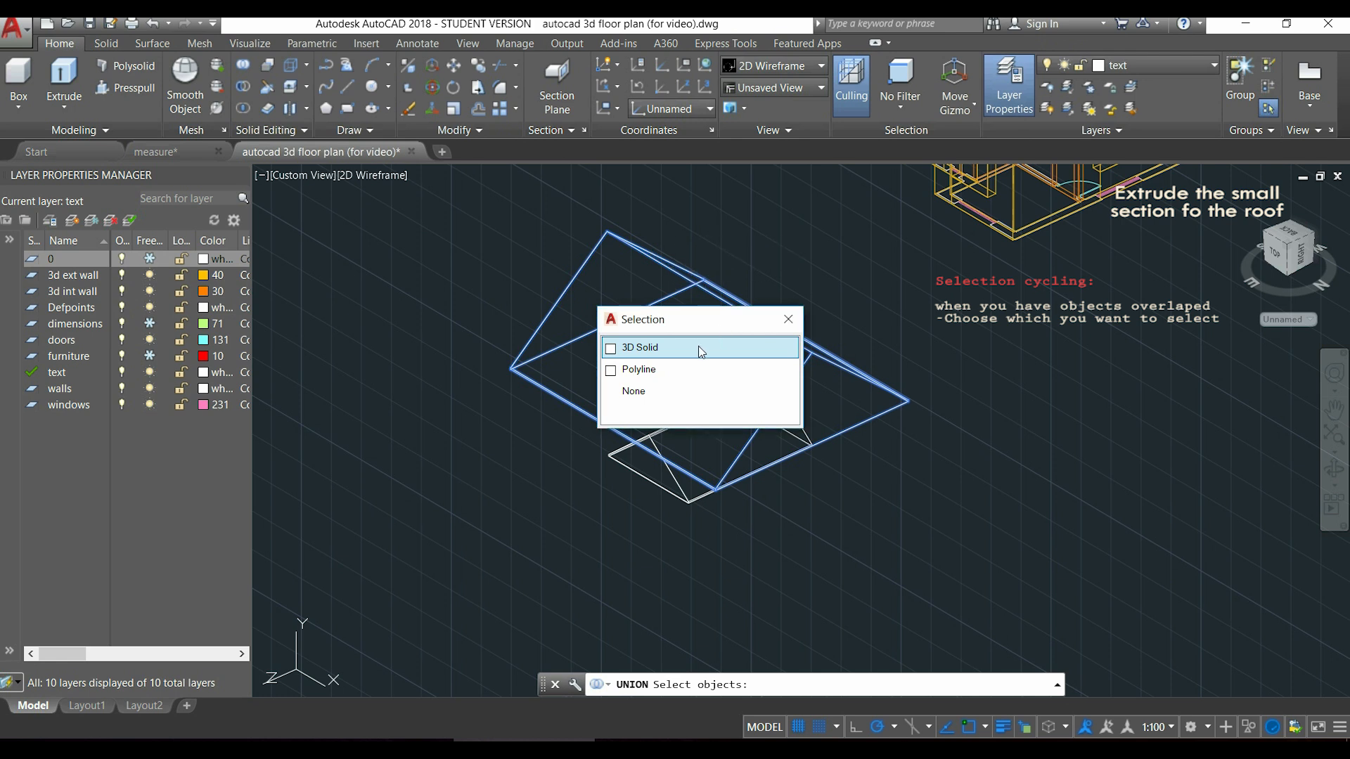
pyautogui.click(641, 348)
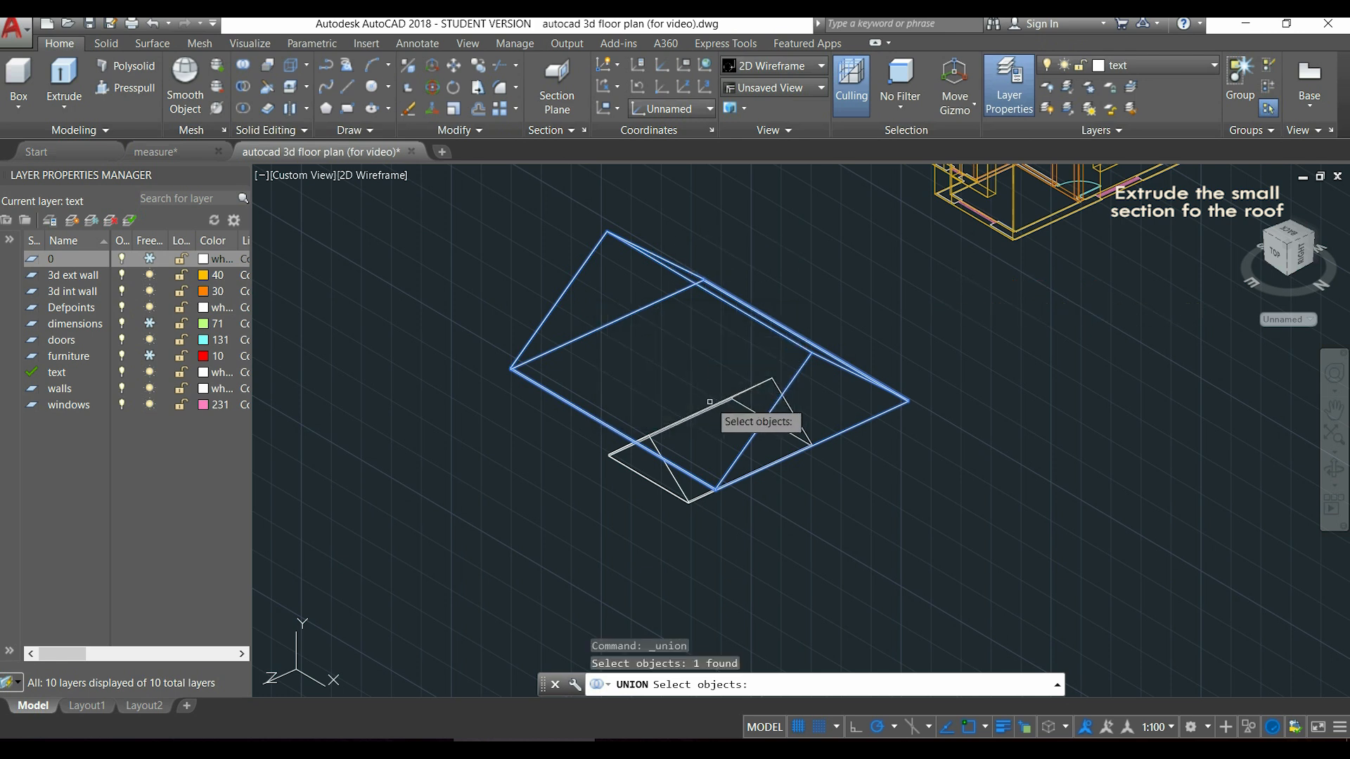
pyautogui.click(718, 431)
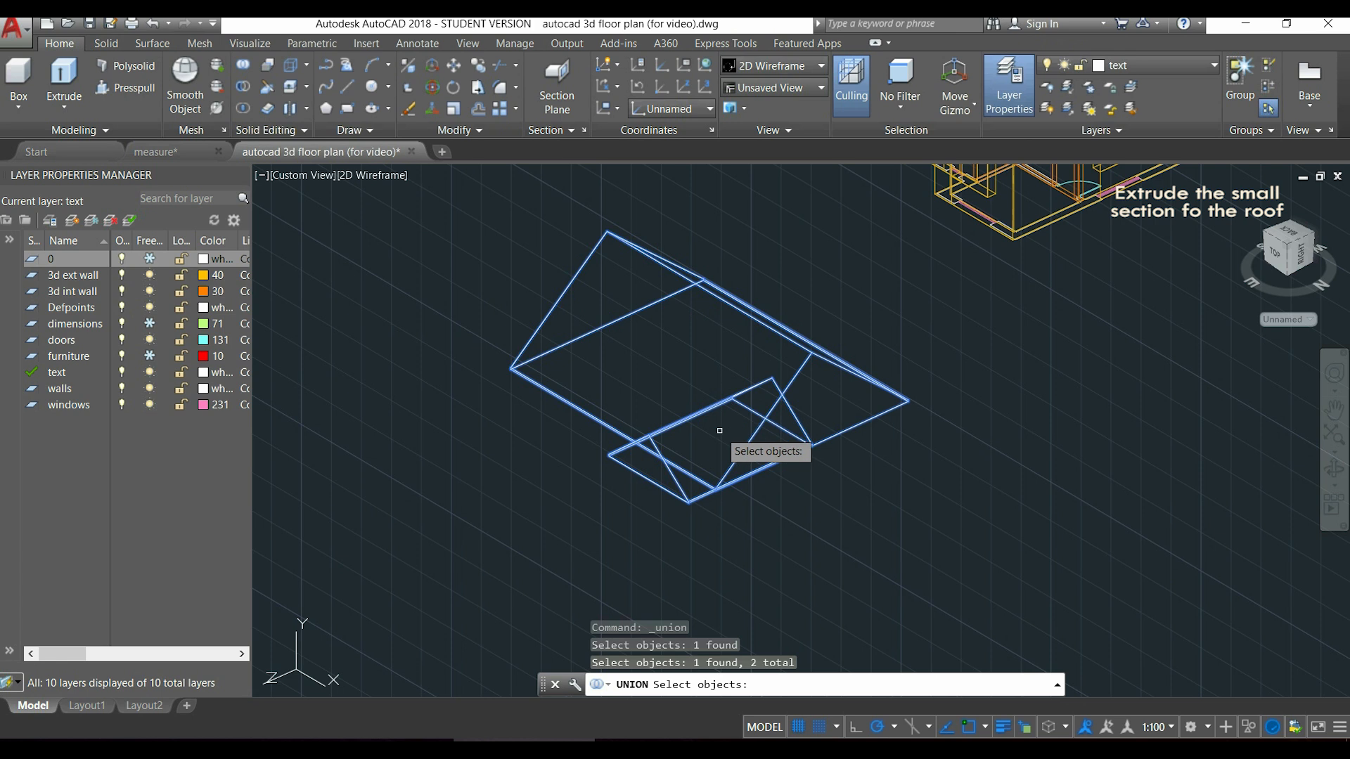
pyautogui.press('enter')
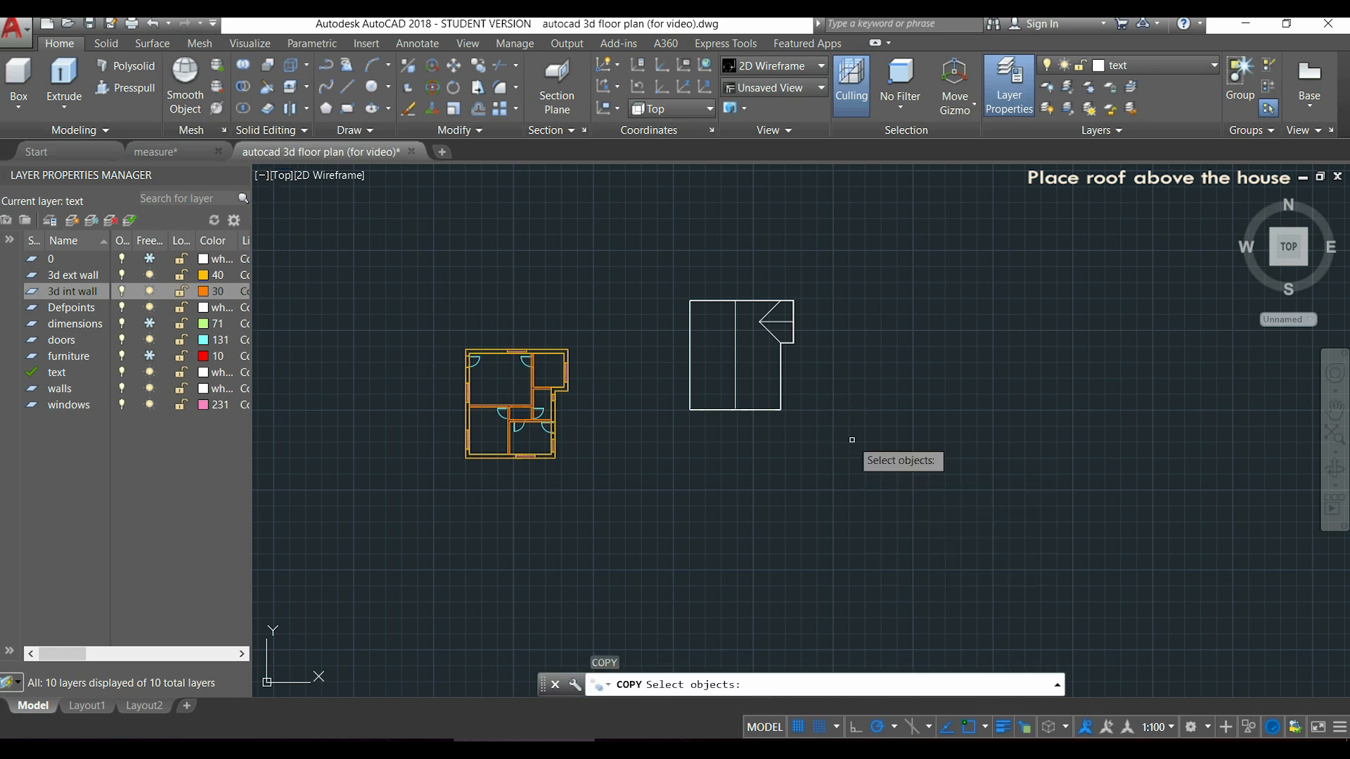
# Window-select the combined roof and copy it onto the house corner.
pyautogui.moveTo(852, 439); pyautogui.dragTo(645, 261)
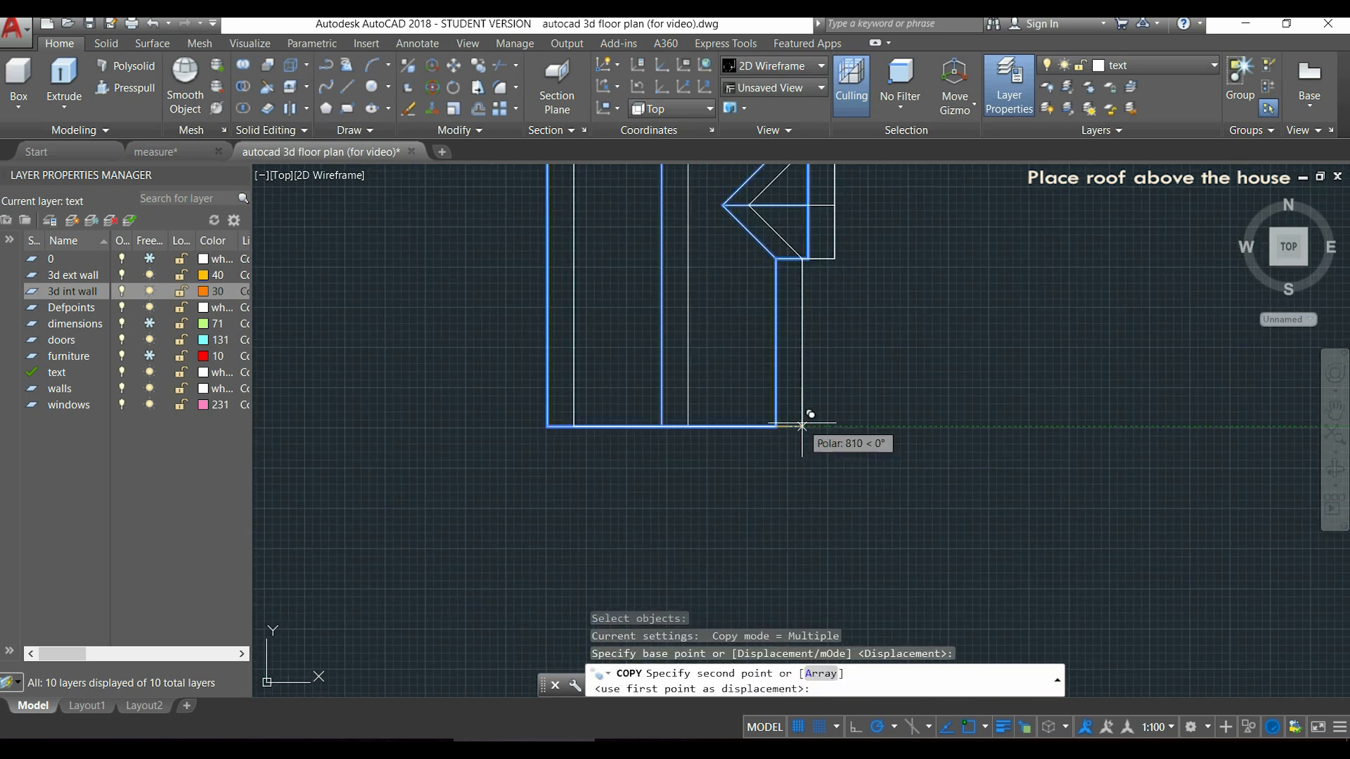
pyautogui.moveTo(618, 446)
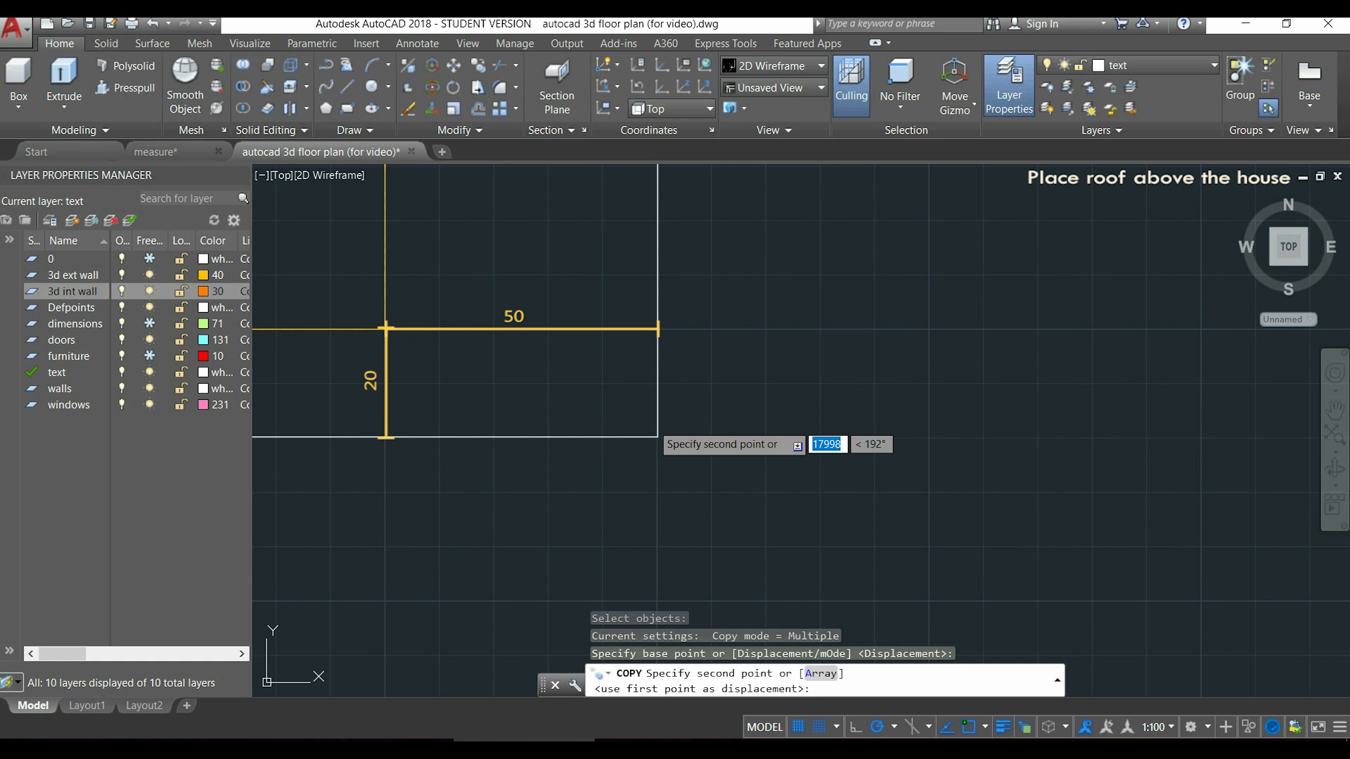
pyautogui.click(657, 439)
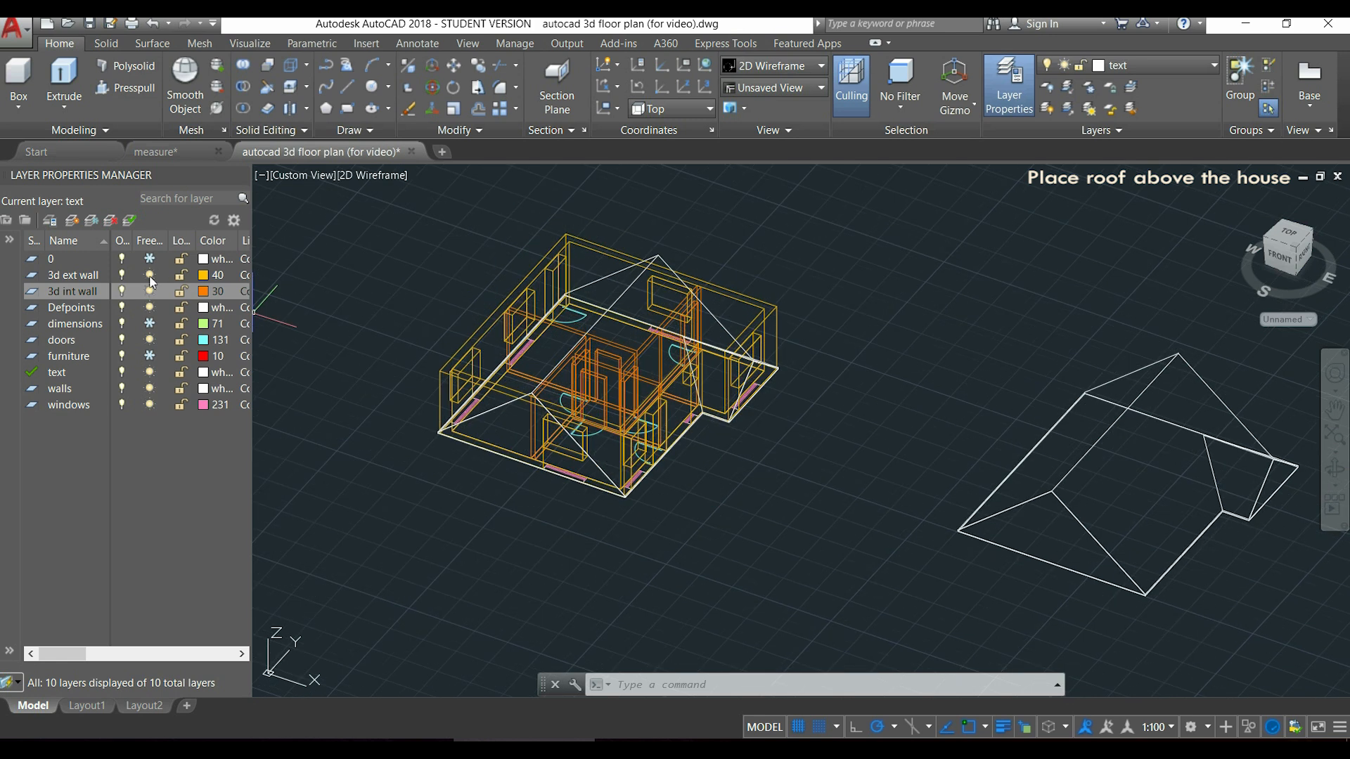
# Freeze two wall layers and move the roof copy 2600 units up onto the walls.
pyautogui.click(149, 291)
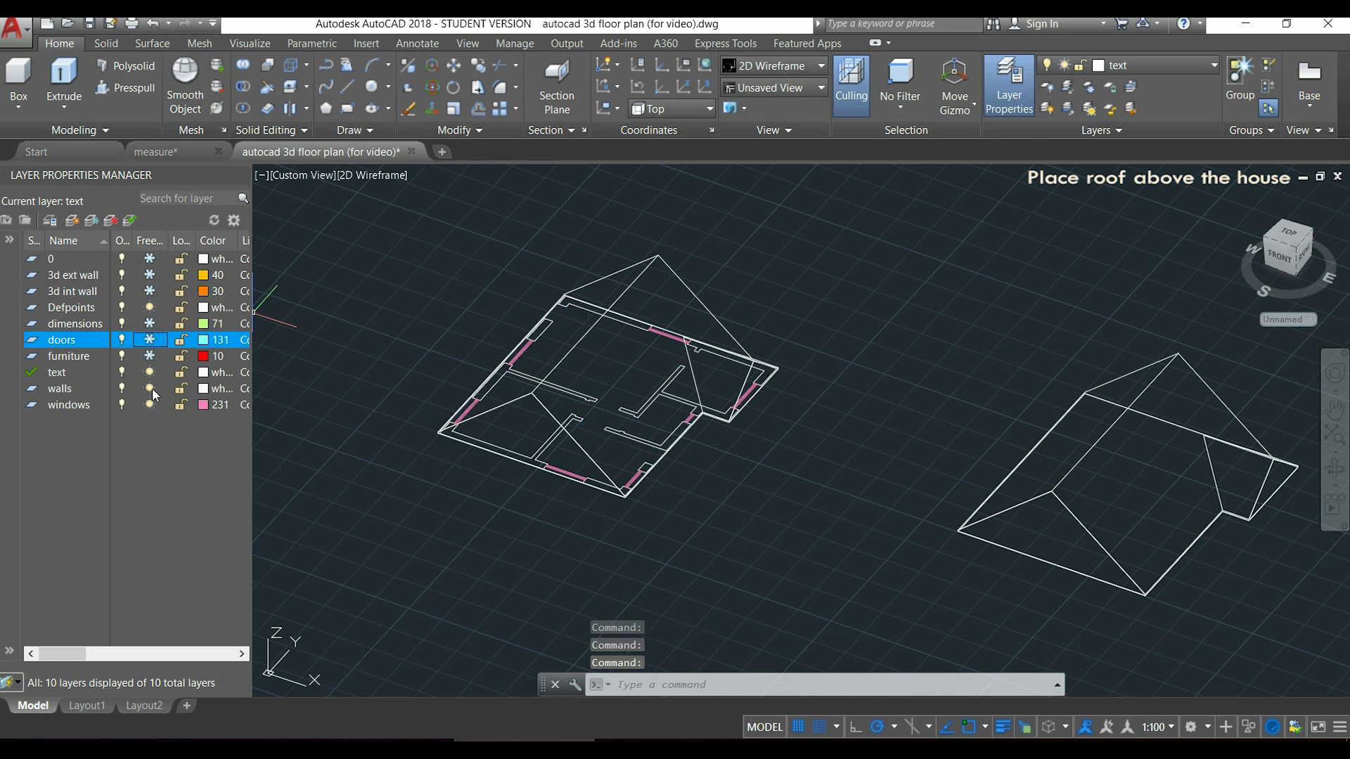
pyautogui.click(149, 405)
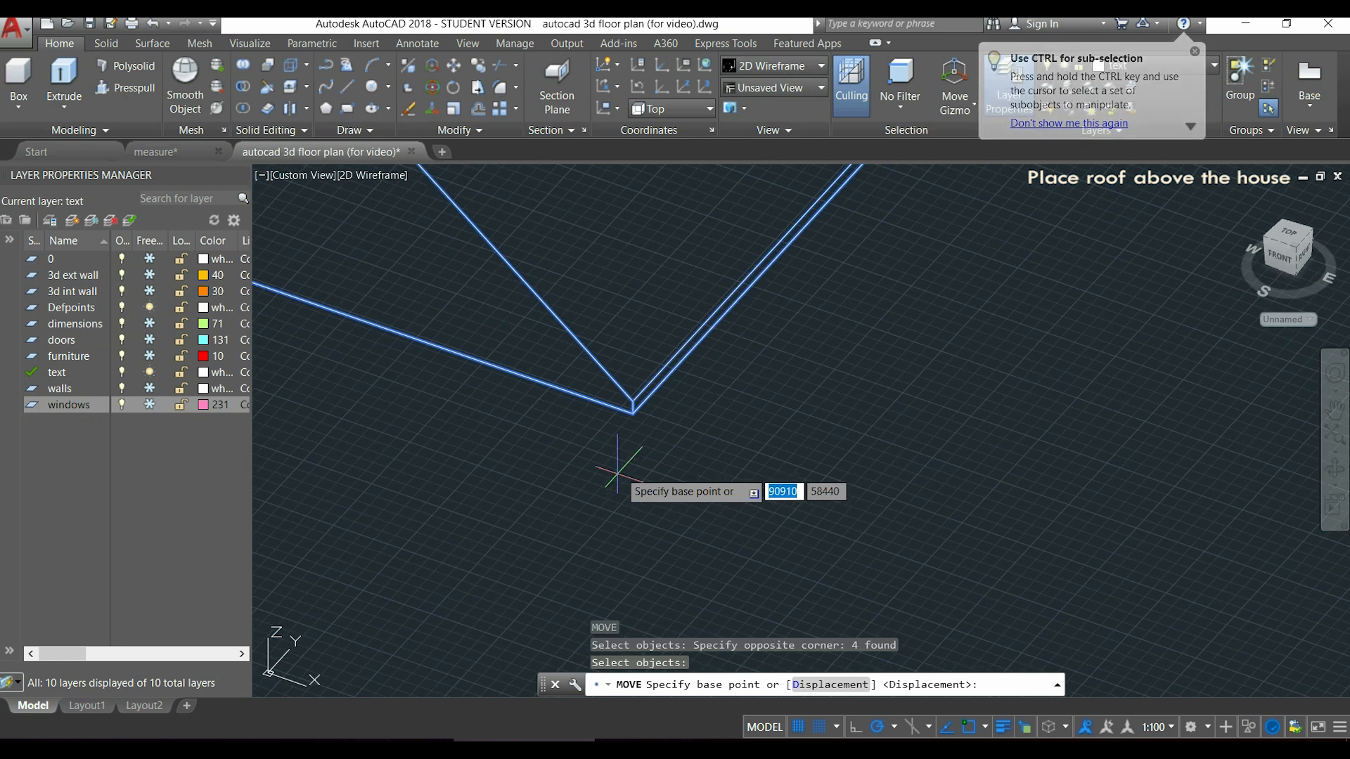
pyautogui.click(633, 411)
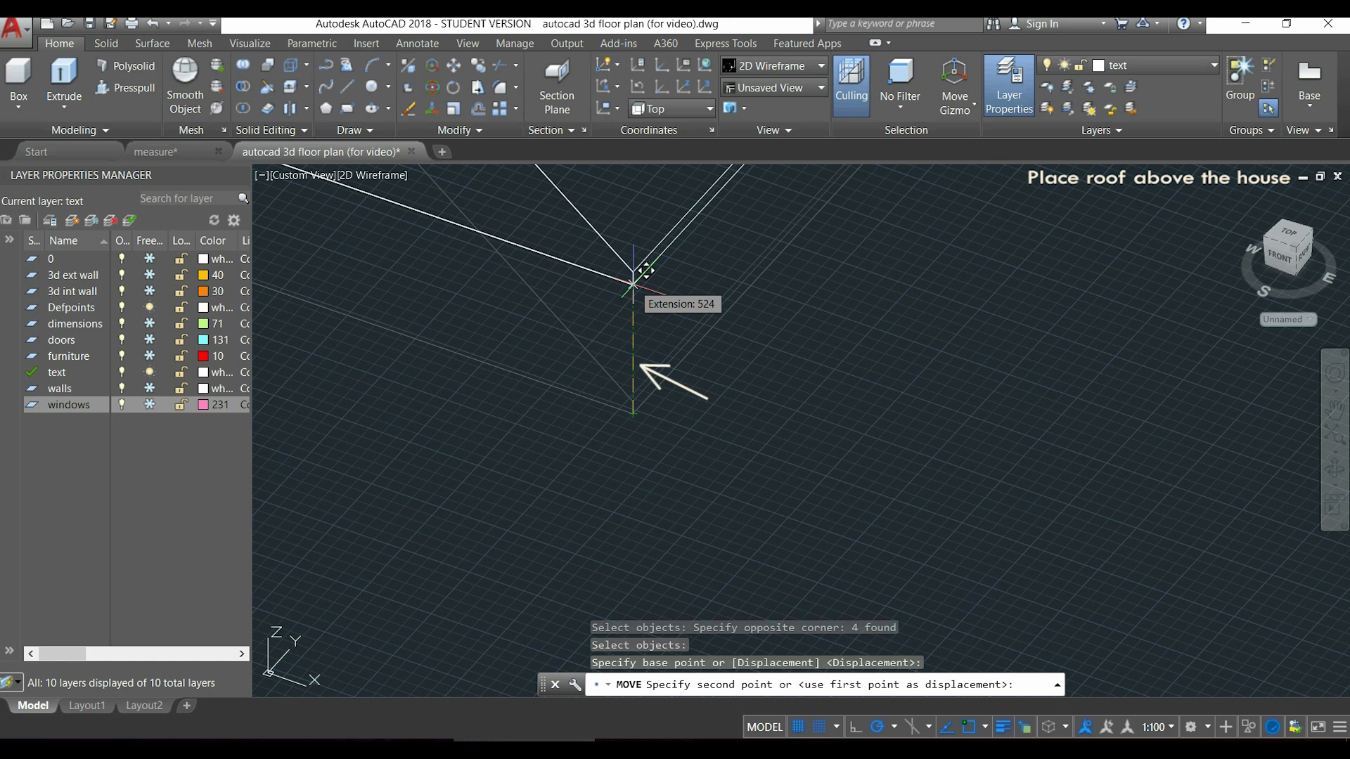
pyautogui.write('2600')
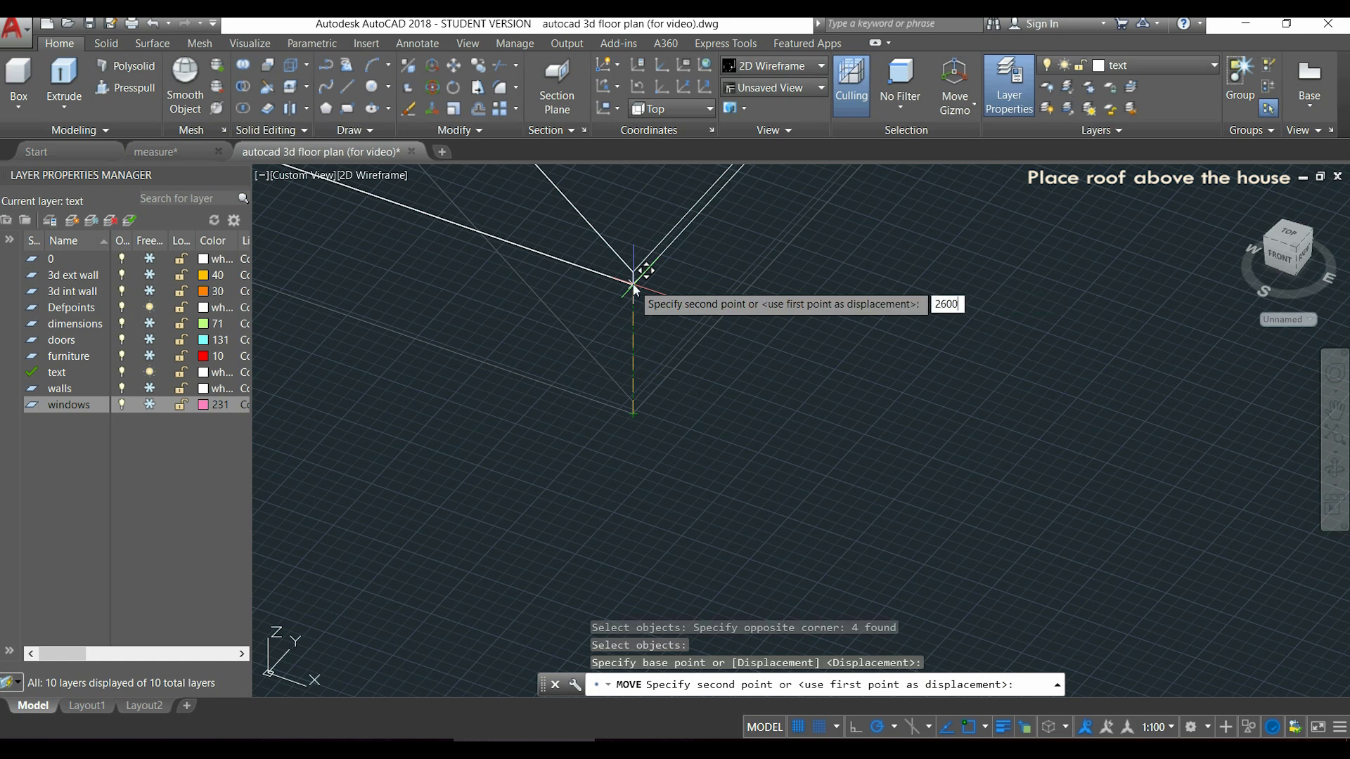
pyautogui.press('enter')
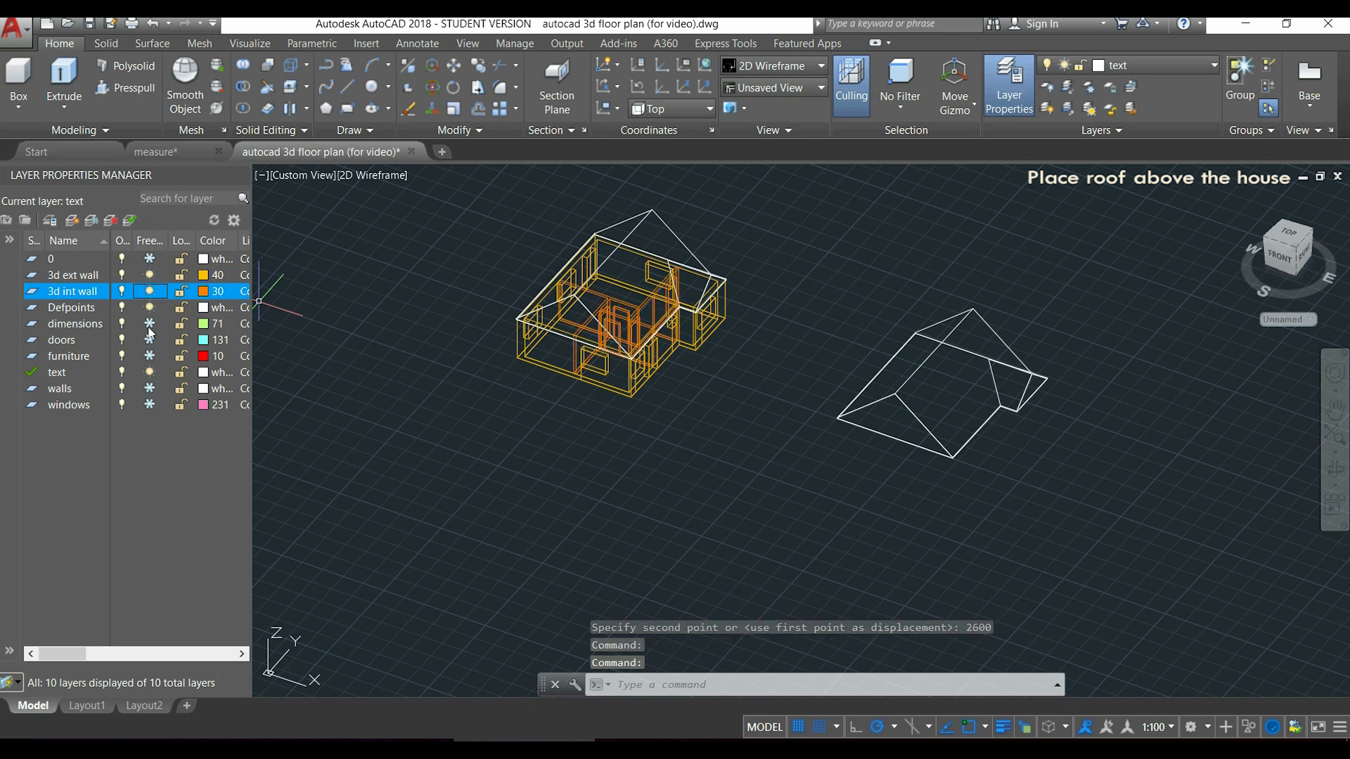
# Thaw the frozen wall layer and set the visual style to X-Ray.
pyautogui.click(61, 339)
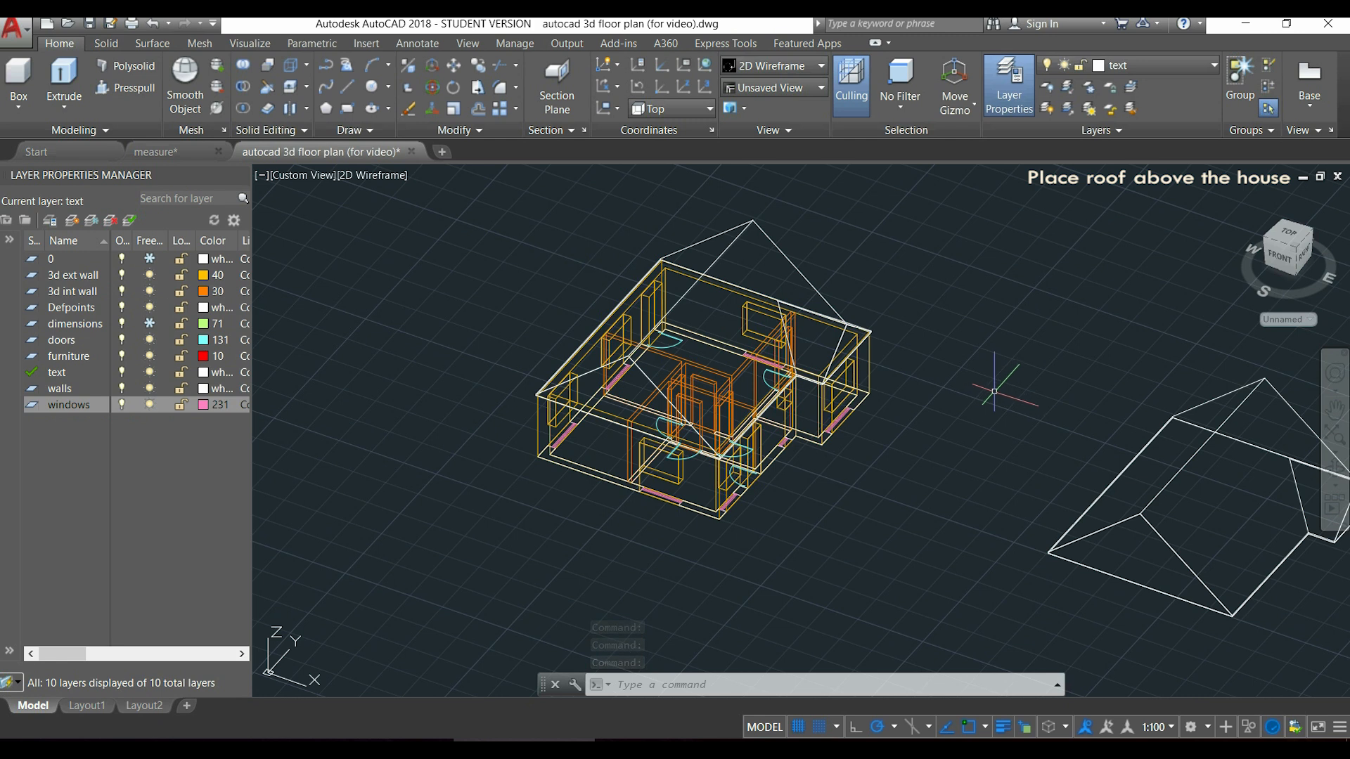
pyautogui.click(250, 42)
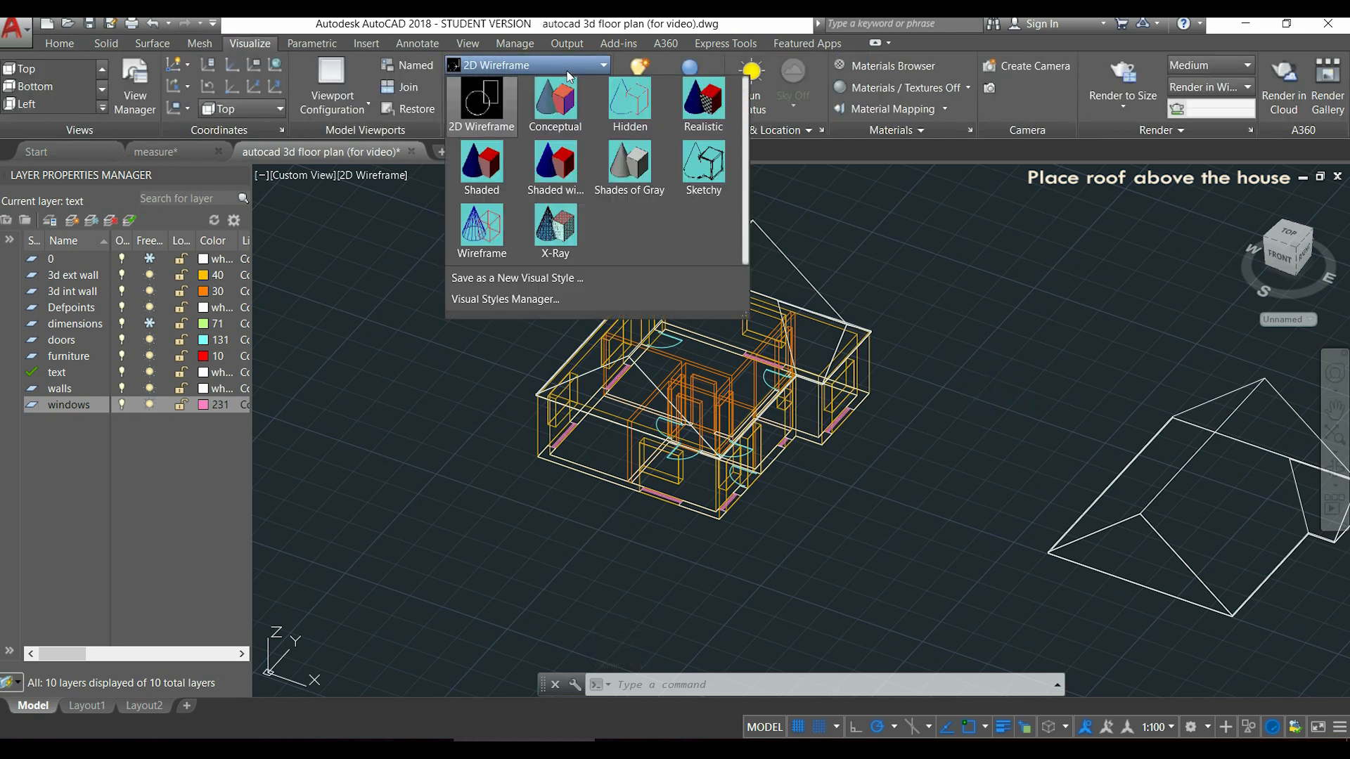
pyautogui.click(555, 231)
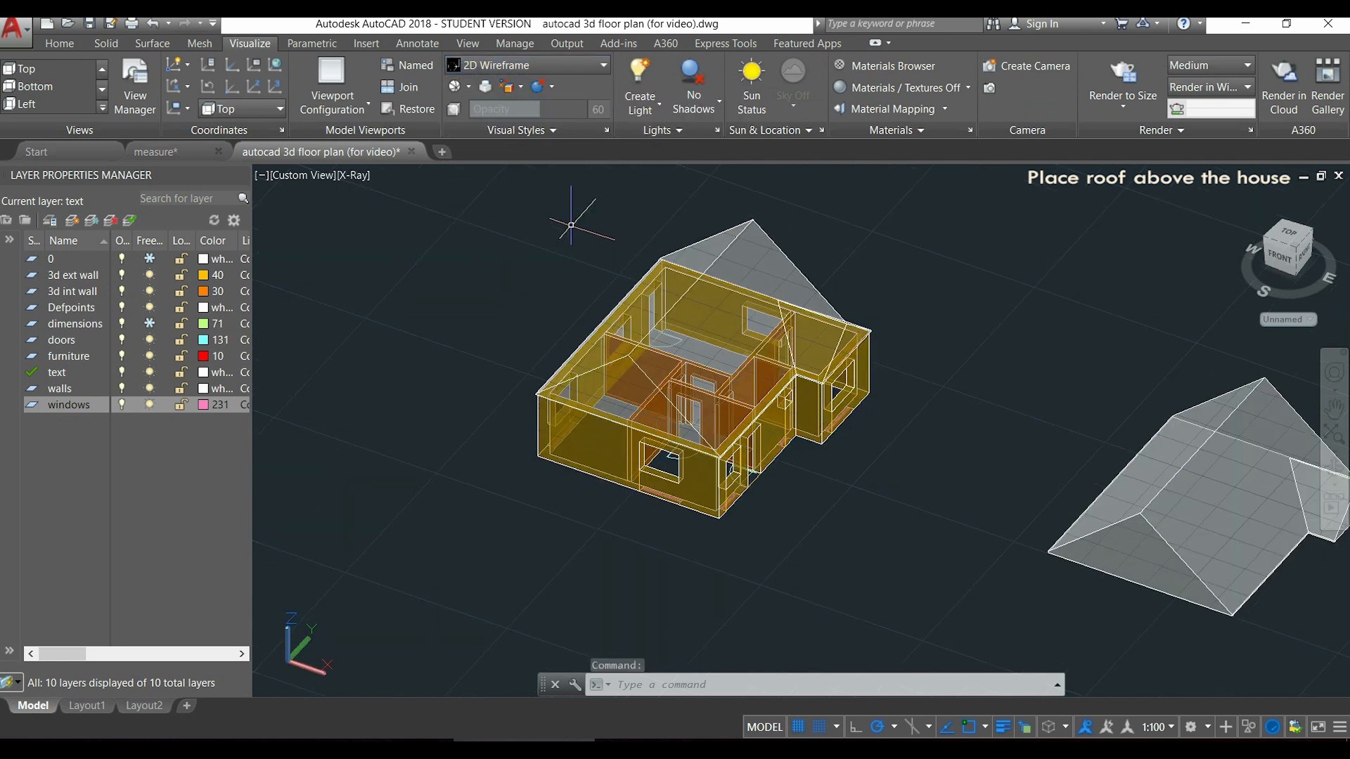
pyautogui.click(526, 65)
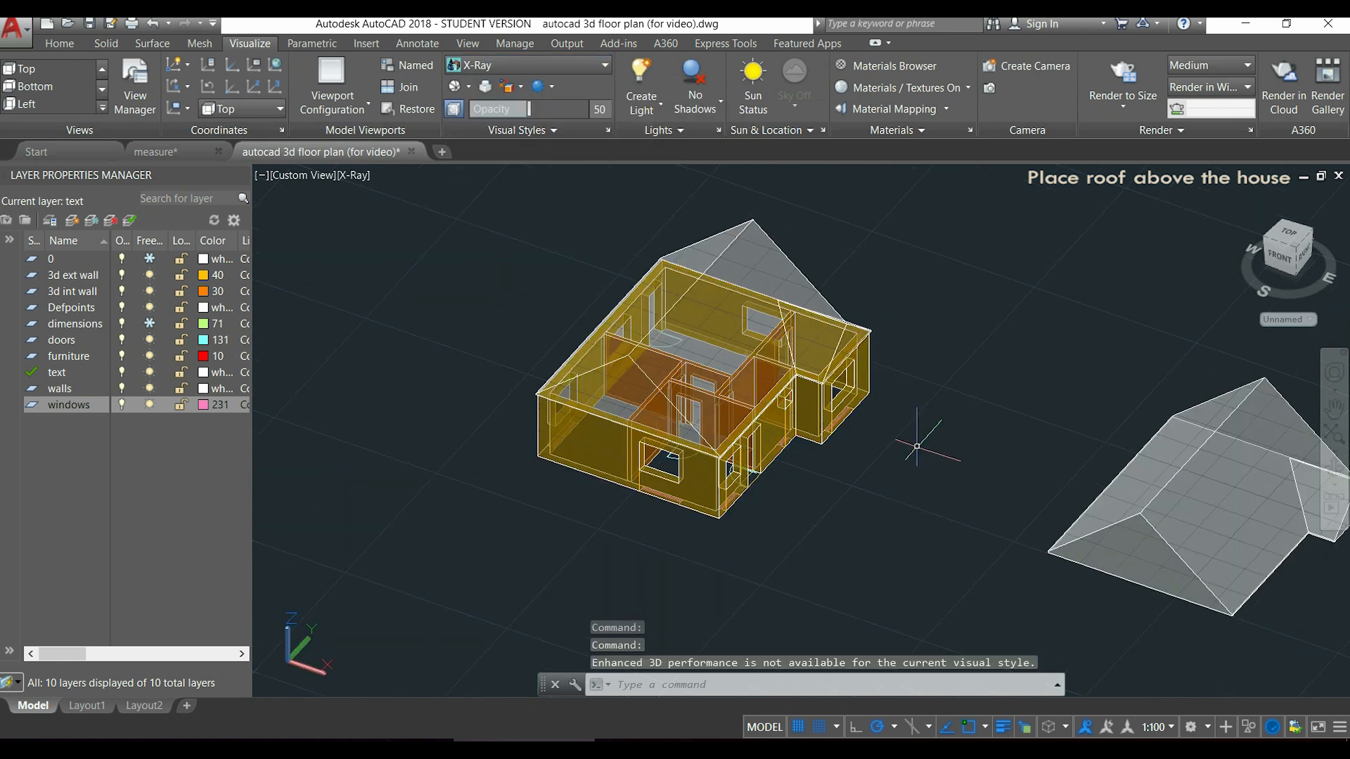